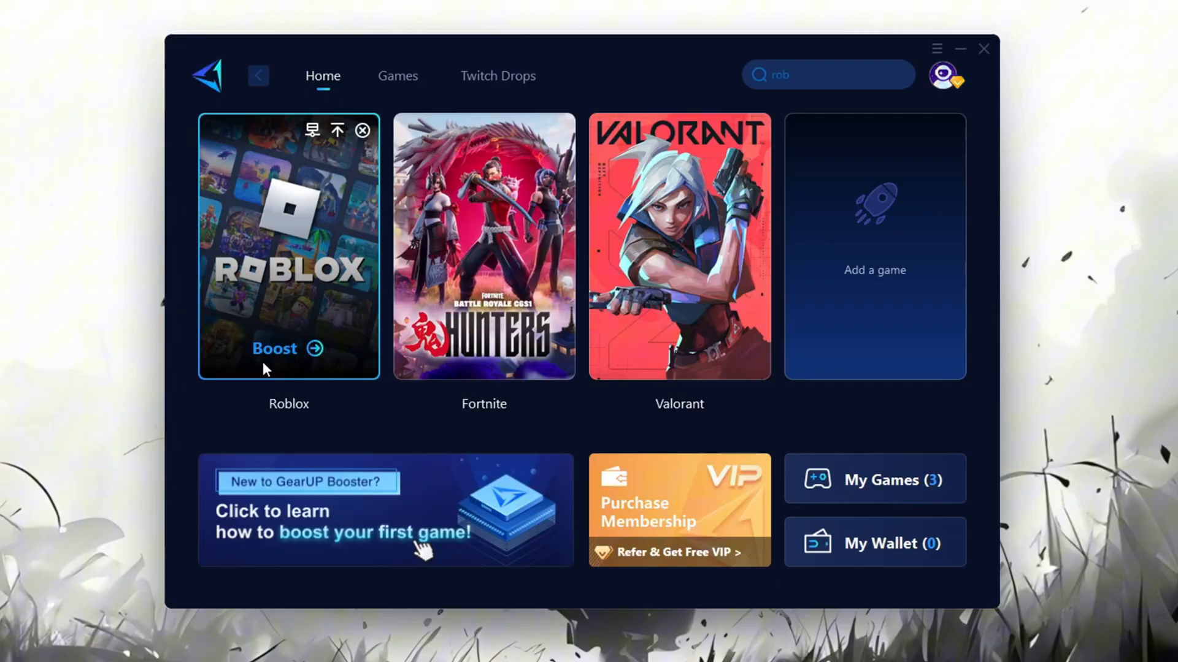
Start boosting Roblox from its game card on the GearUP Home screen.
{"action": "left_click", "coordinate": [275, 348]}
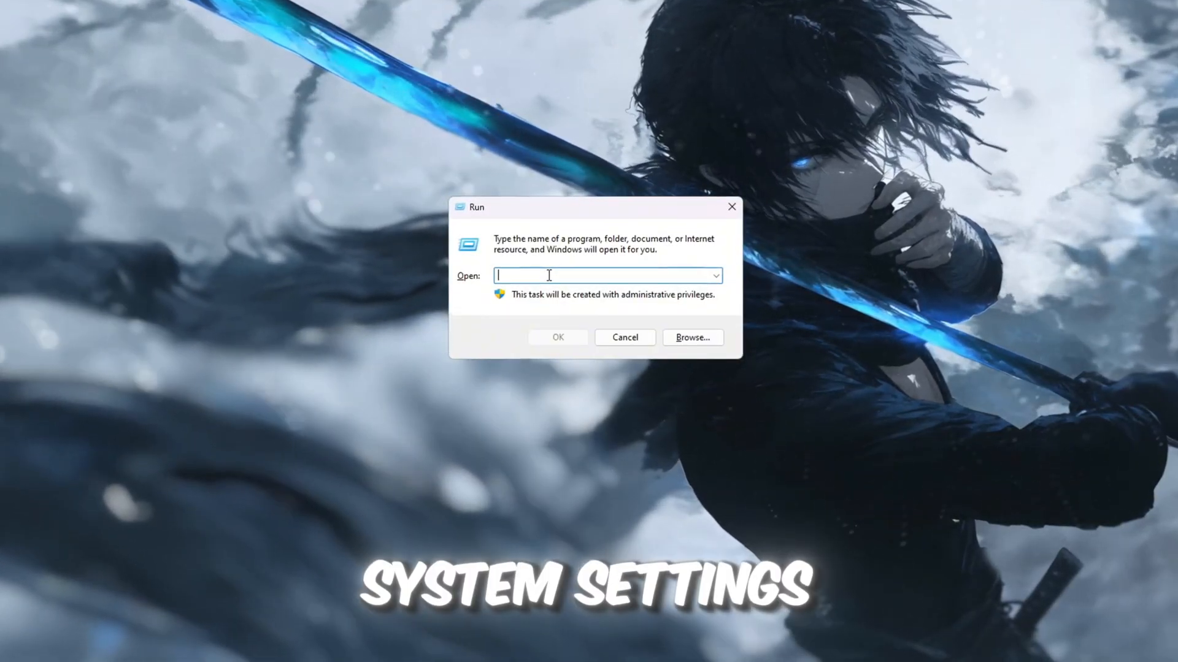
Launch the Local Group Policy Editor via gpedit.msc from the Run dialog.
{"action": "type", "text": "gpedit."}
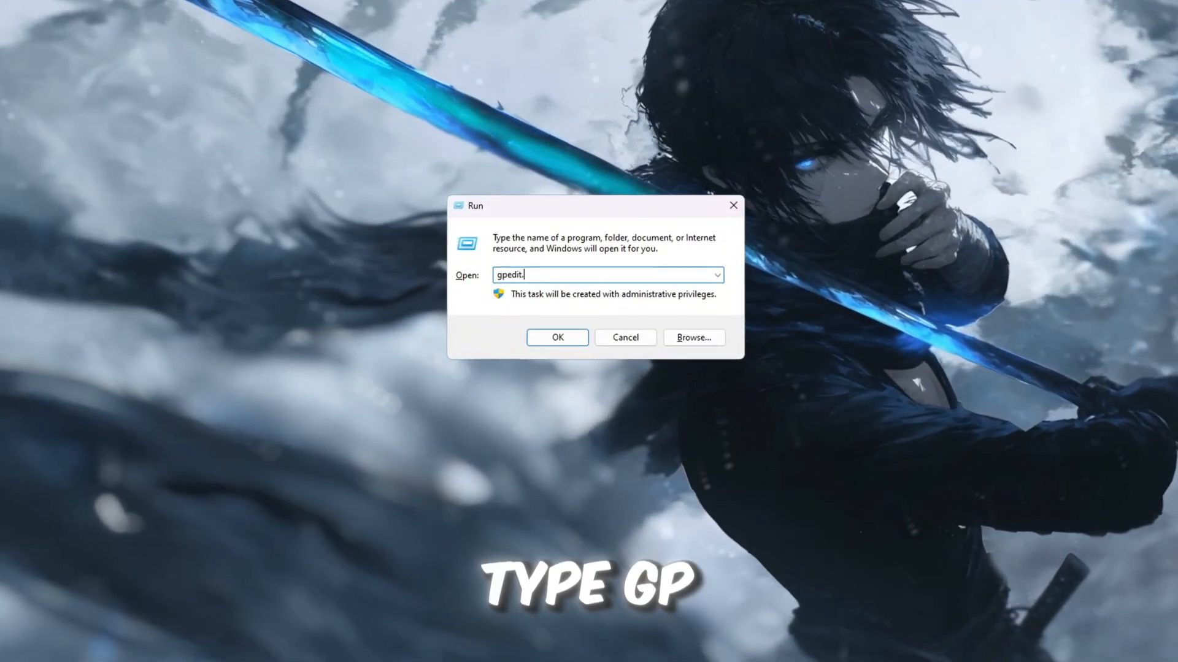
{"action": "type", "text": "msc"}
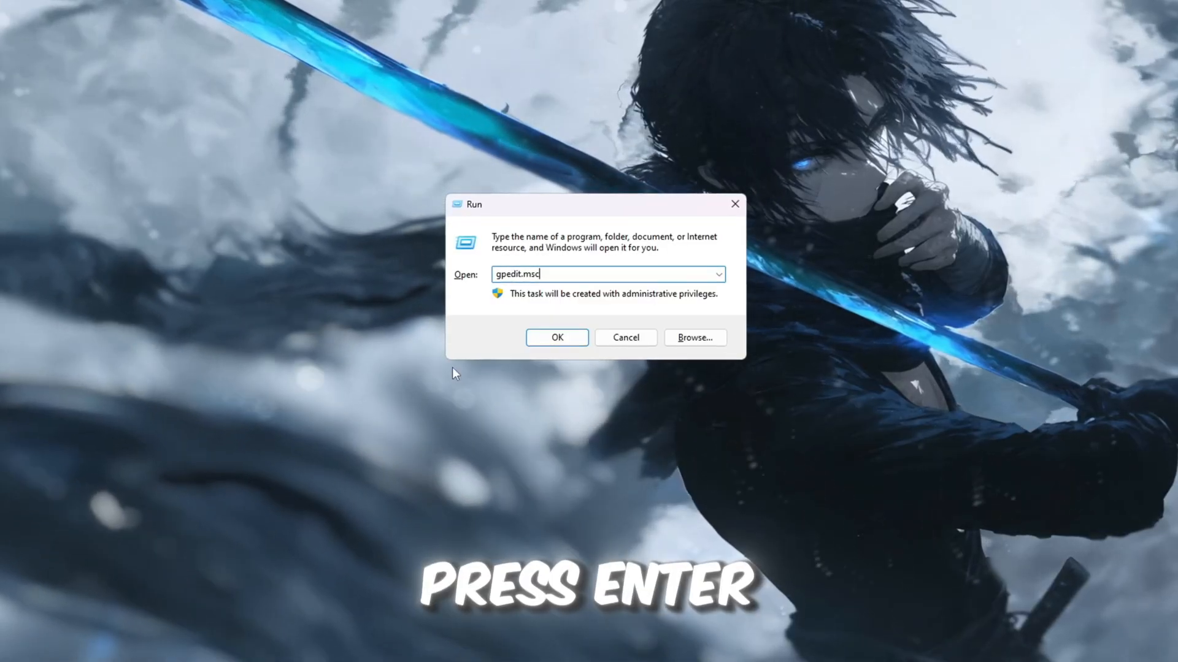
{"action": "key", "text": "Enter"}
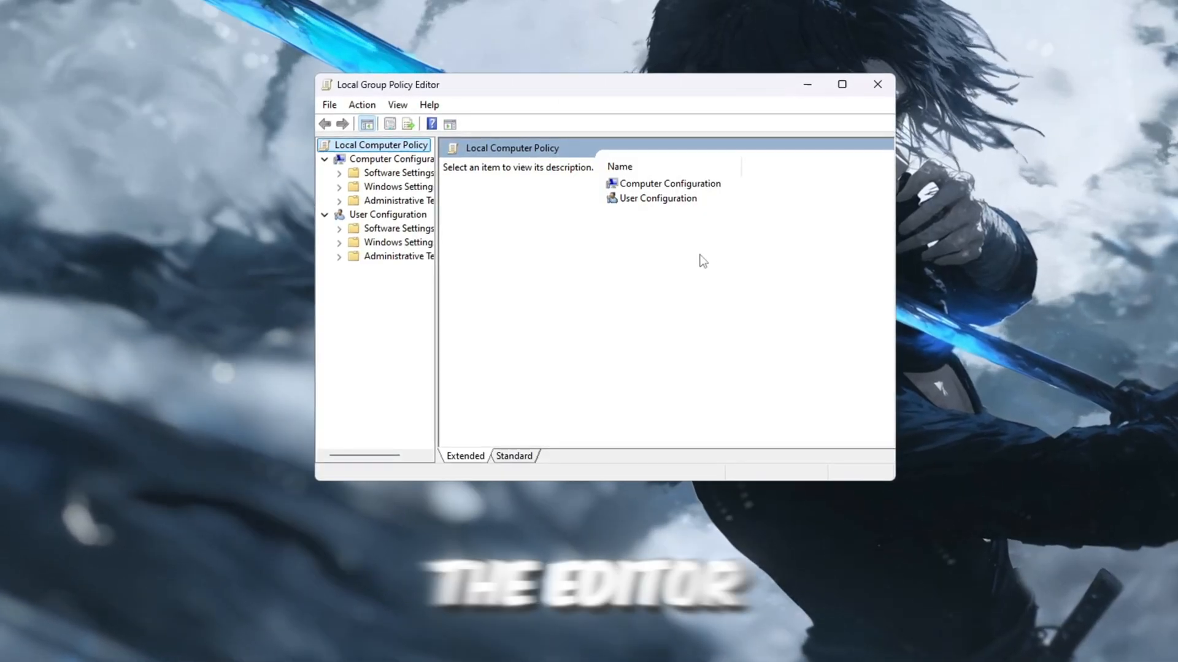
Navigate Computer Configuration to Power Throttling Settings and bring up the Turn off Power Throttling policy.
{"action": "left_click", "coordinate": [670, 182]}
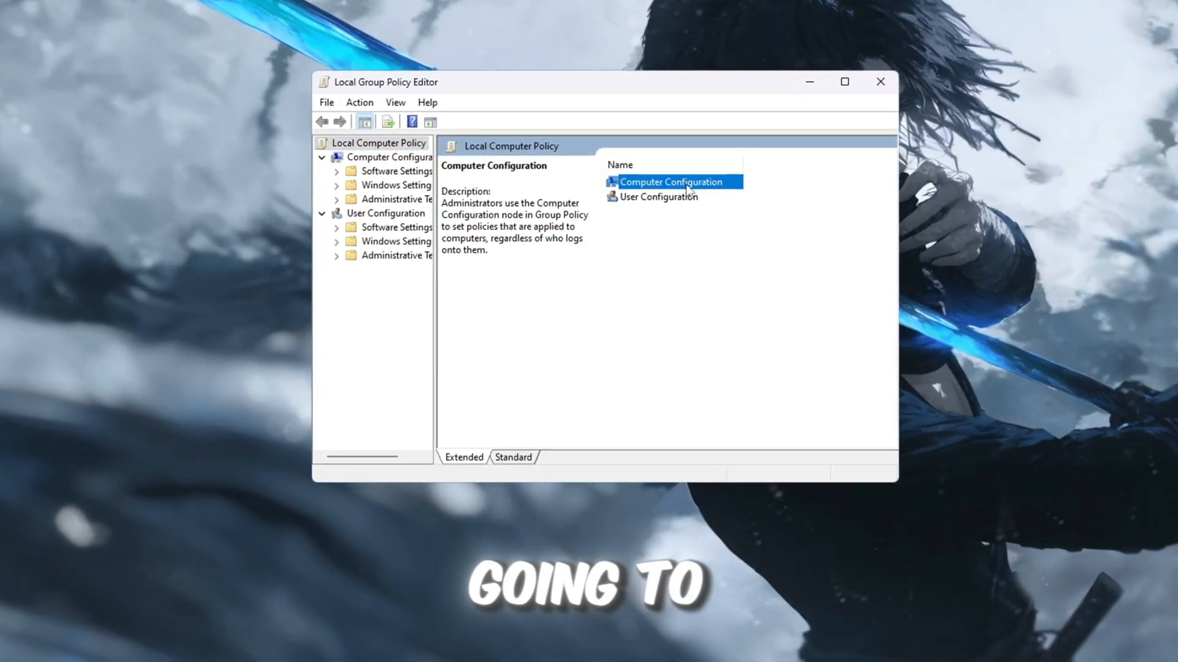
{"action": "double_click", "coordinate": [671, 182]}
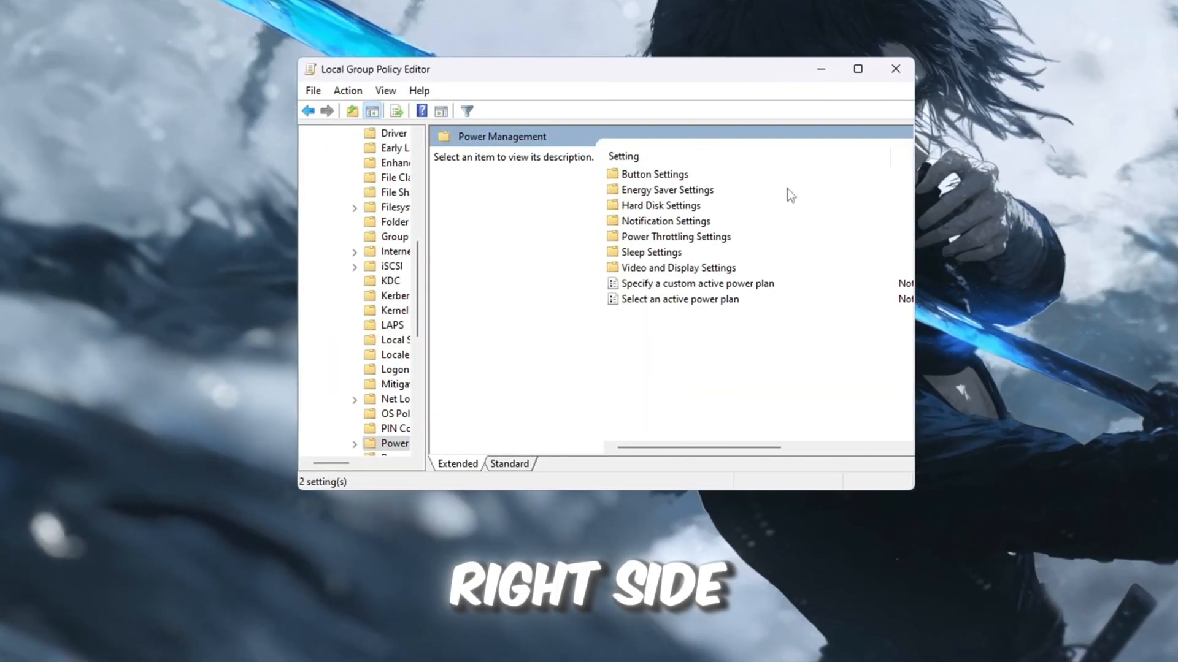
{"action": "left_click", "coordinate": [677, 236]}
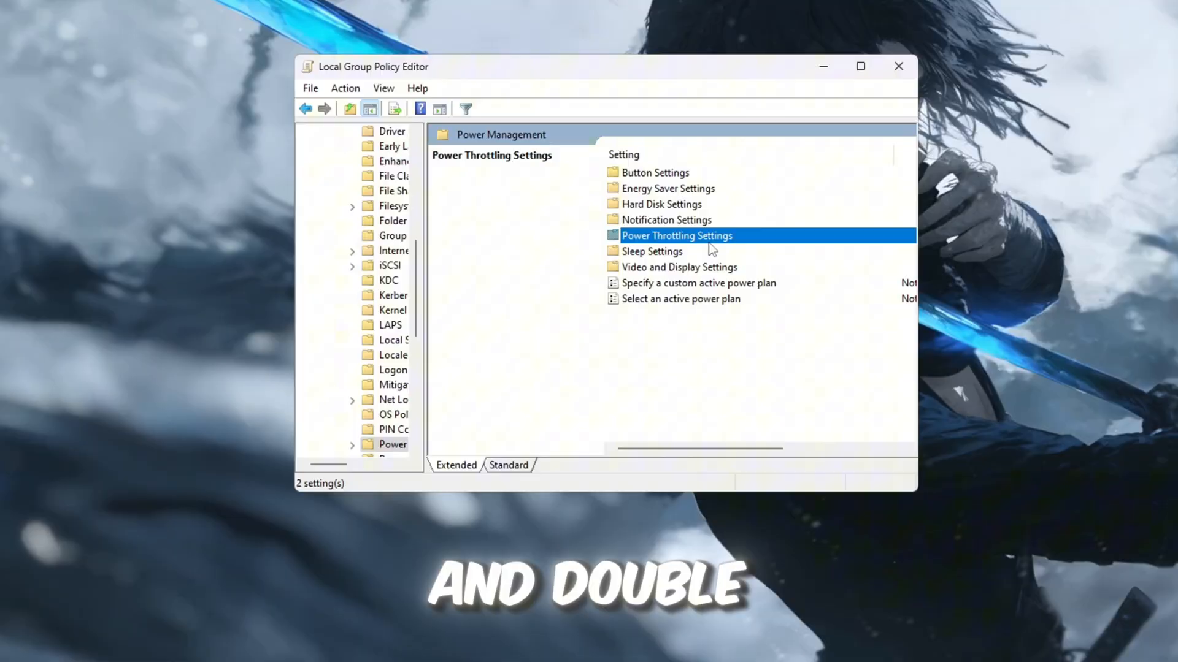
{"action": "double_click", "coordinate": [677, 236]}
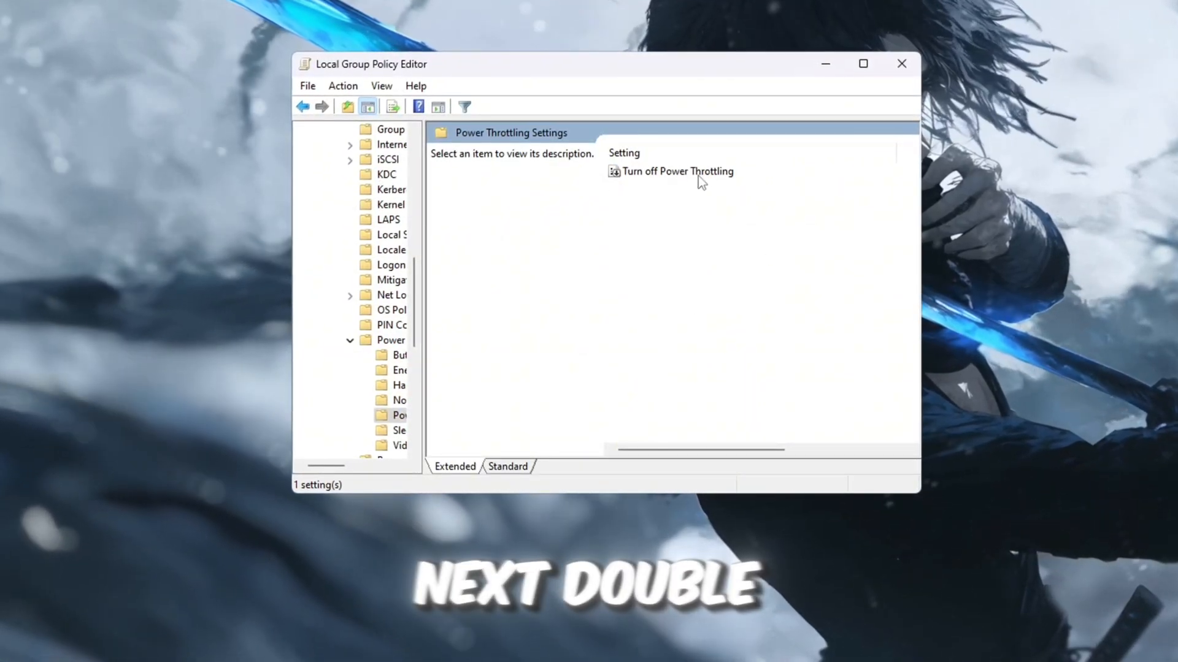
{"action": "double_click", "coordinate": [677, 170]}
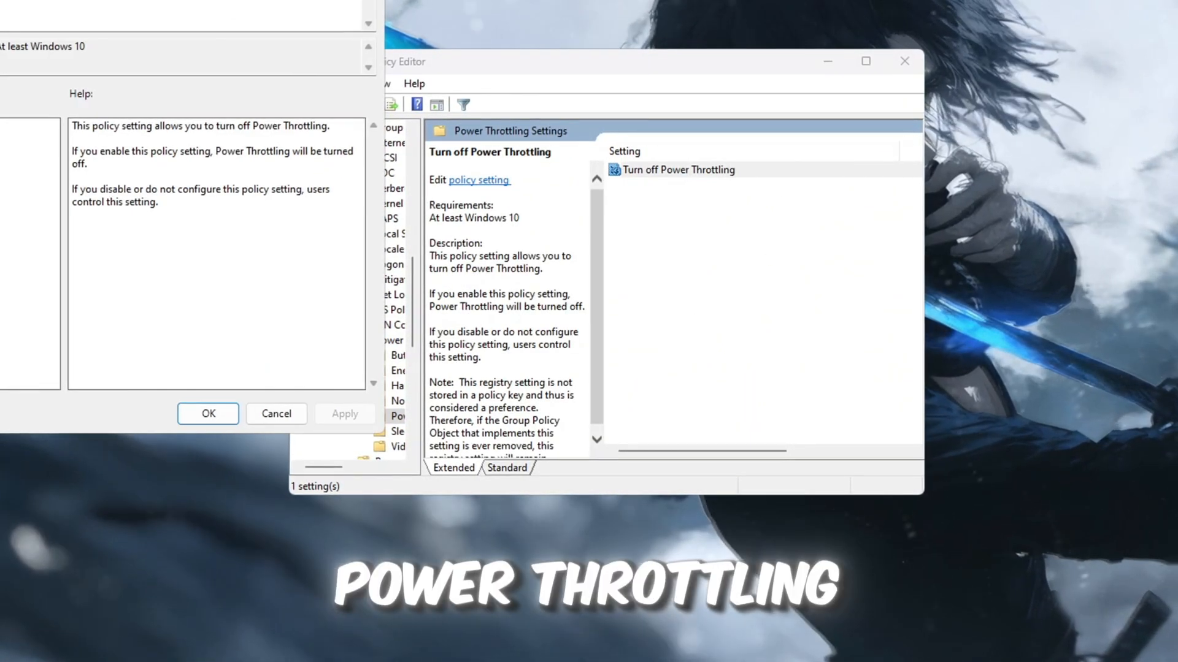
{"action": "double_click", "coordinate": [678, 169]}
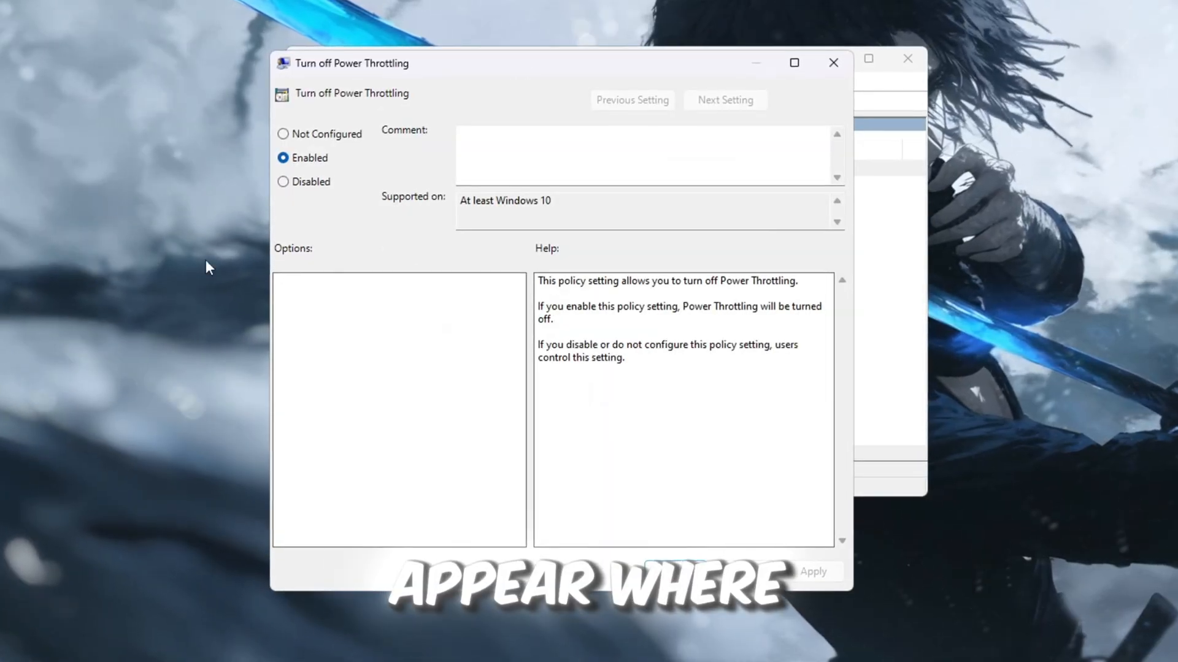
Set the Turn off Power Throttling policy to Disabled and confirm.
{"action": "left_click", "coordinate": [280, 180]}
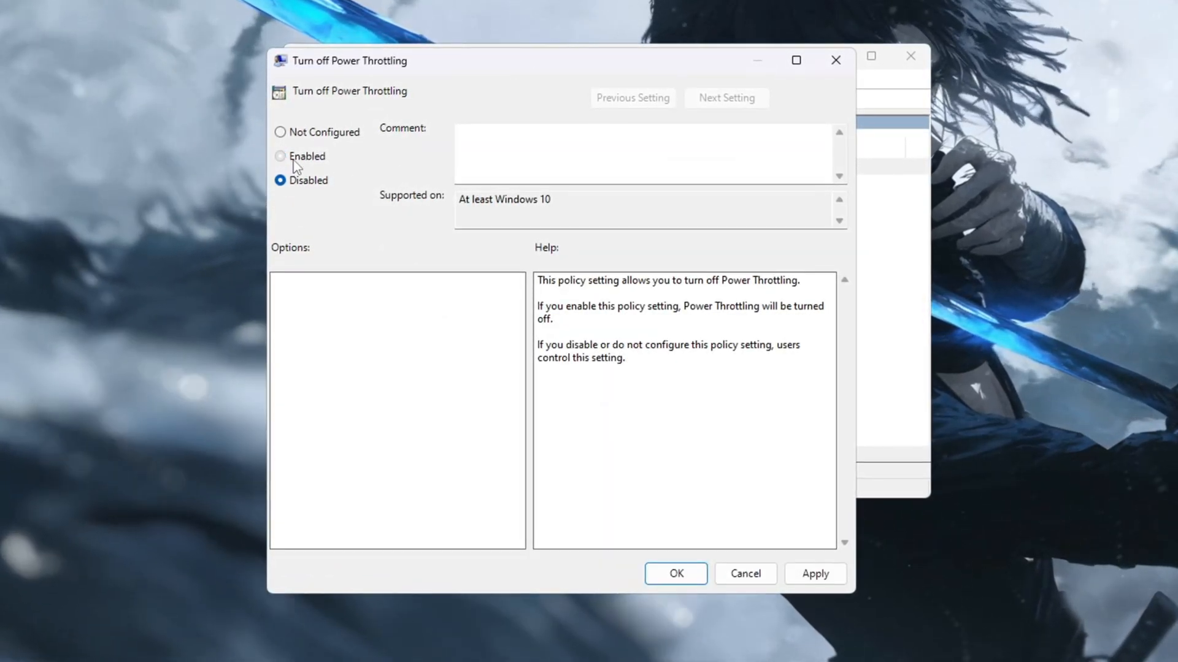
{"action": "left_click", "coordinate": [280, 157]}
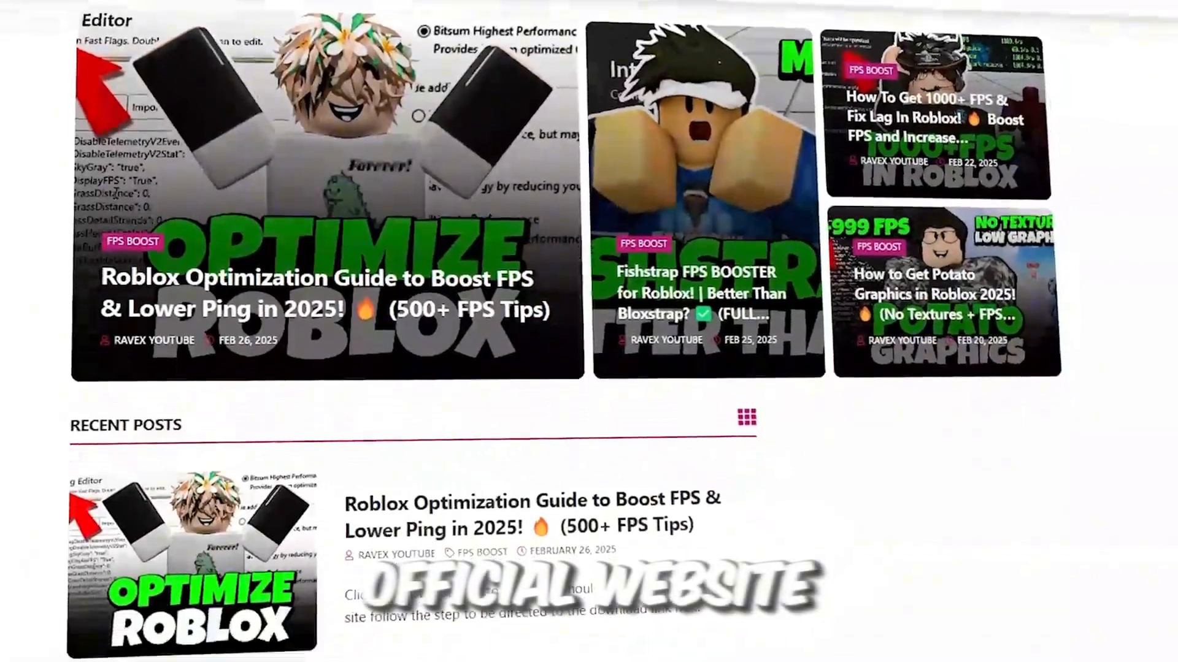
Scroll through the Recent Posts section of the creator's website.
{"action": "scroll", "scroll_direction": "down", "scroll_amount": 3}
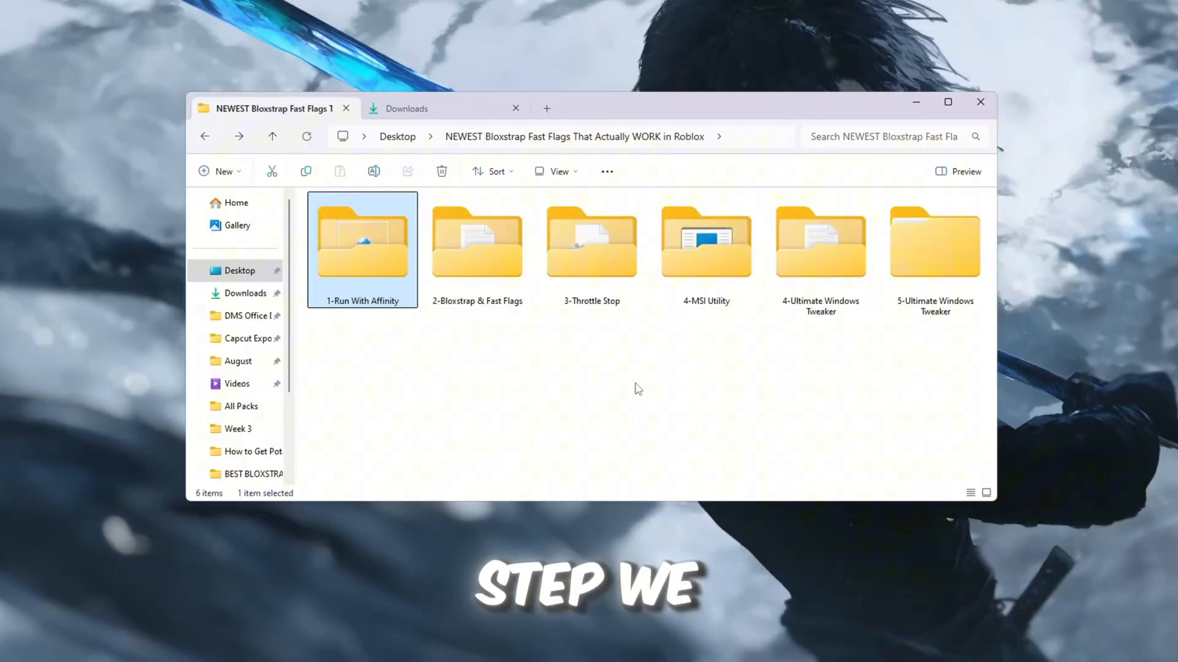
Enter the 1-Run With Affinity folder in large icons view and launch RunWithAffinity.exe.
{"action": "double_click", "coordinate": [362, 243]}
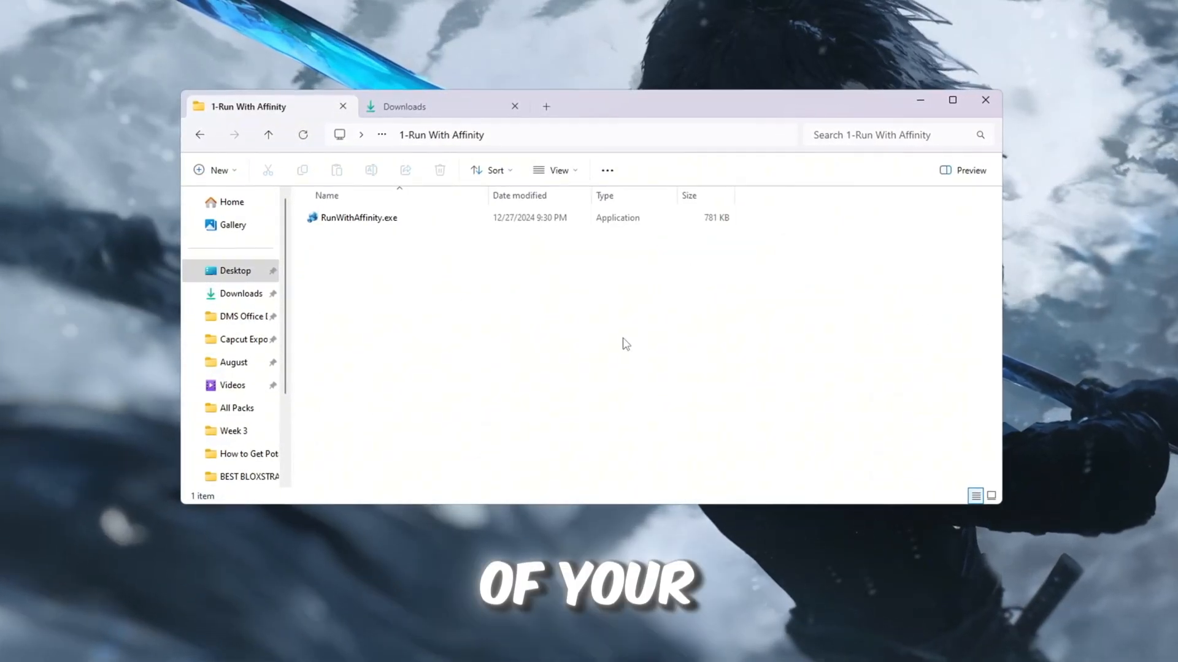
{"action": "left_click", "coordinate": [357, 217]}
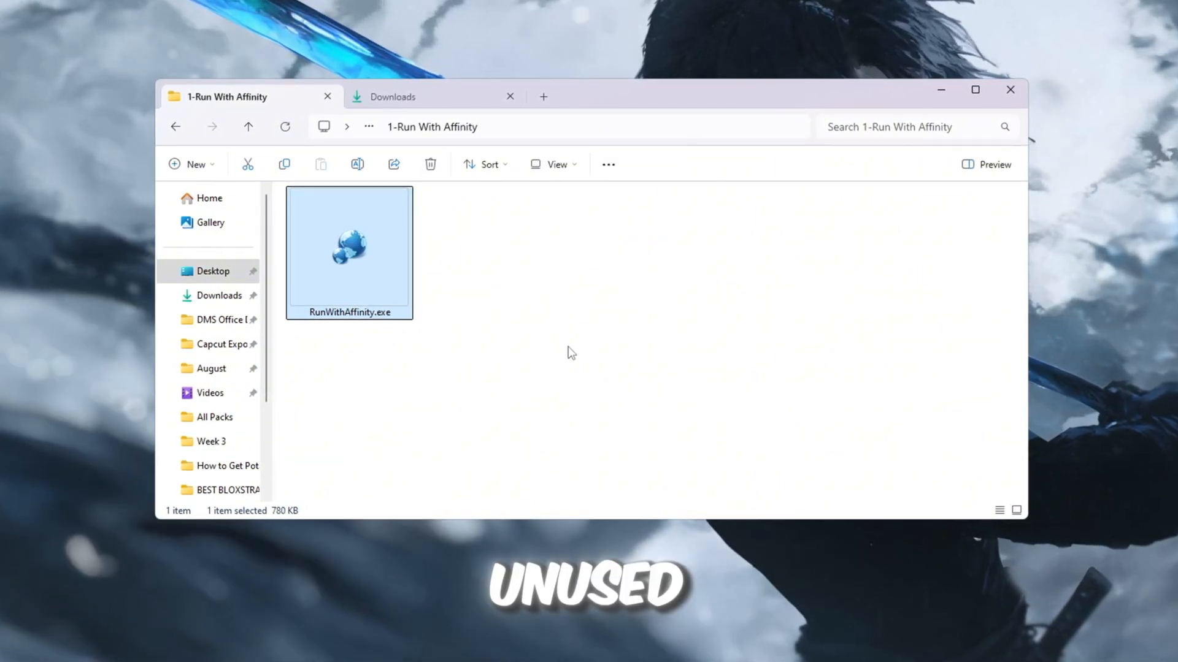
{"action": "double_click", "coordinate": [348, 248]}
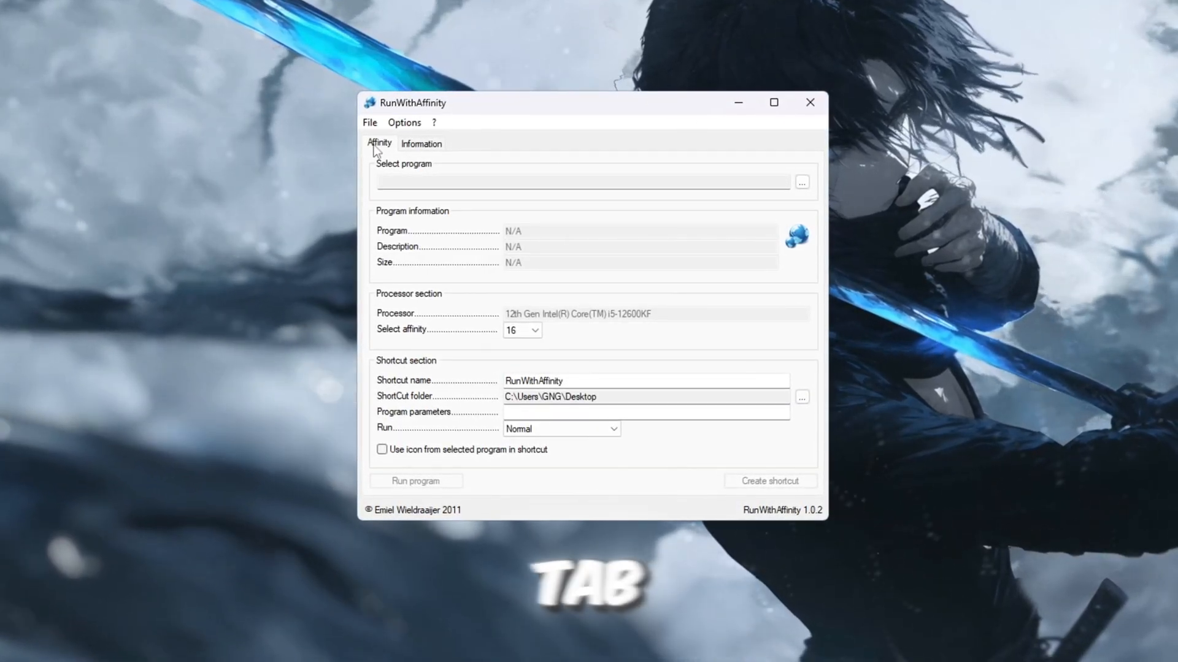
Browse to the Roblox version folder and select RobloxPlayerBeta.exe as the program.
{"action": "left_click", "coordinate": [803, 181]}
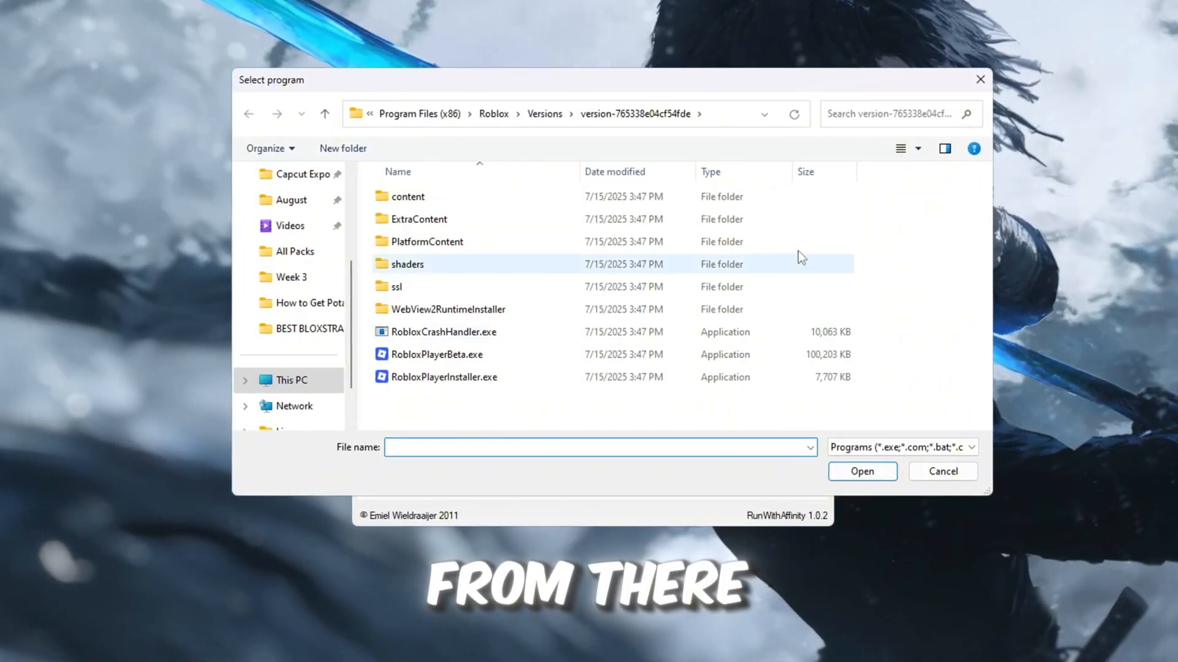
{"action": "left_click", "coordinate": [550, 114]}
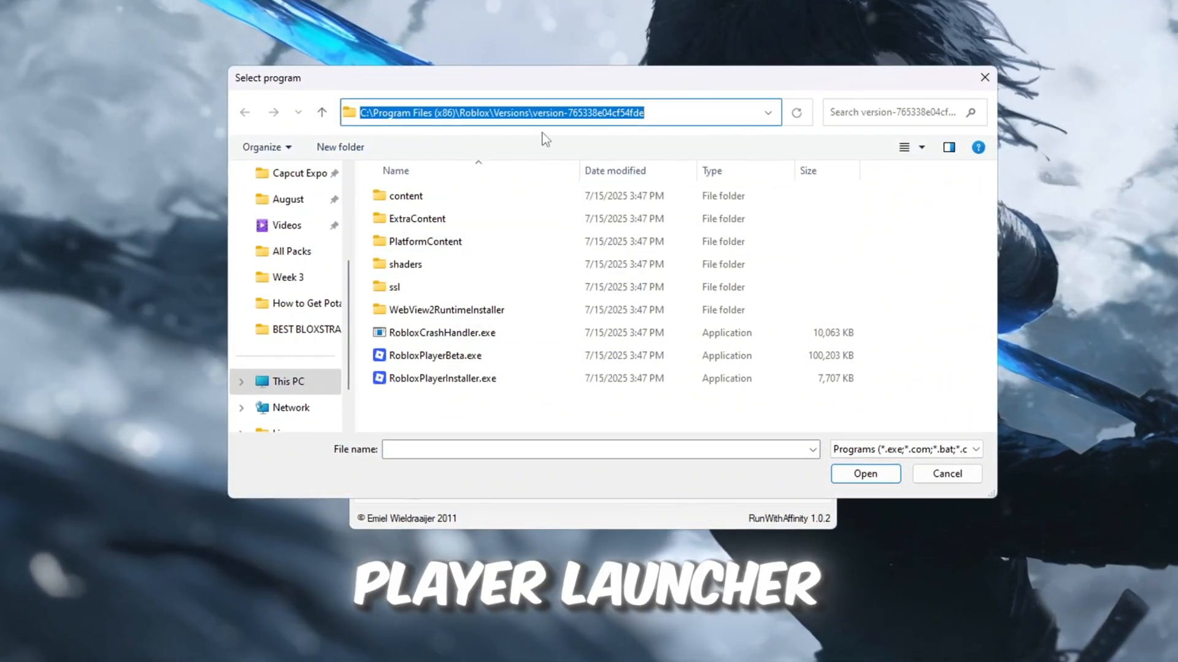
{"action": "left_click", "coordinate": [435, 356]}
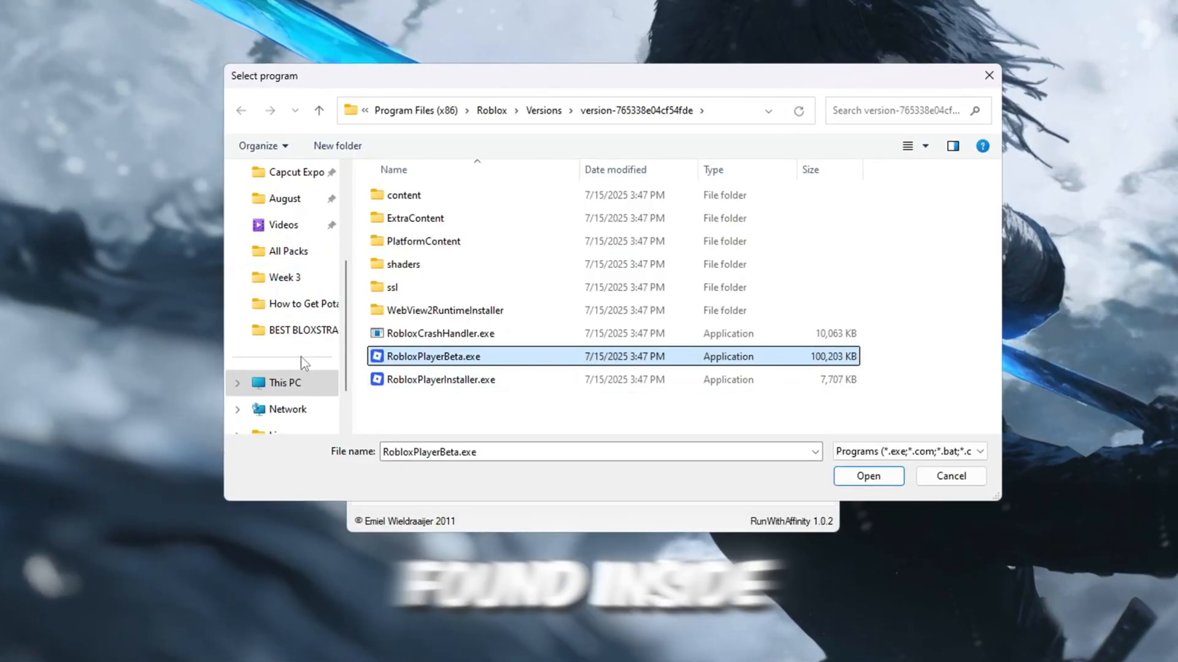
{"action": "mouse_move", "coordinate": [459, 368]}
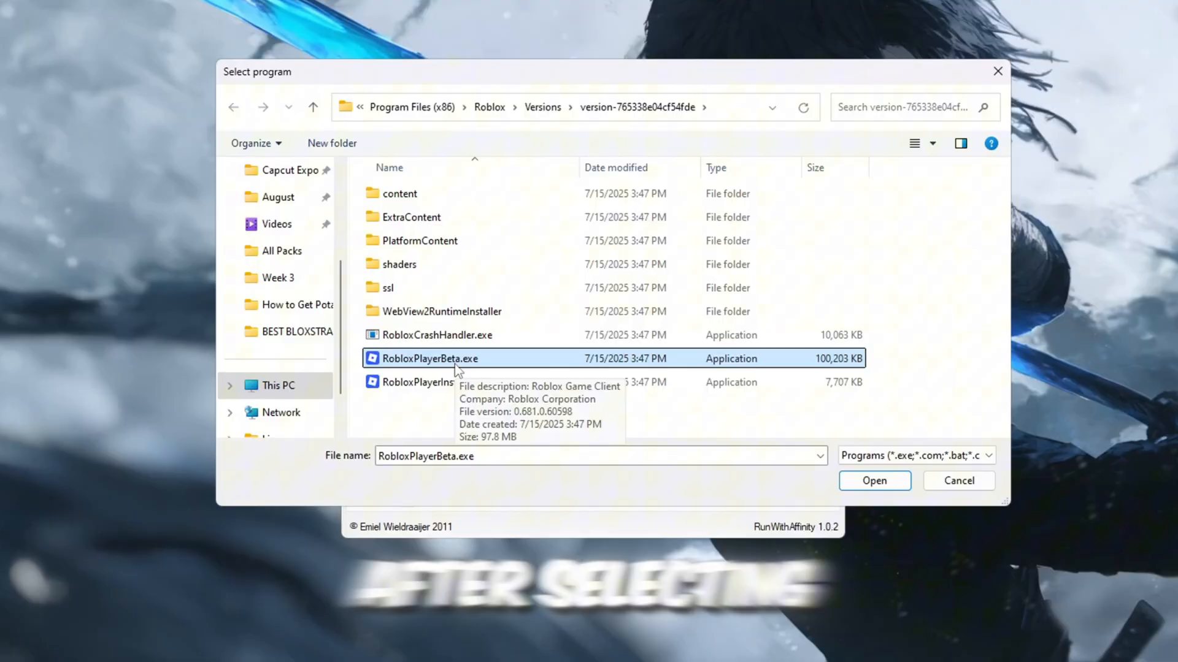
{"action": "left_click", "coordinate": [874, 481]}
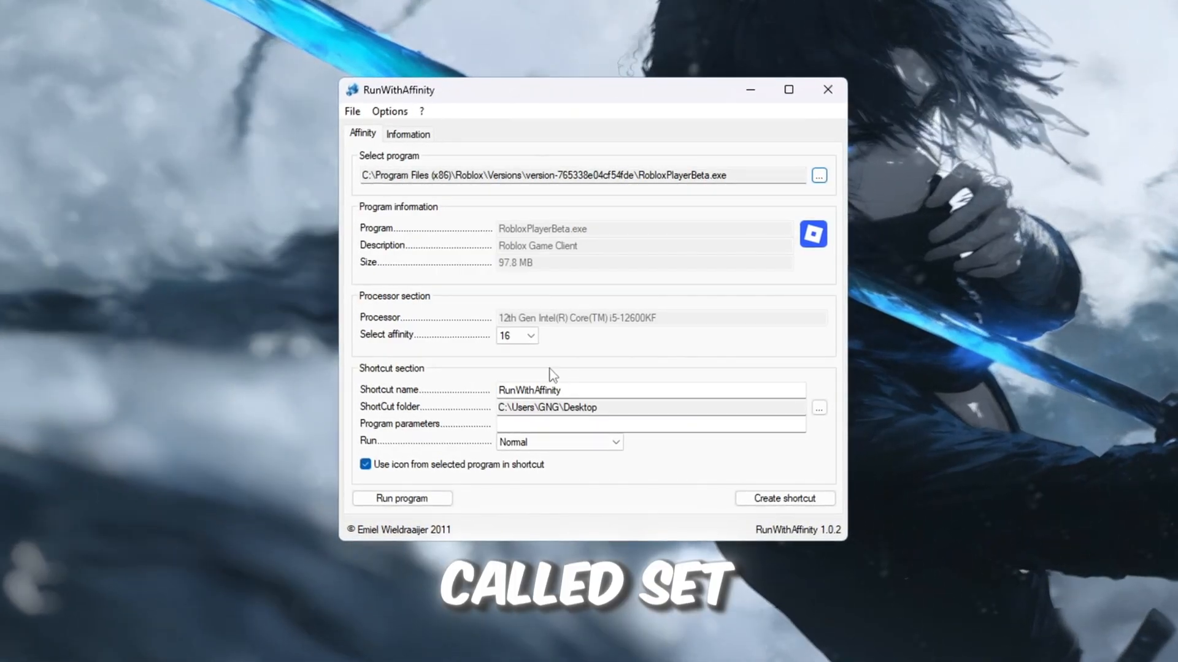
Keep affinity at 16 threads and name the shortcut High Perf Rob.
{"action": "left_click", "coordinate": [530, 335]}
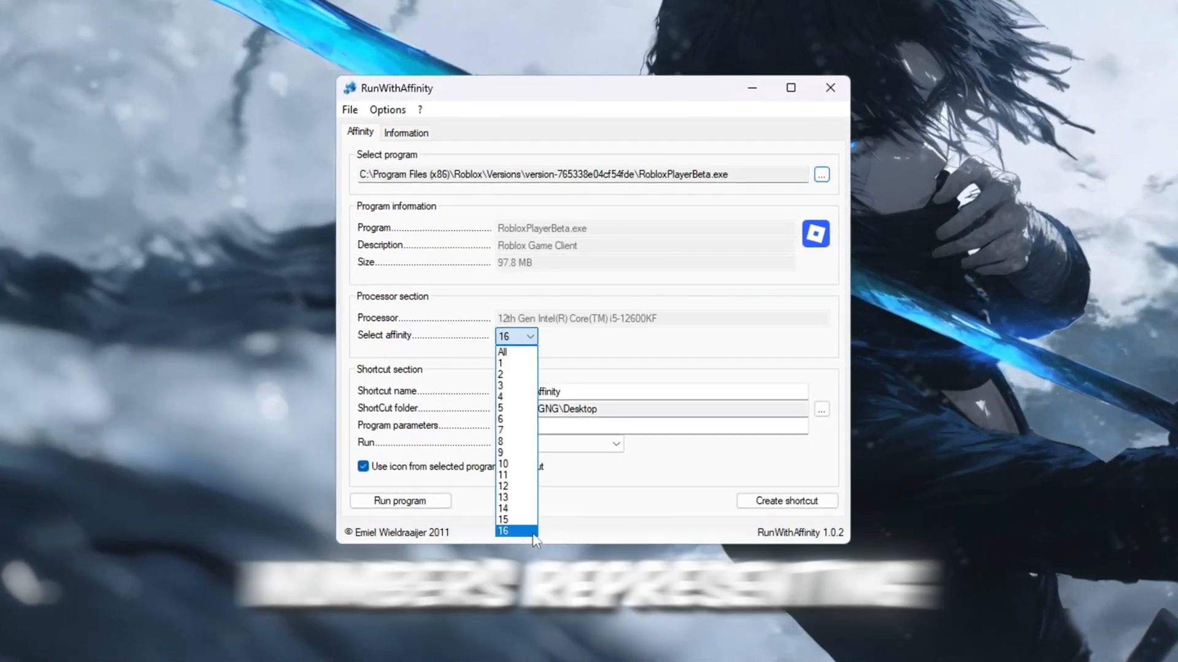
{"action": "mouse_move", "coordinate": [523, 396]}
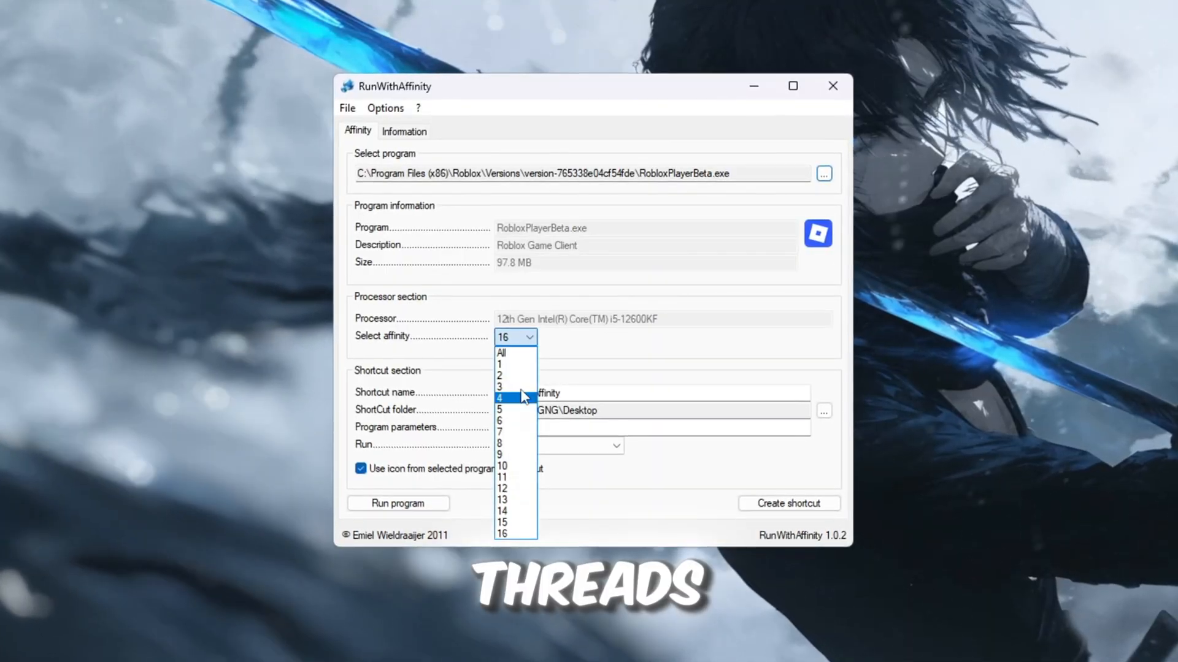
{"action": "mouse_move", "coordinate": [523, 545]}
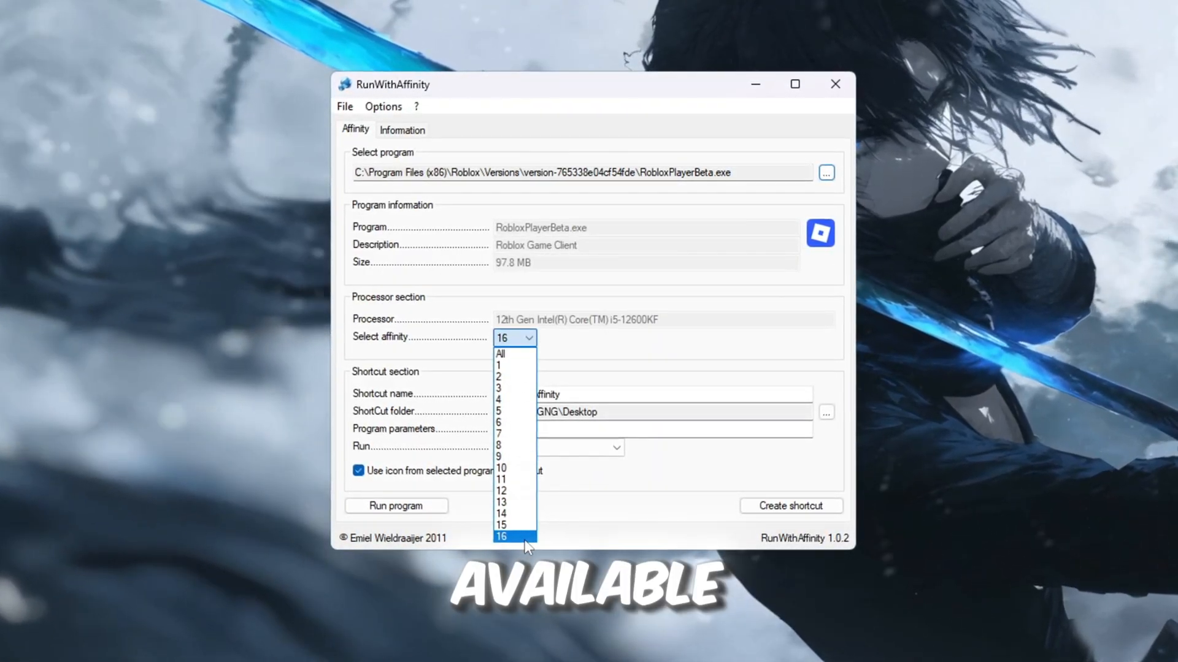
{"action": "left_click", "coordinate": [500, 537]}
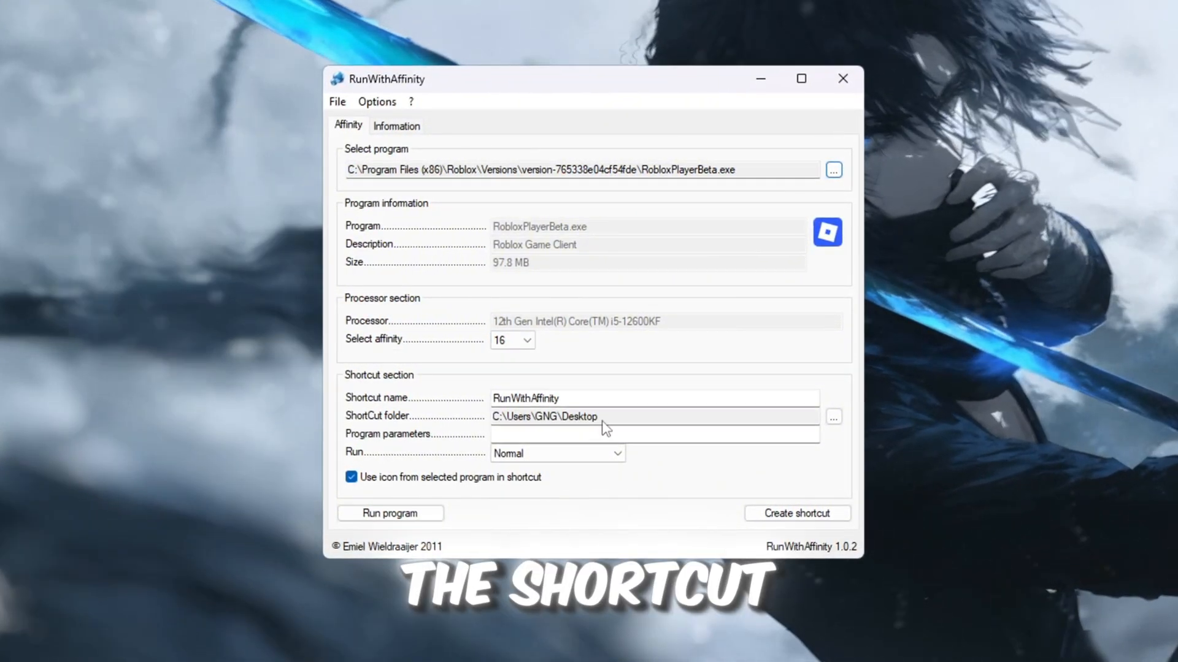
{"action": "triple_click", "coordinate": [525, 399]}
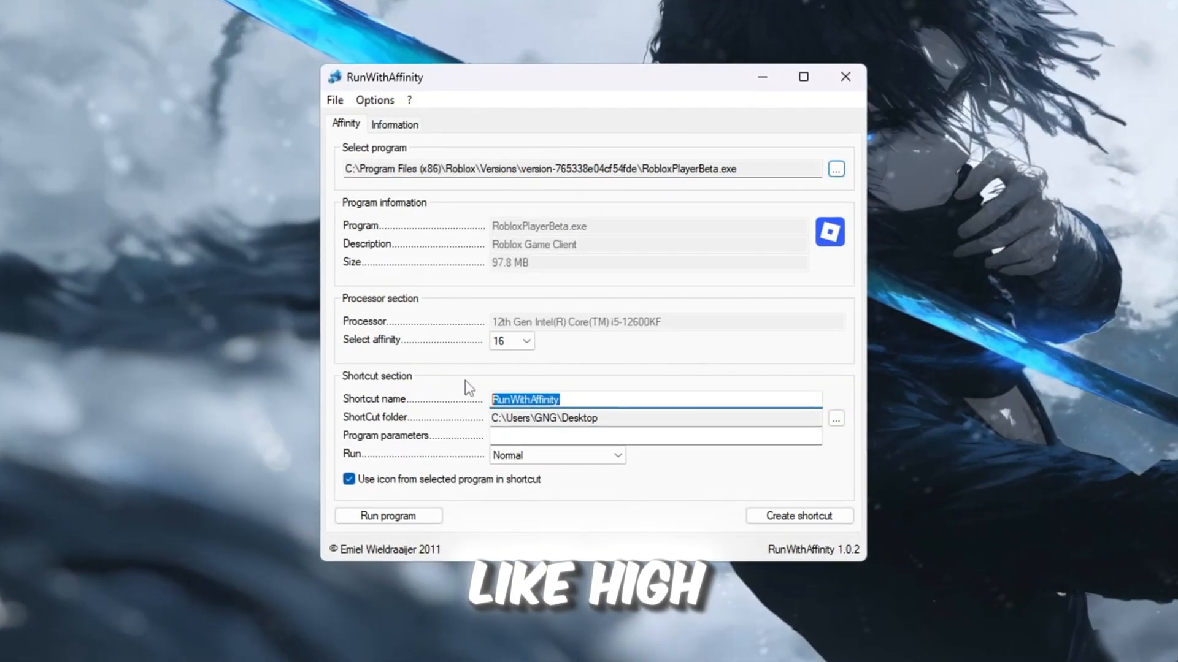
{"action": "type", "text": "High Perf Rob"}
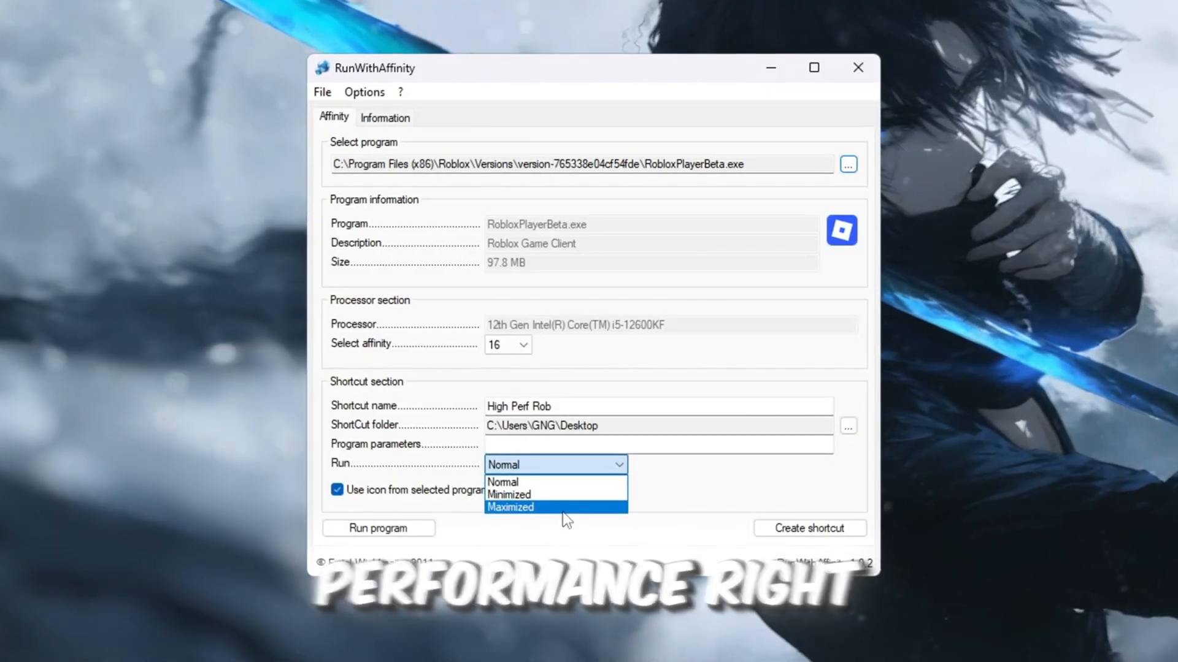
Create the maximized desktop shortcut and dismiss the success message.
{"action": "left_click", "coordinate": [510, 508]}
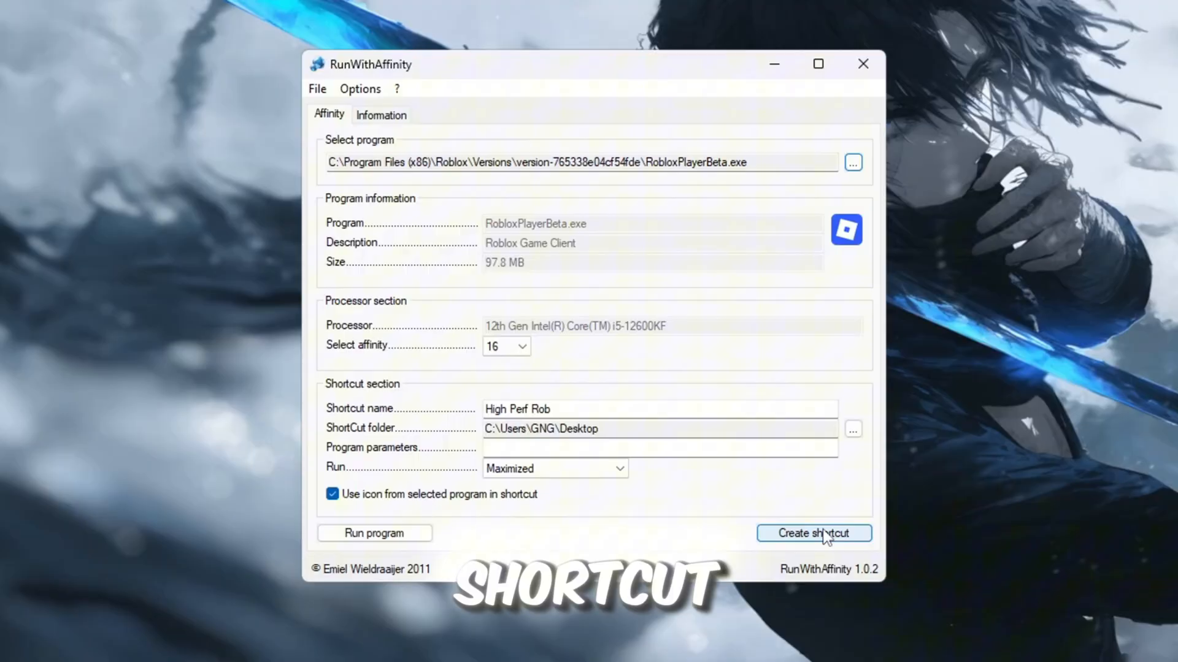
{"action": "left_click", "coordinate": [814, 533]}
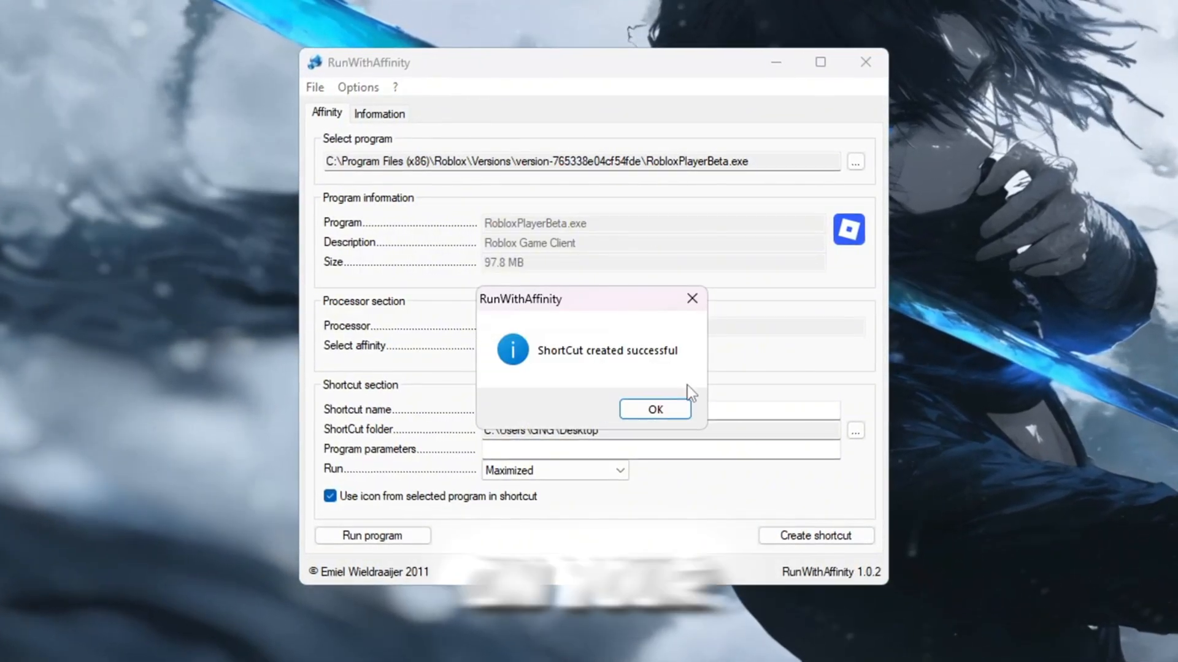
{"action": "left_click", "coordinate": [656, 410]}
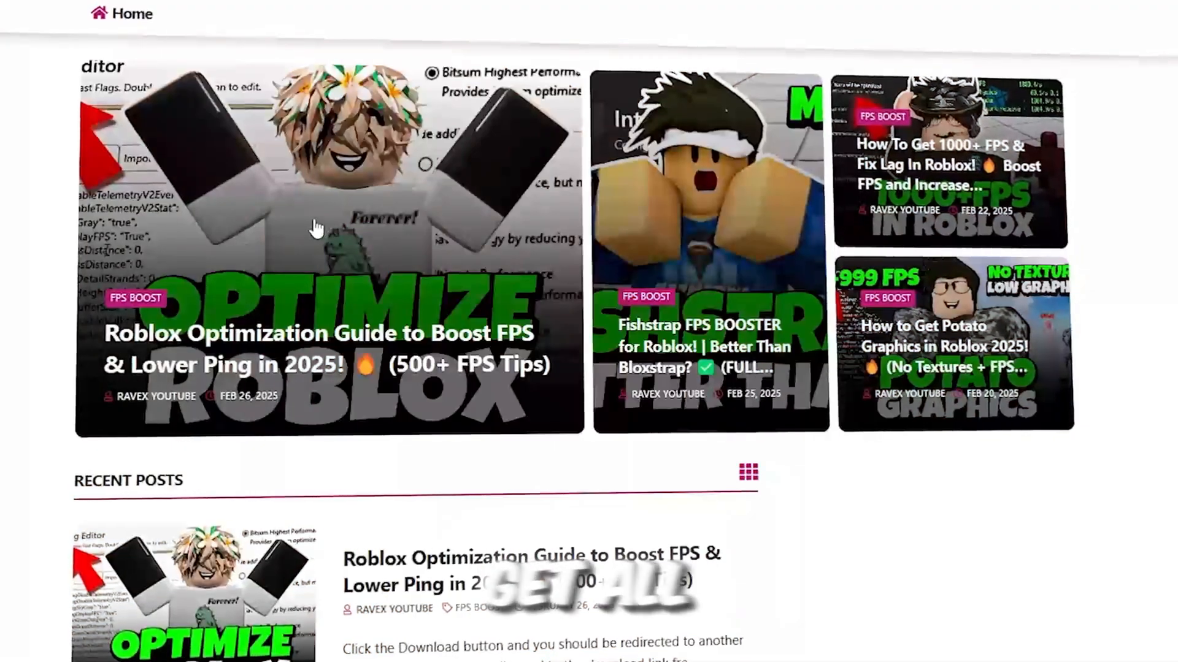
{"action": "scroll", "scroll_direction": "down", "scroll_amount": 3}
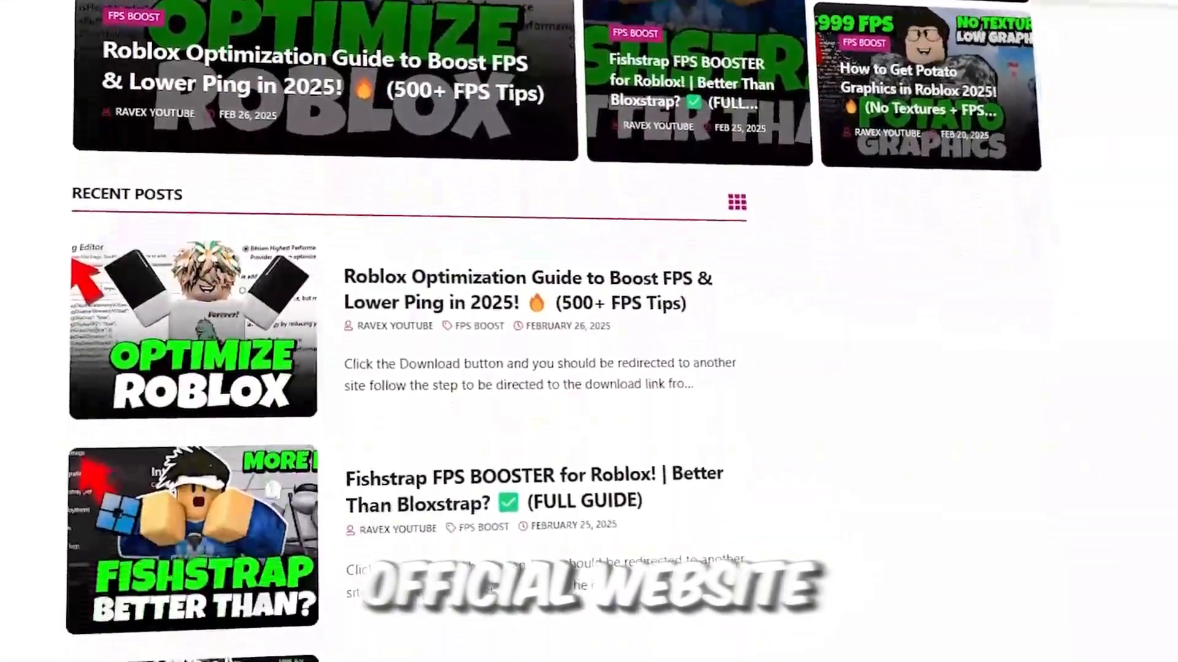
{"action": "scroll", "scroll_direction": "down", "scroll_amount": 3}
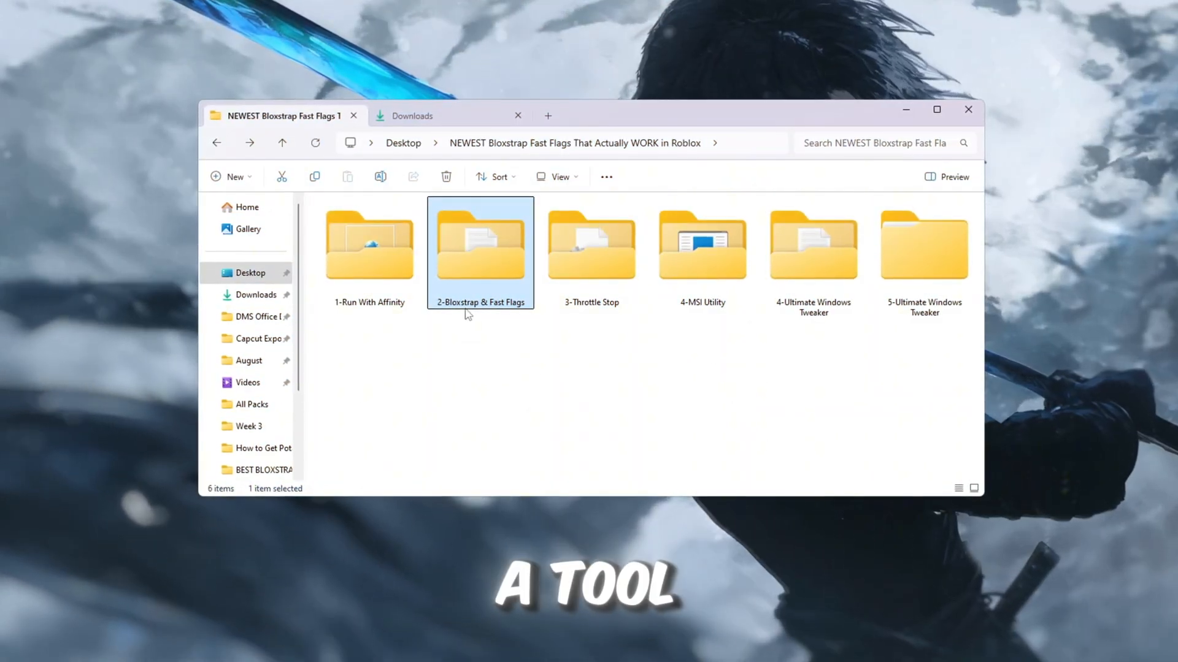
Enter the 2-Bloxstrap & Fast Flags folder and select the fast flag text files.
{"action": "double_click", "coordinate": [480, 247]}
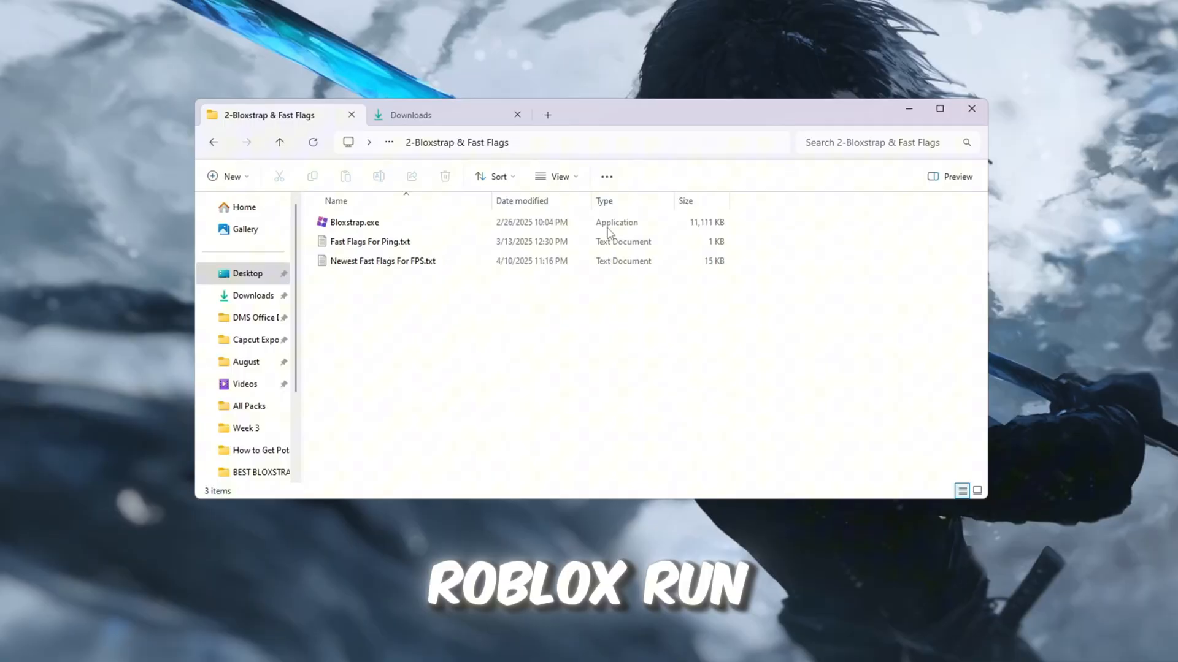
{"action": "left_click", "coordinate": [353, 222]}
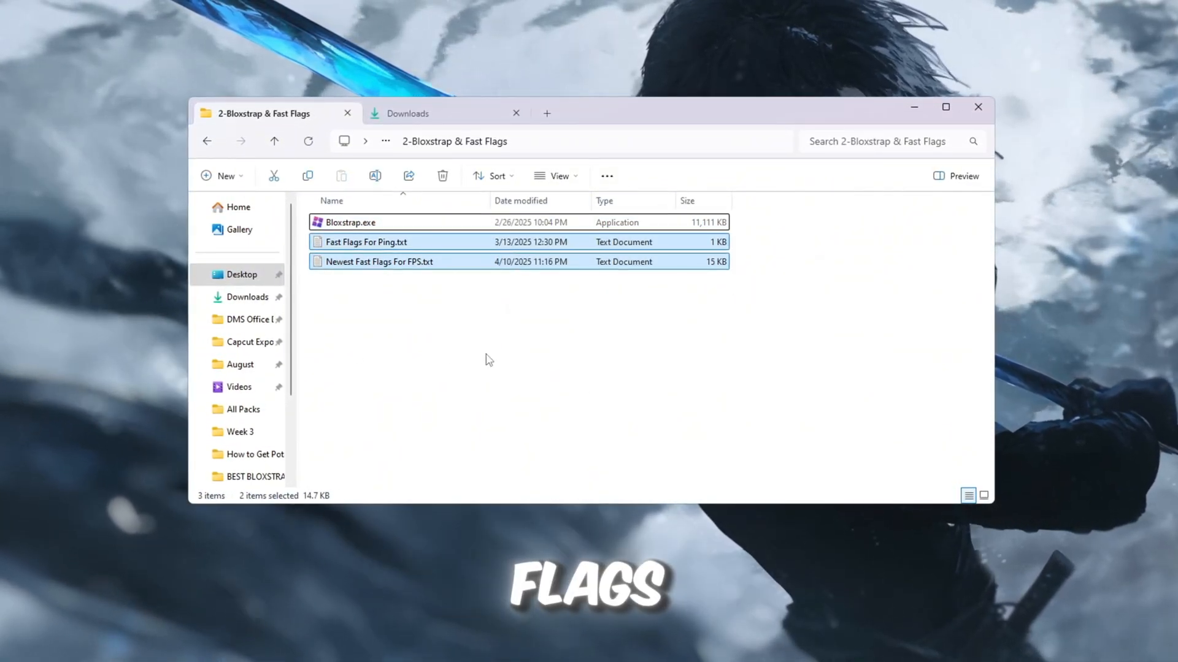
{"action": "left_click", "coordinate": [351, 222]}
{"action": "type", "text": "blo"}
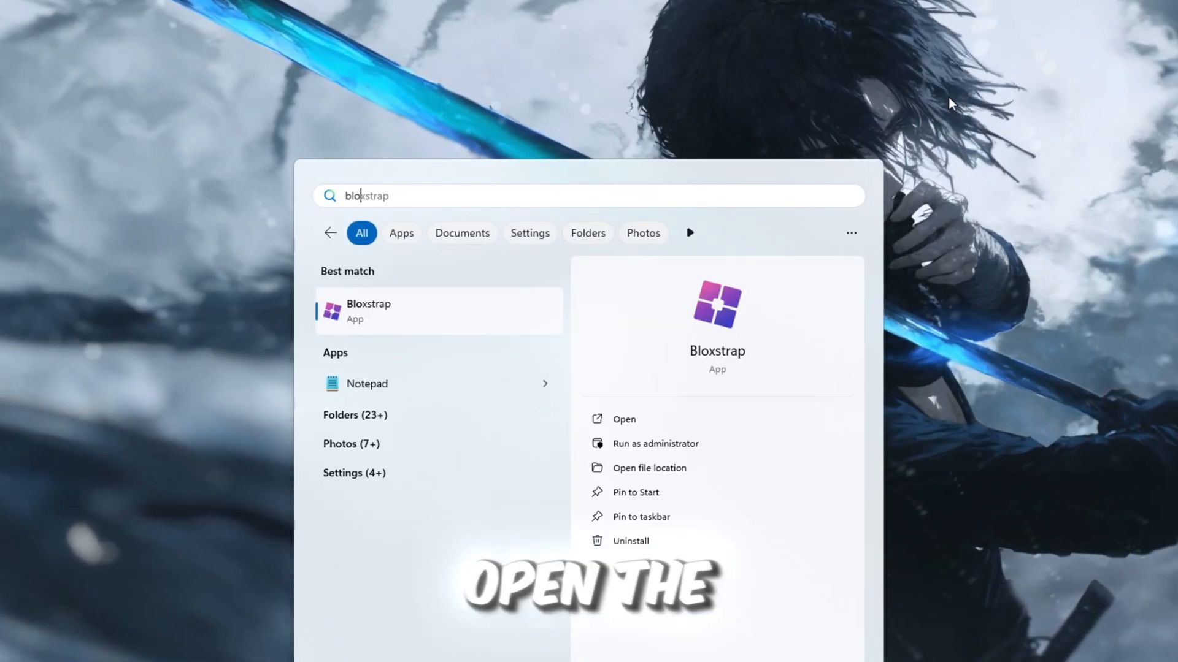
{"action": "mouse_move", "coordinate": [674, 430]}
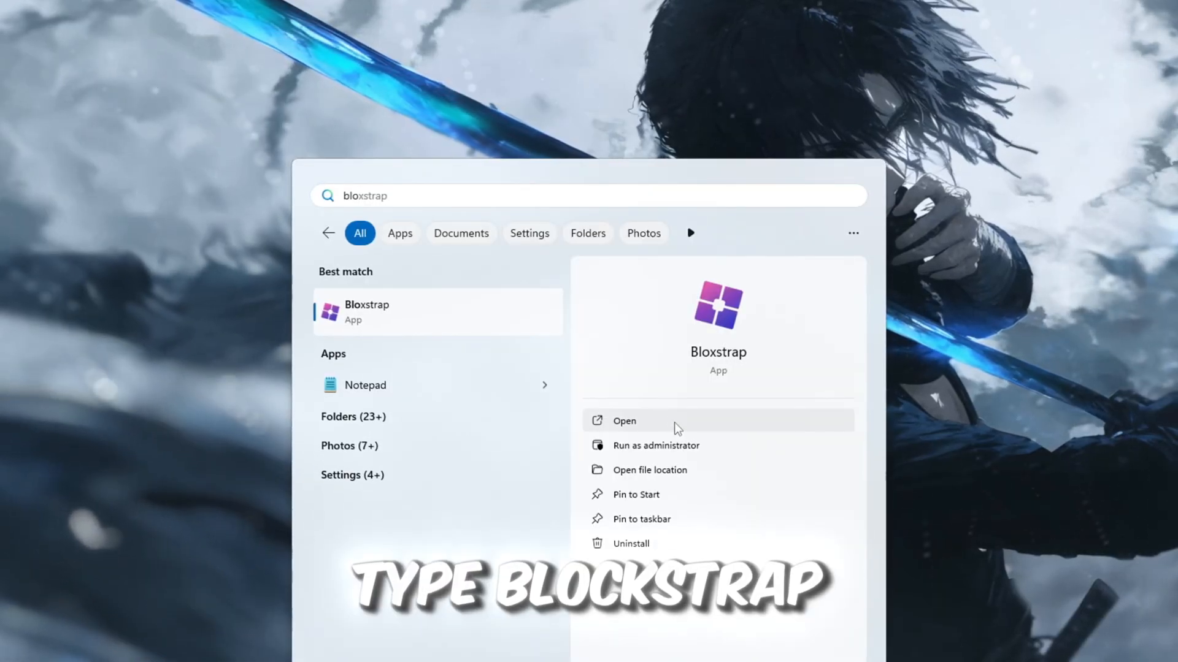
Launch Bloxstrap, go to Engine Settings and bring up the Fast Flag Editor to add new flags.
{"action": "left_click", "coordinate": [625, 422]}
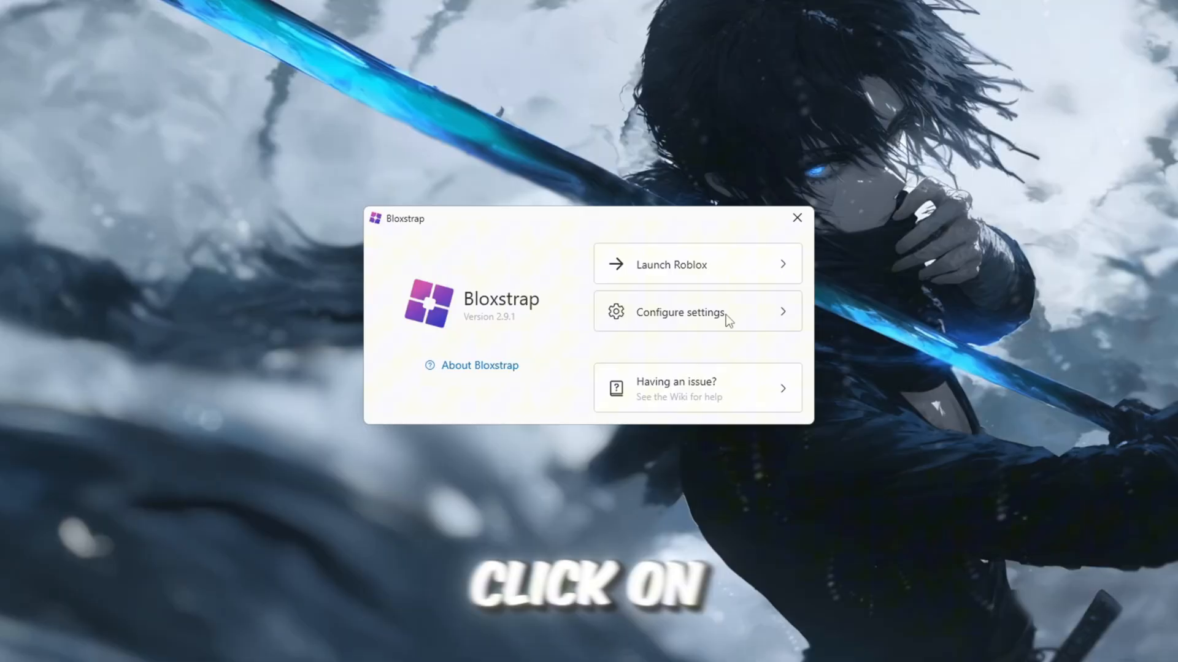
{"action": "left_click", "coordinate": [698, 313]}
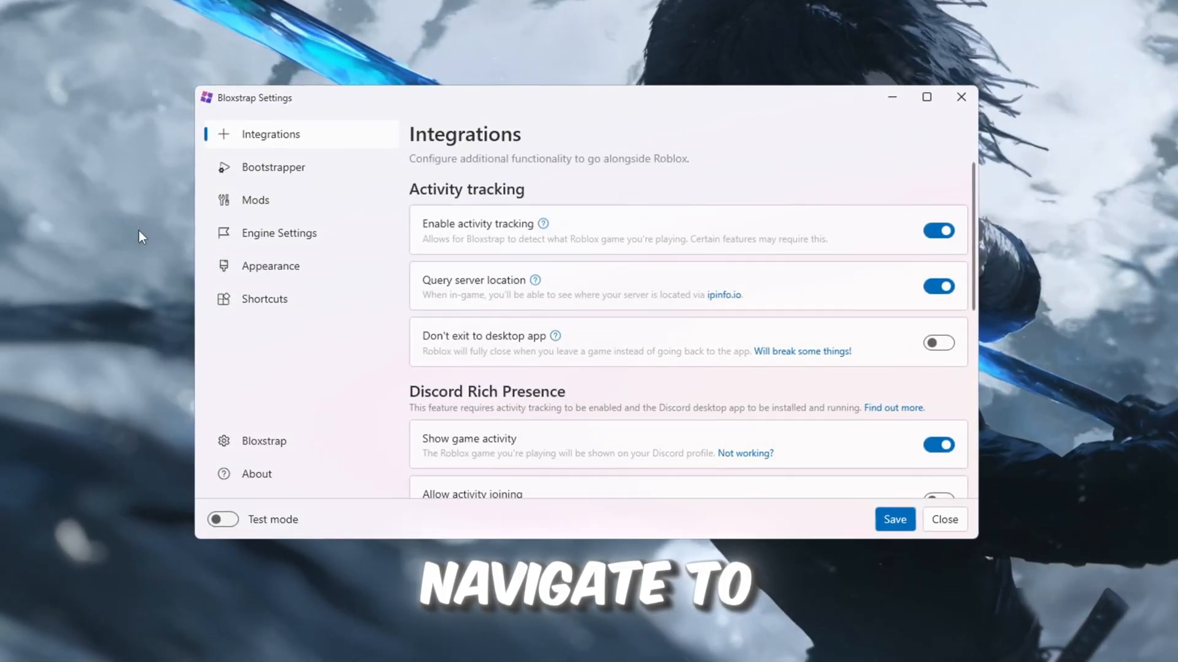
{"action": "left_click", "coordinate": [279, 233]}
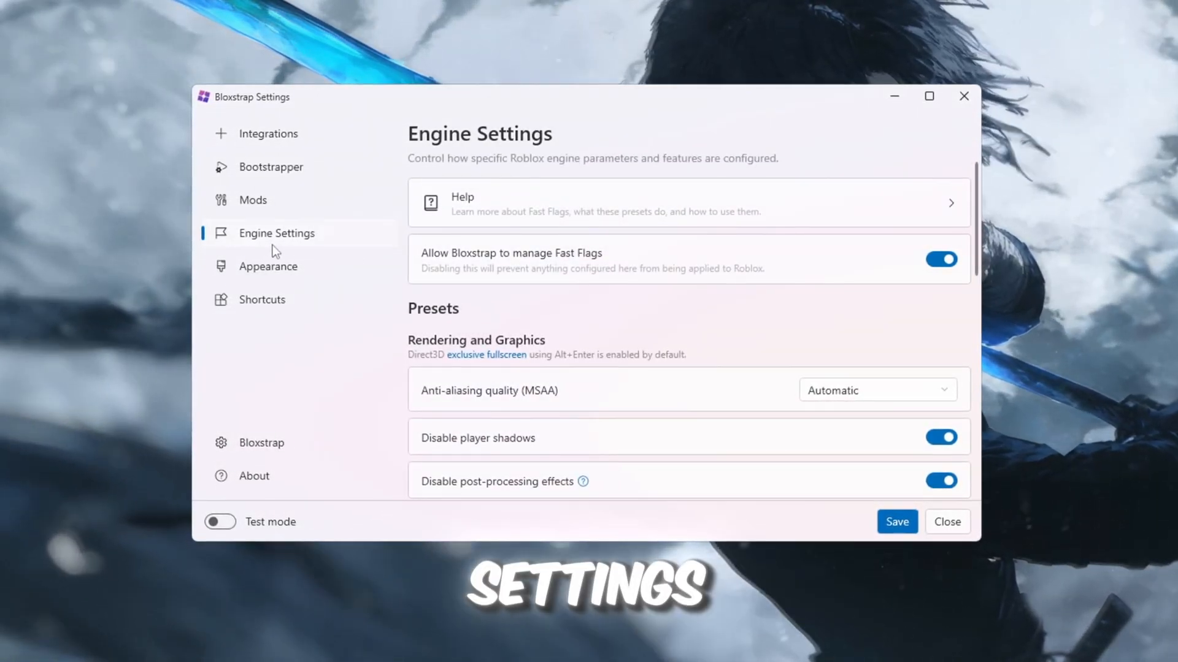
{"action": "scroll", "scroll_direction": "down", "scroll_amount": 3}
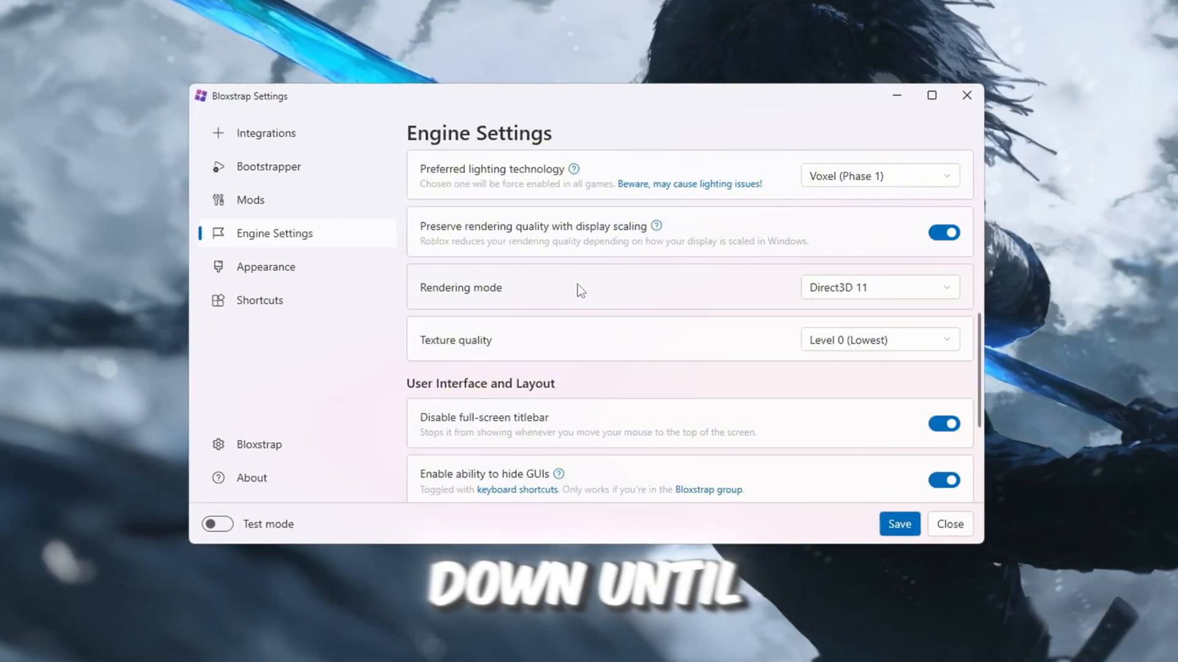
{"action": "scroll", "scroll_direction": "down", "scroll_amount": 3}
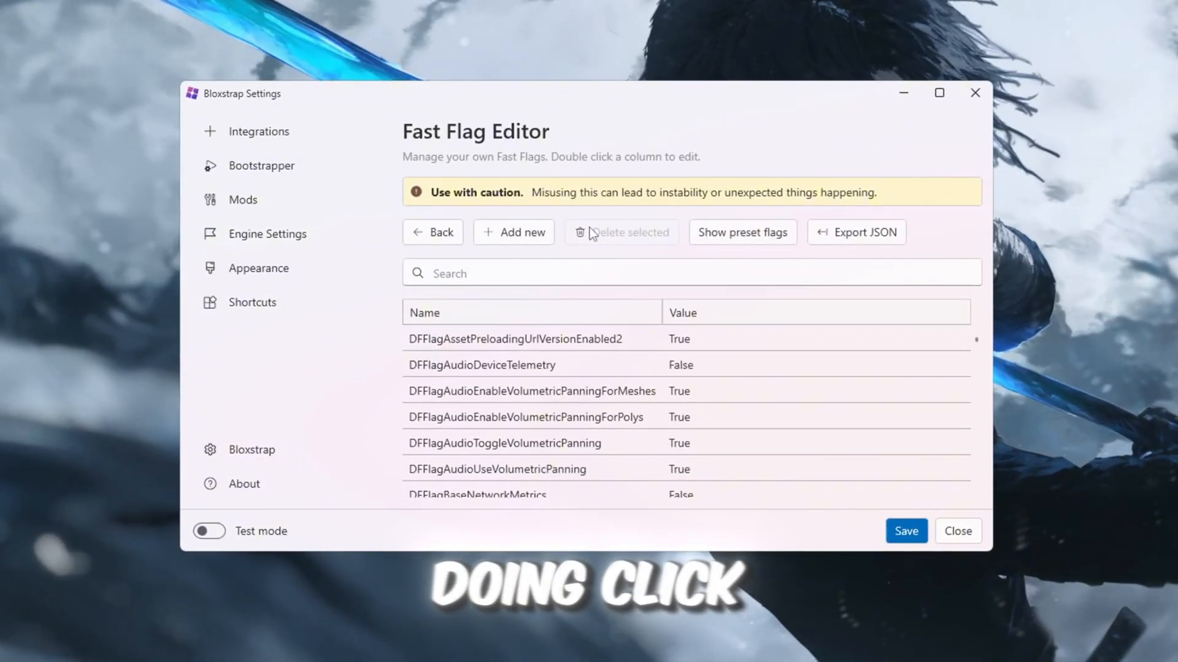
{"action": "left_click", "coordinate": [513, 232]}
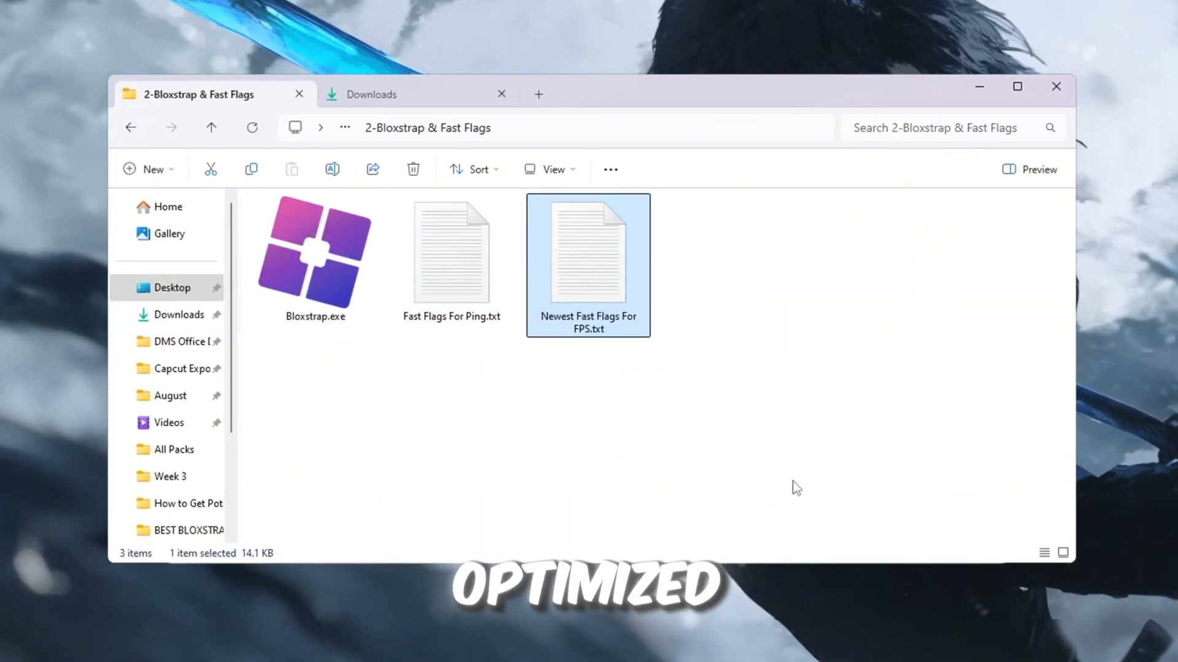
{"action": "mouse_move", "coordinate": [756, 301]}
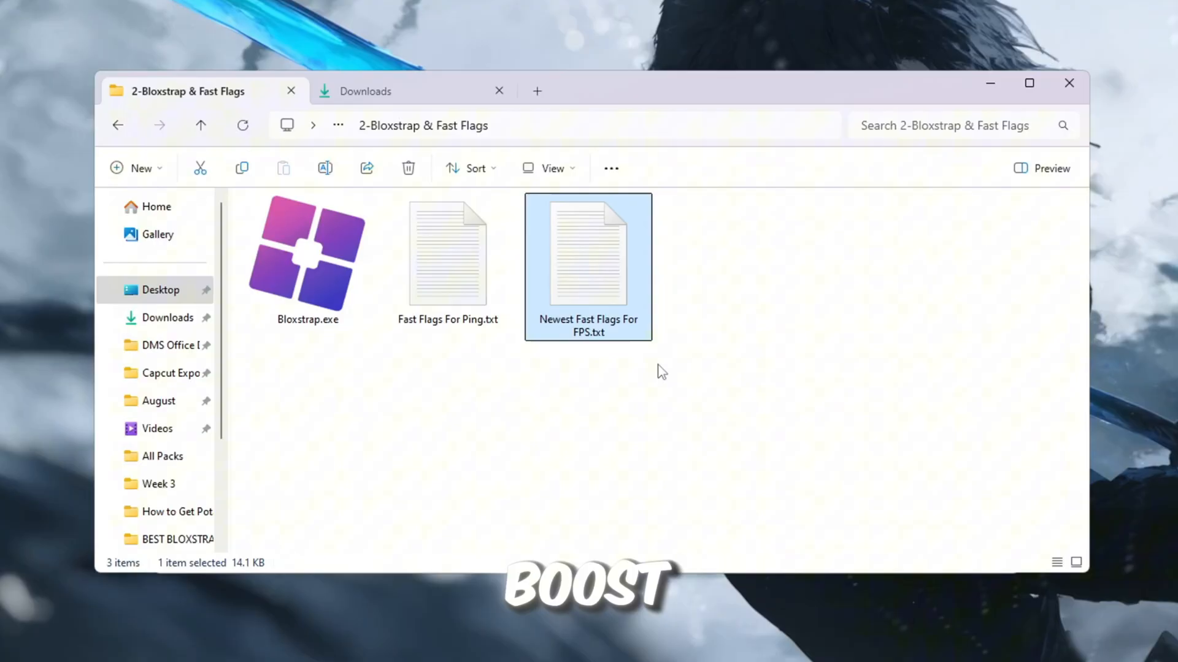
Select Fast Flags For Ping.txt, then open Newest Fast Flags For FPS.txt in Notepad.
{"action": "left_click", "coordinate": [446, 259]}
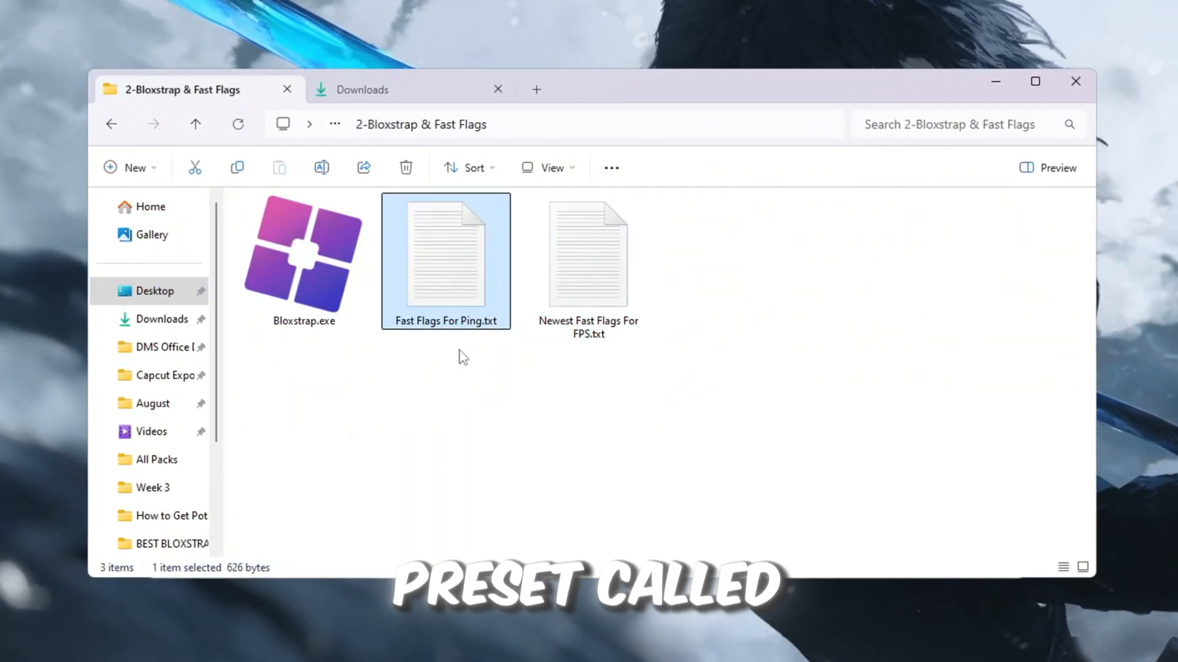
{"action": "mouse_move", "coordinate": [489, 348]}
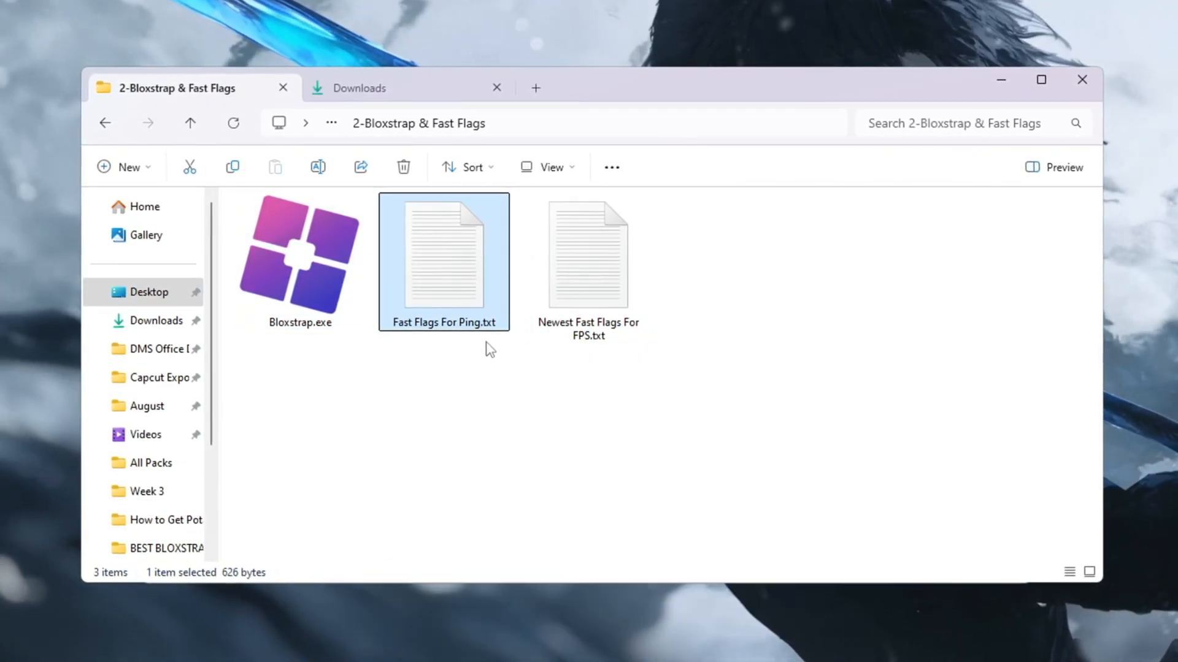
{"action": "left_click", "coordinate": [589, 253]}
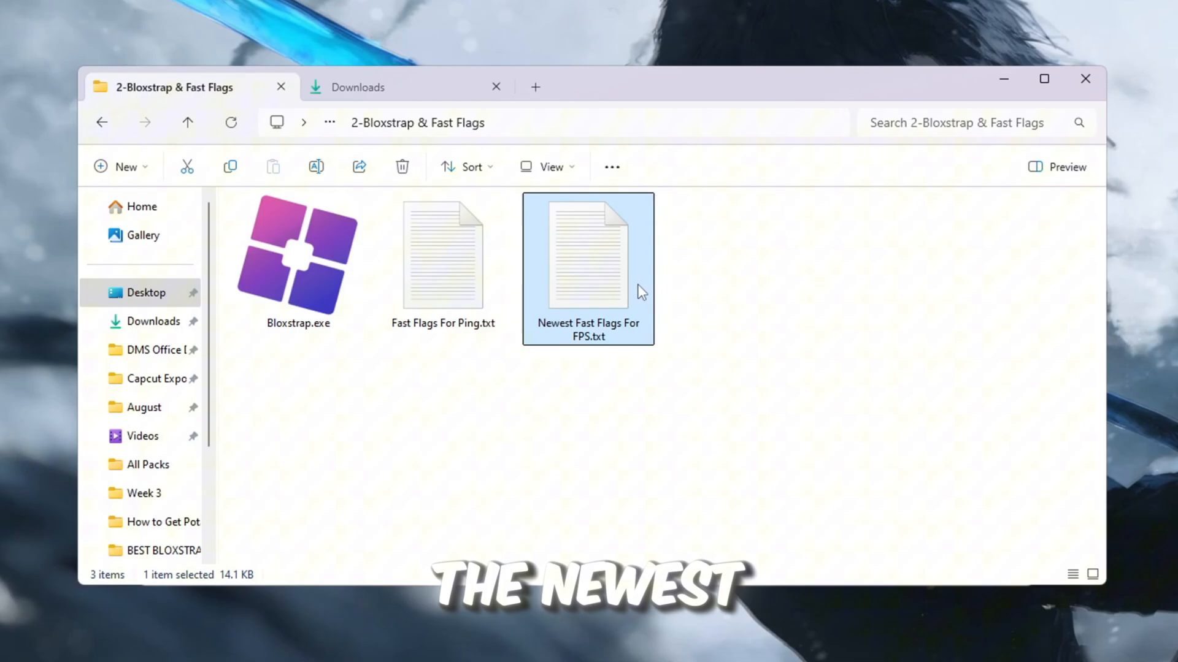
{"action": "double_click", "coordinate": [587, 253]}
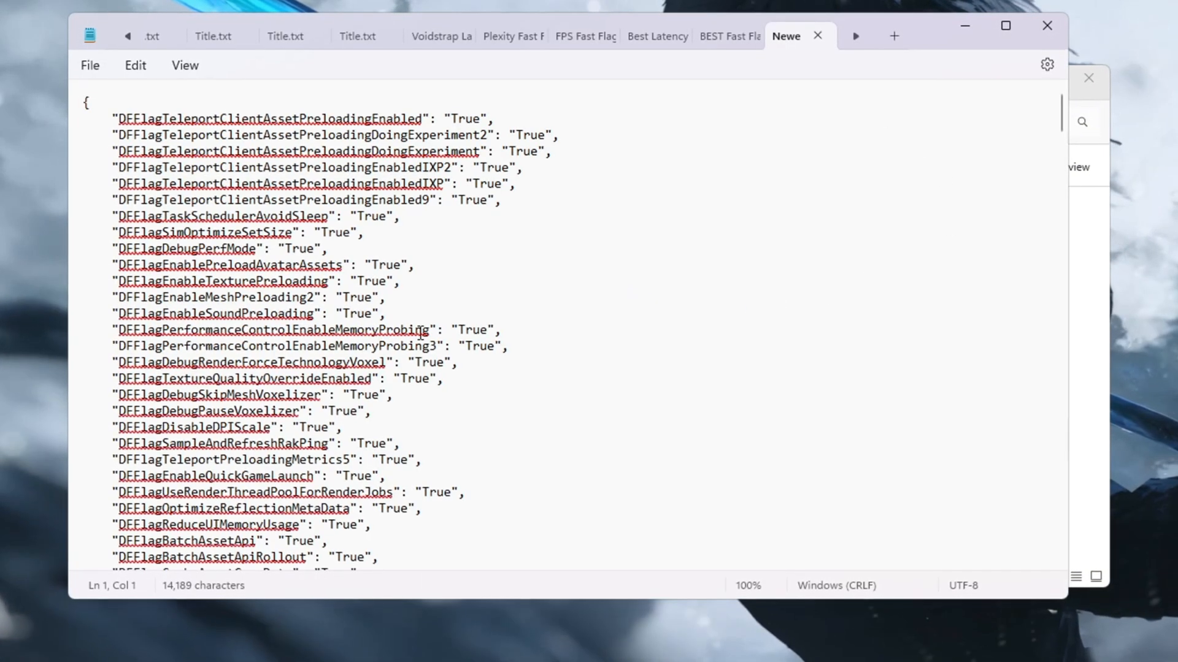
Select the whole fast flag JSON in the Newest Fast Flags For FPS file for copying.
{"action": "key", "text": "ctrl+a"}
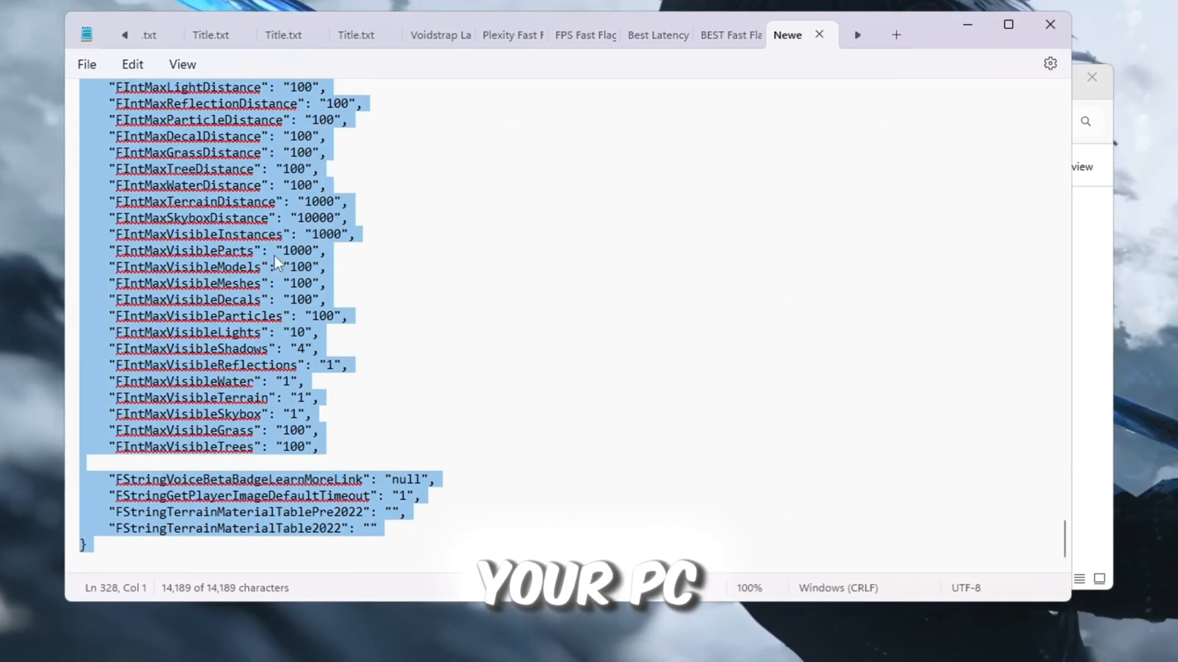
{"action": "scroll", "scroll_direction": "down", "scroll_amount": 3}
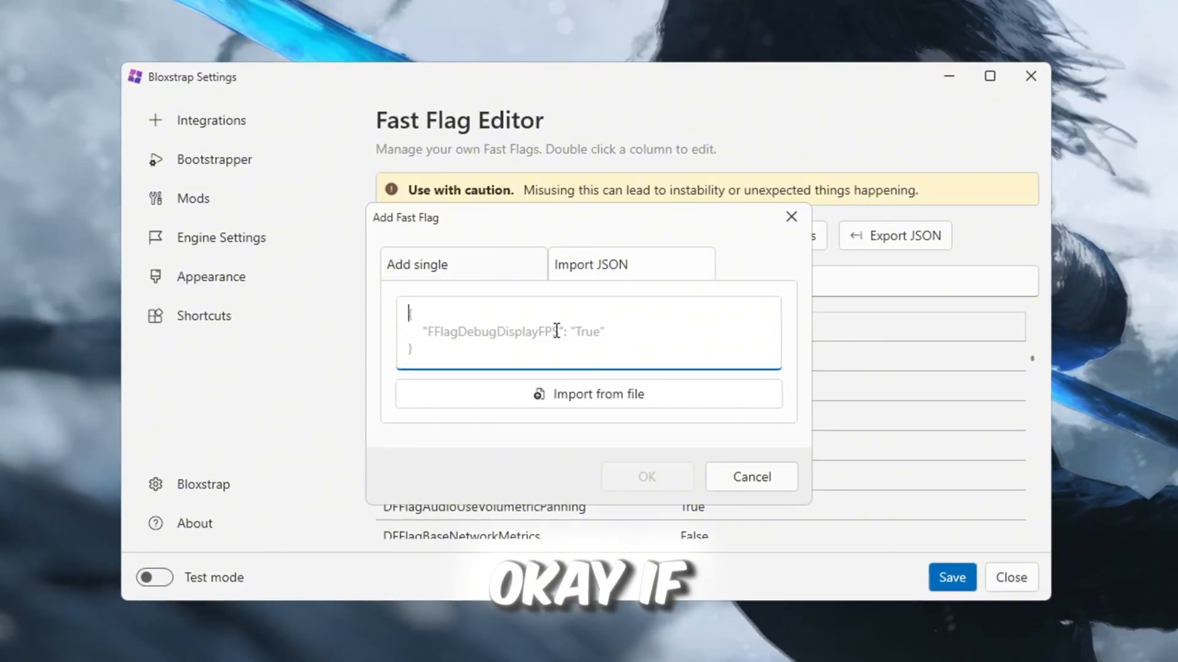
Submit the pasted JSON in Add Fast Flag, accept the large-configuration warning and close Bloxstrap settings.
{"action": "left_click", "coordinate": [647, 476]}
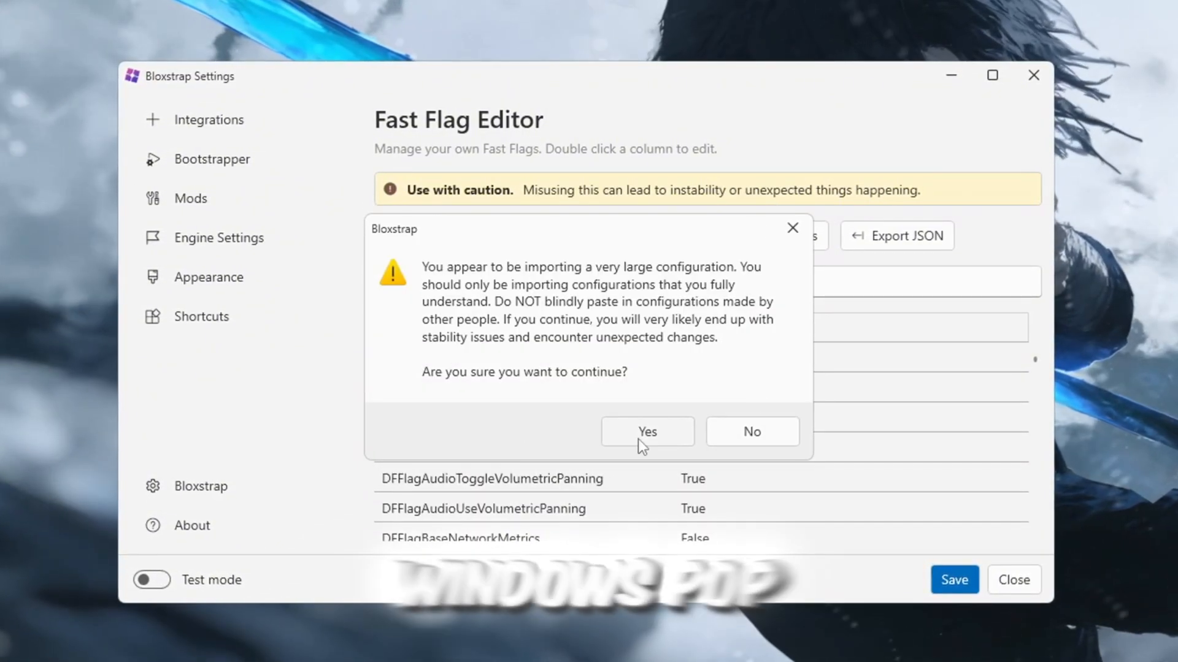
{"action": "left_click", "coordinate": [647, 432]}
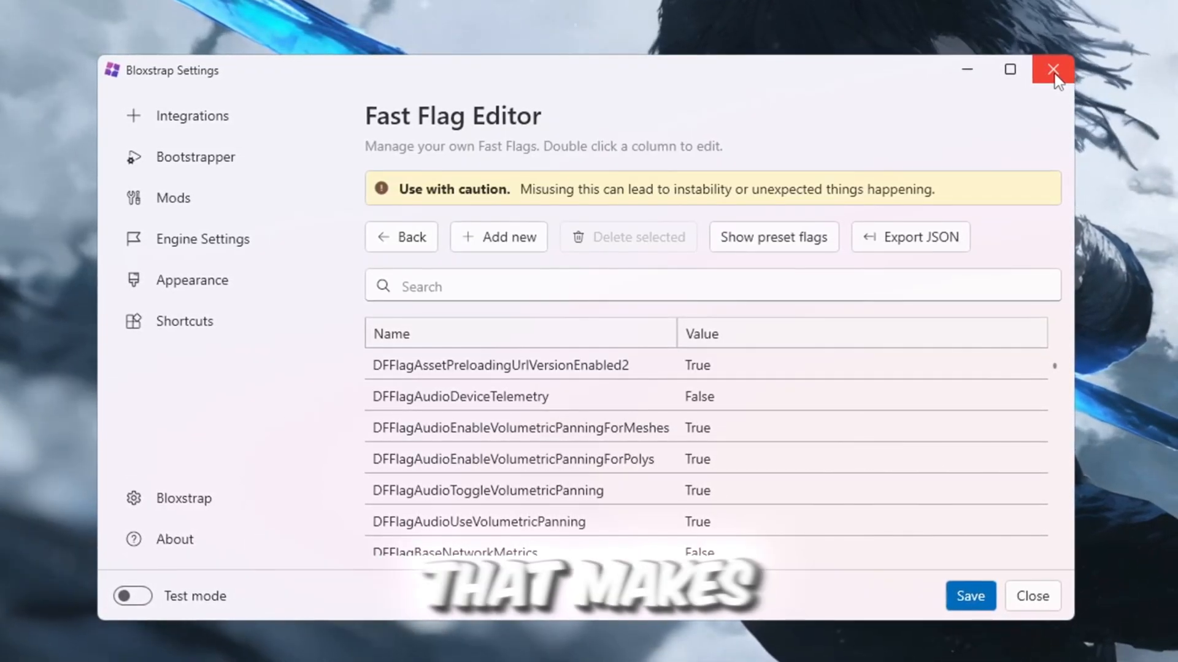
{"action": "left_click", "coordinate": [1050, 69]}
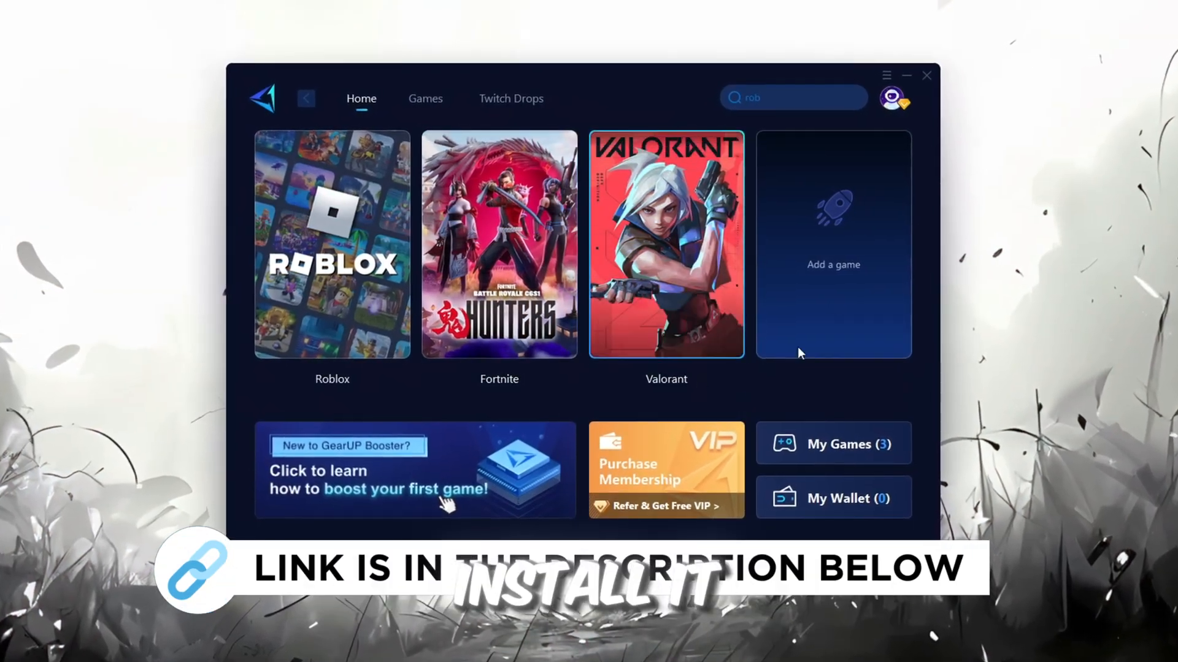
{"action": "mouse_move", "coordinate": [585, 275]}
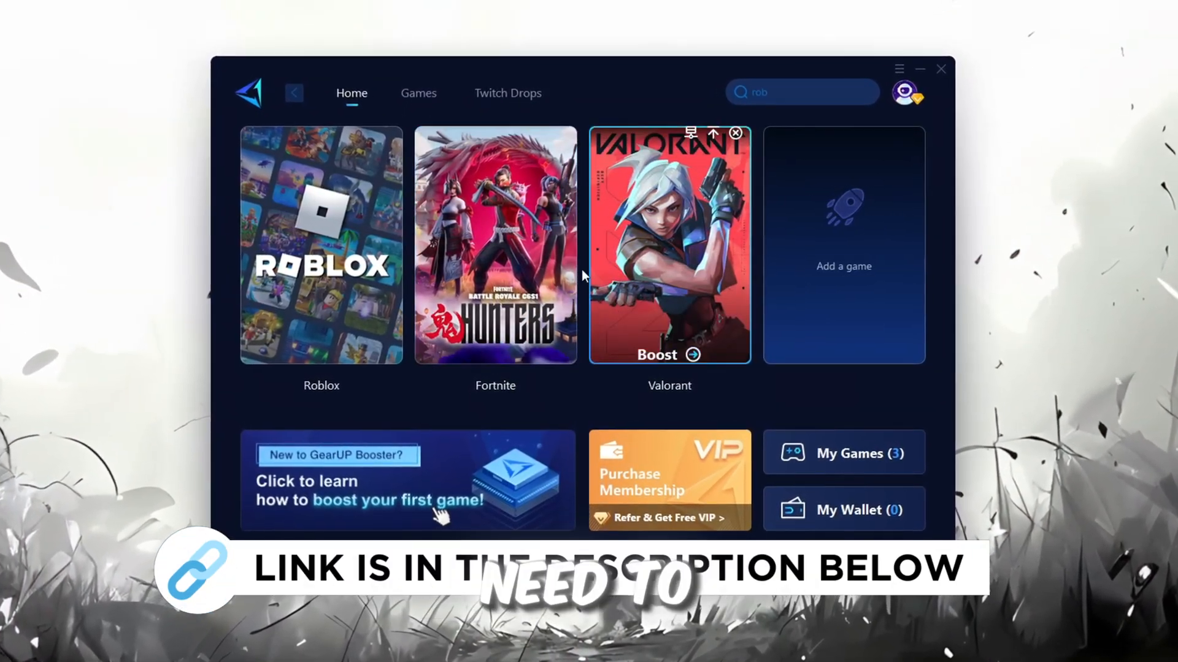
Find Roblox via the 'rob' search in supported games and add it to the Home library.
{"action": "left_click", "coordinate": [907, 93]}
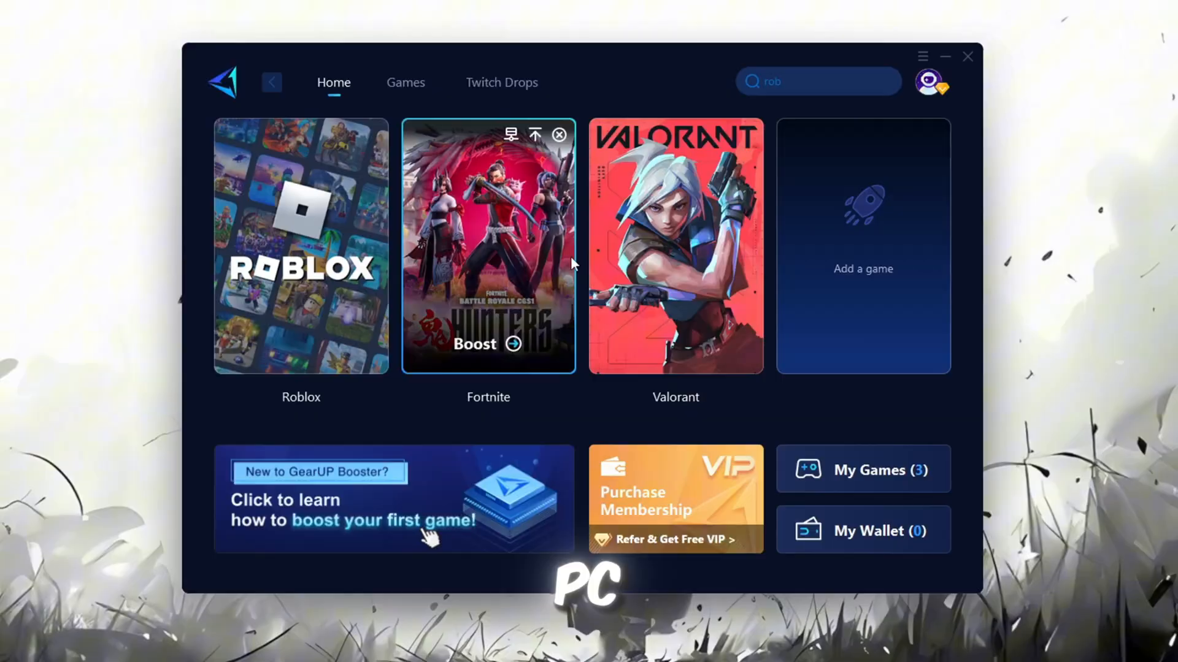
{"action": "left_click", "coordinate": [405, 81]}
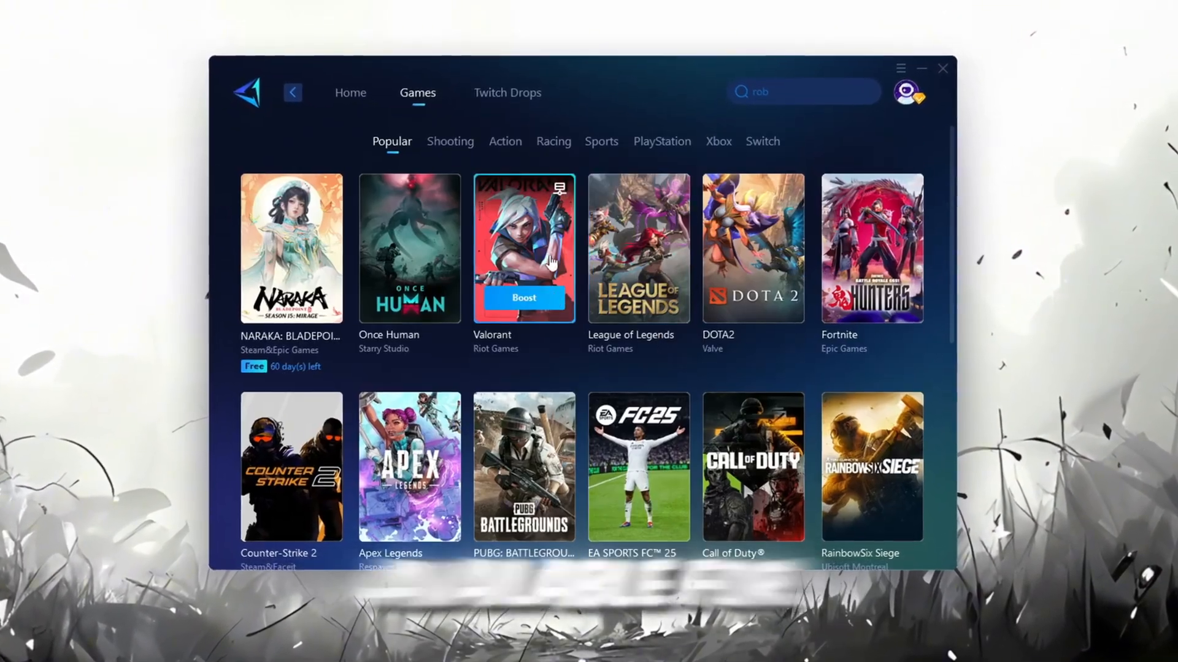
{"action": "left_click", "coordinate": [346, 94]}
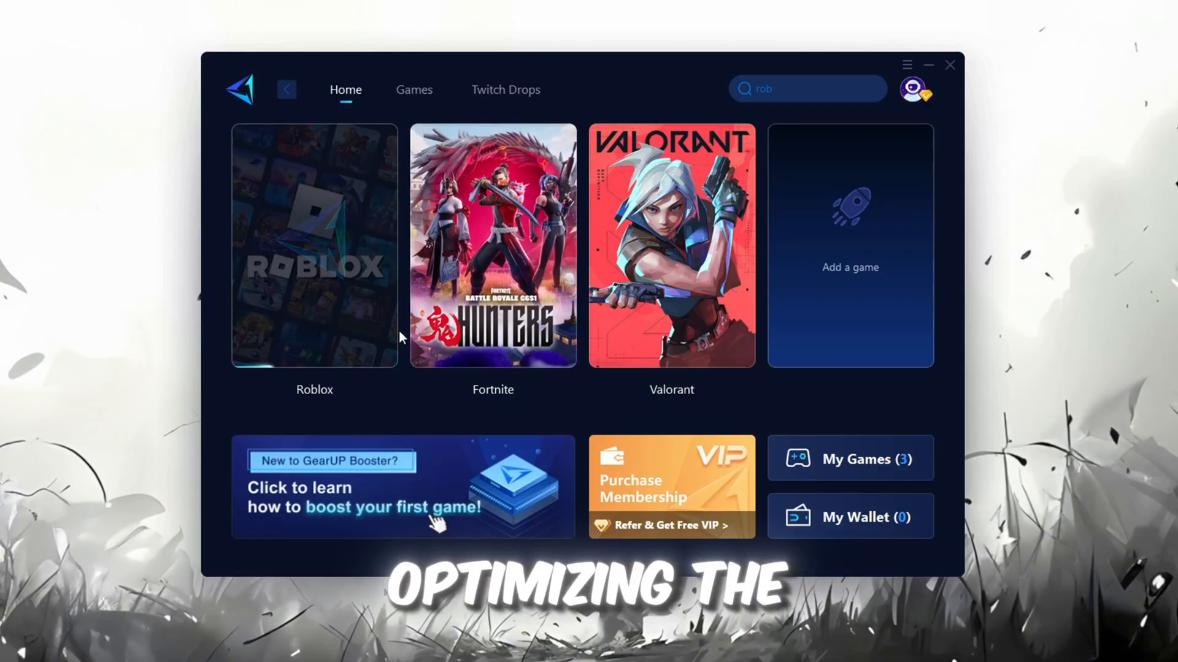
{"action": "left_click", "coordinate": [314, 245]}
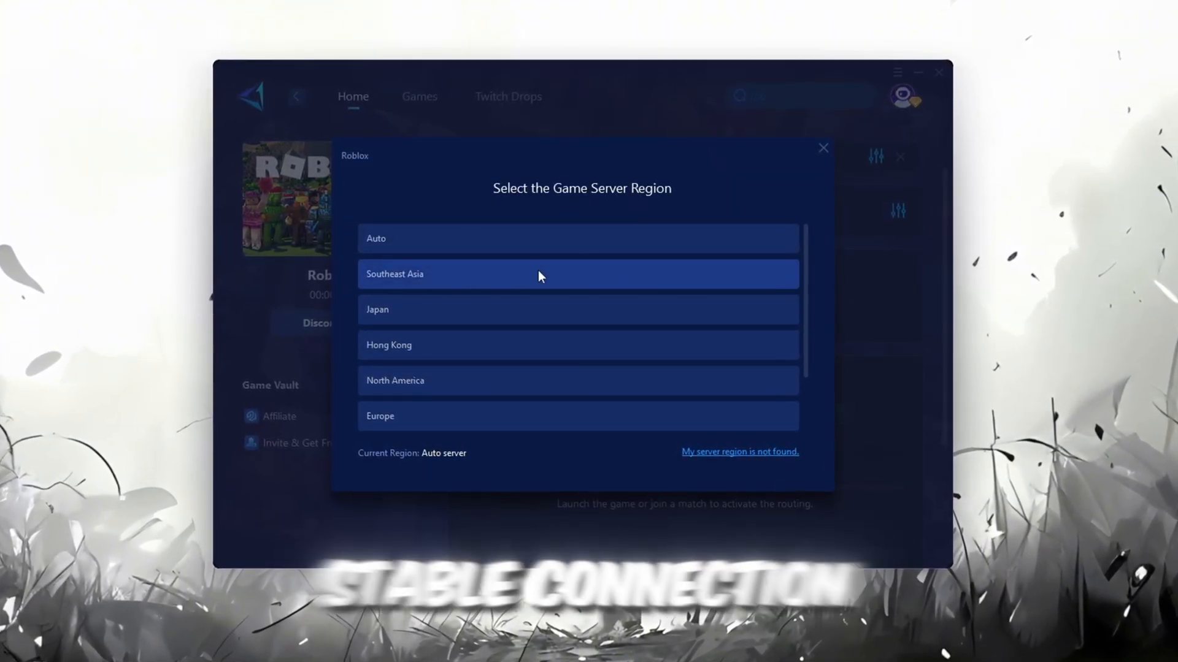
Keep Auto server region and Auto node for the Roblox boost, then launch Roblox.
{"action": "left_click", "coordinate": [823, 149]}
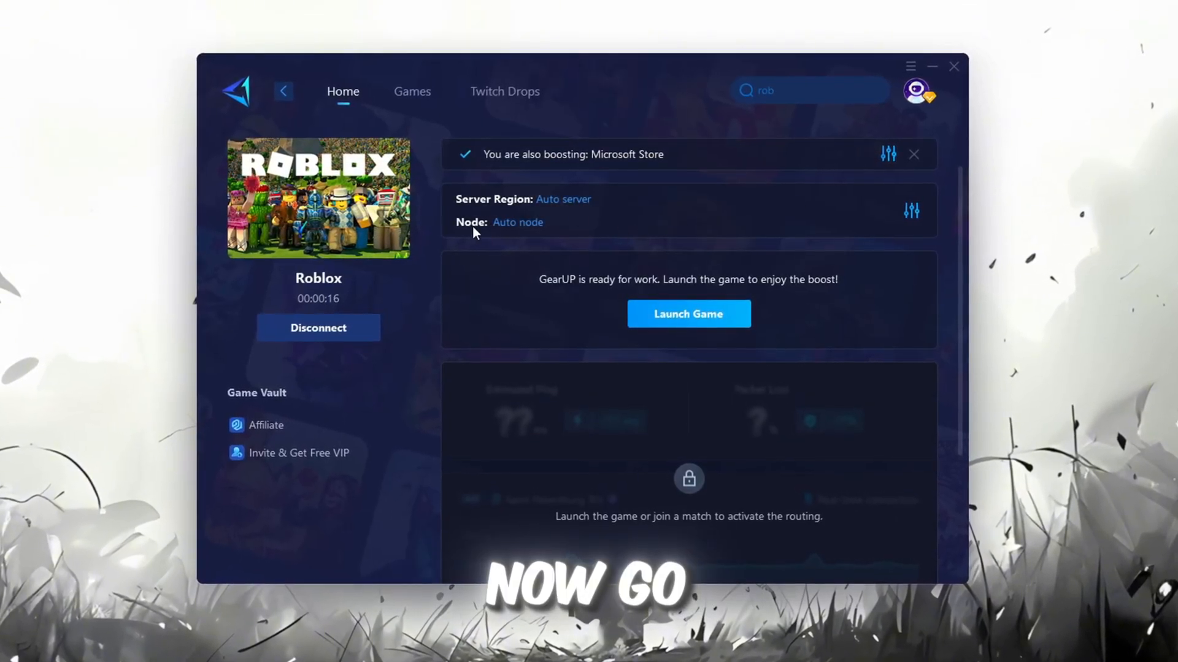
{"action": "mouse_move", "coordinate": [533, 230]}
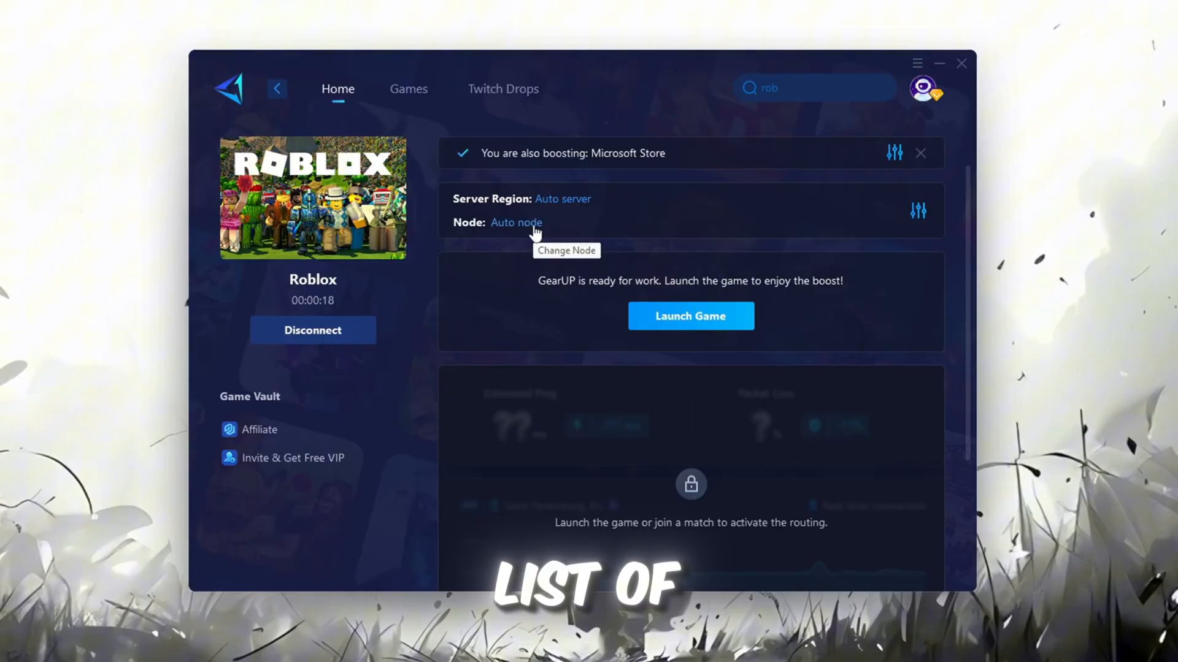
{"action": "left_click", "coordinate": [515, 222]}
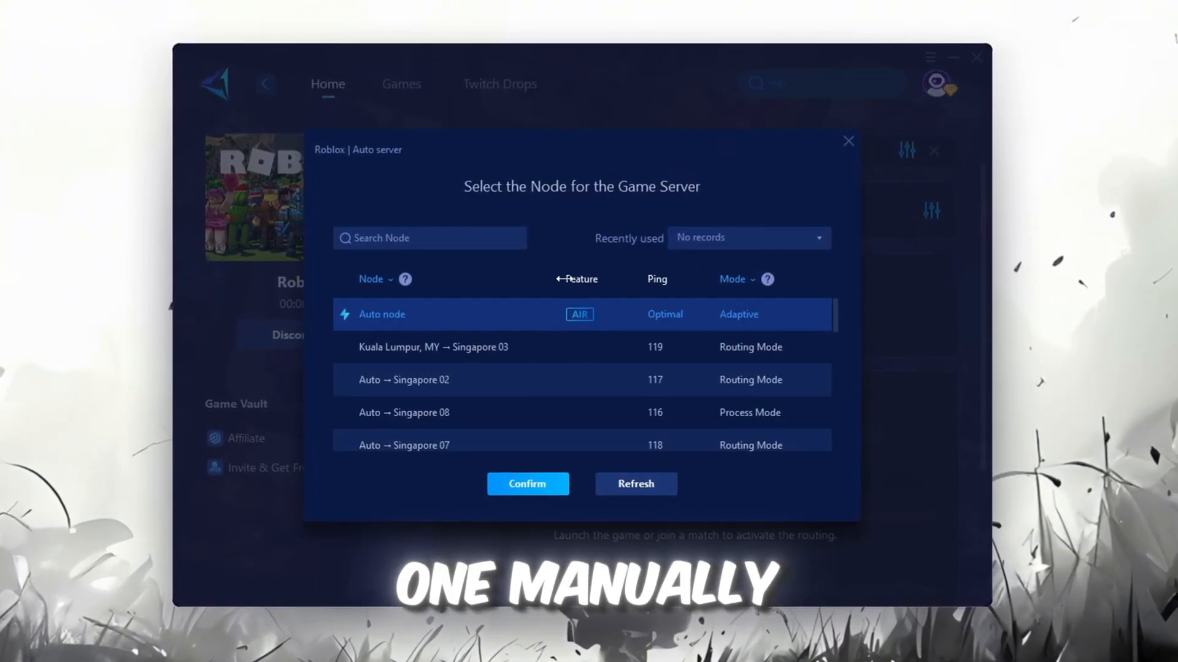
{"action": "left_click", "coordinate": [527, 485]}
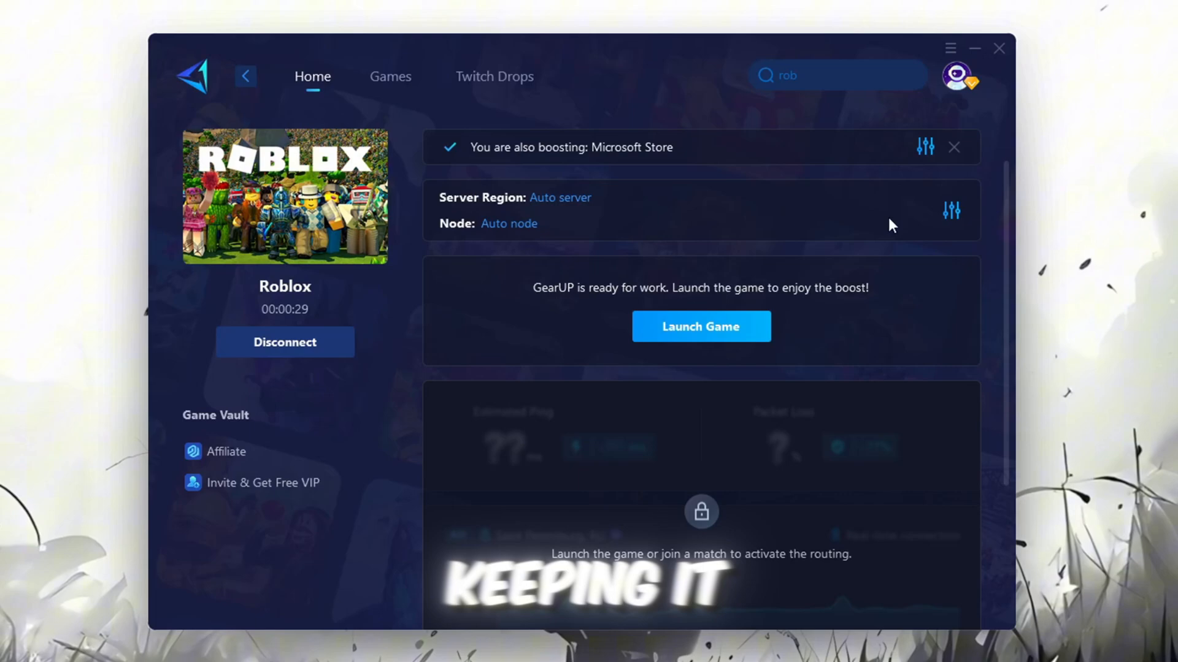
{"action": "left_click", "coordinate": [700, 326]}
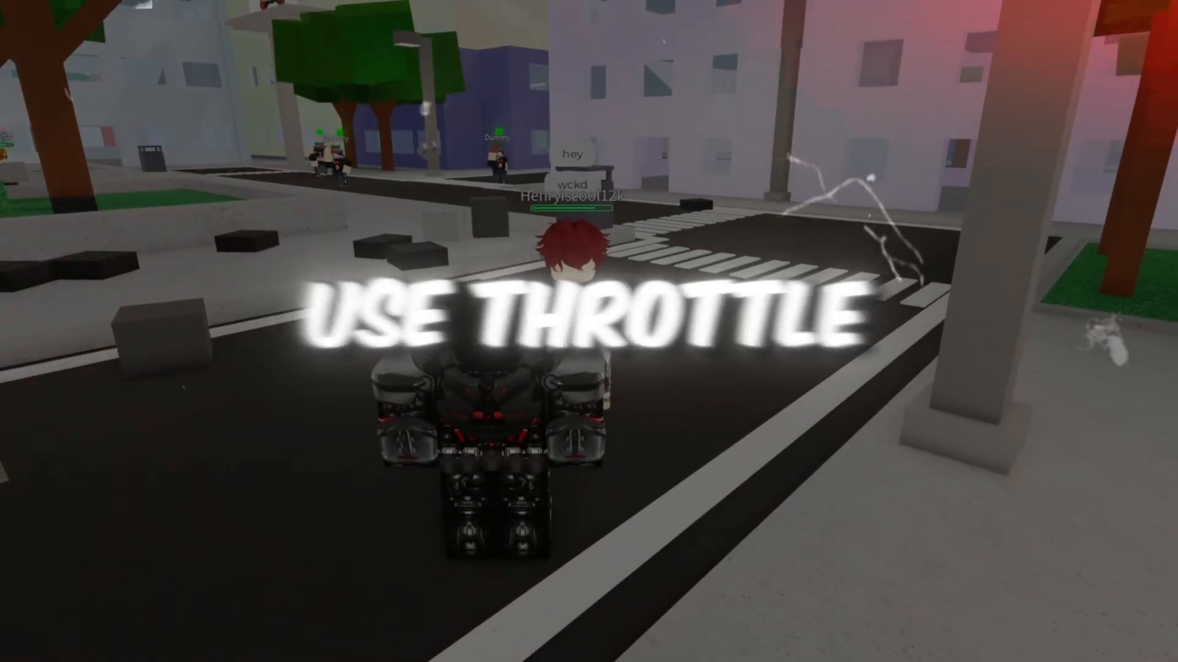
Leave the Roblox game and return to the NEWEST Bloxstrap Fast Flags folder in File Explorer.
{"action": "key", "text": "w"}
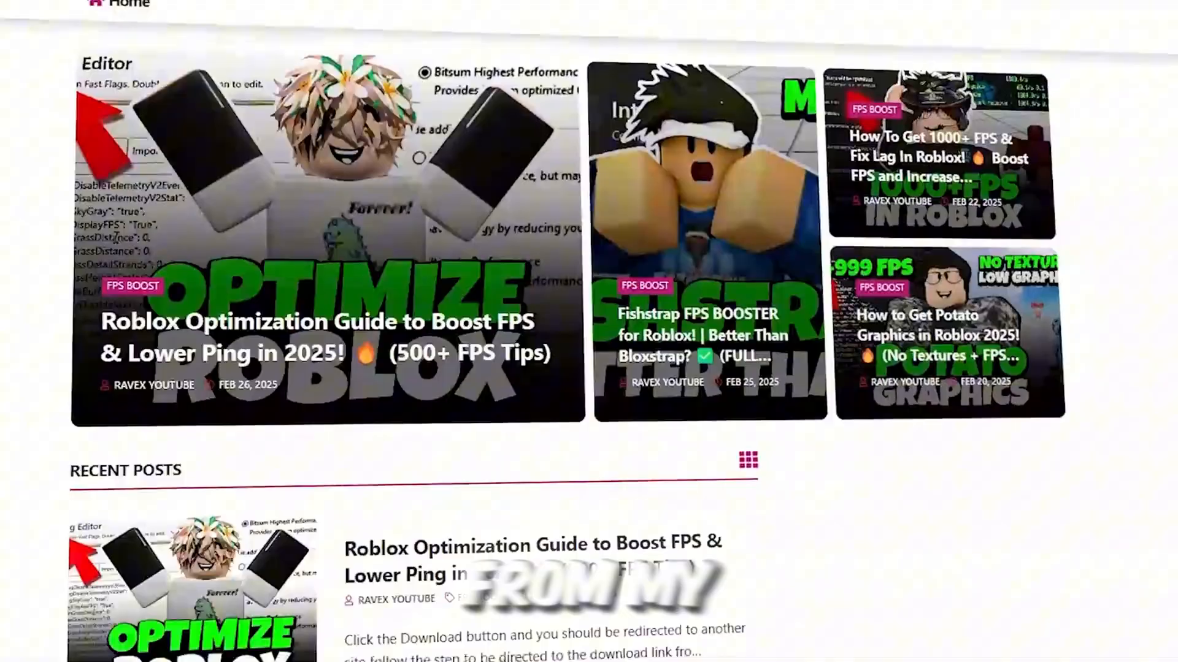
{"action": "scroll", "scroll_direction": "down", "scroll_amount": 3}
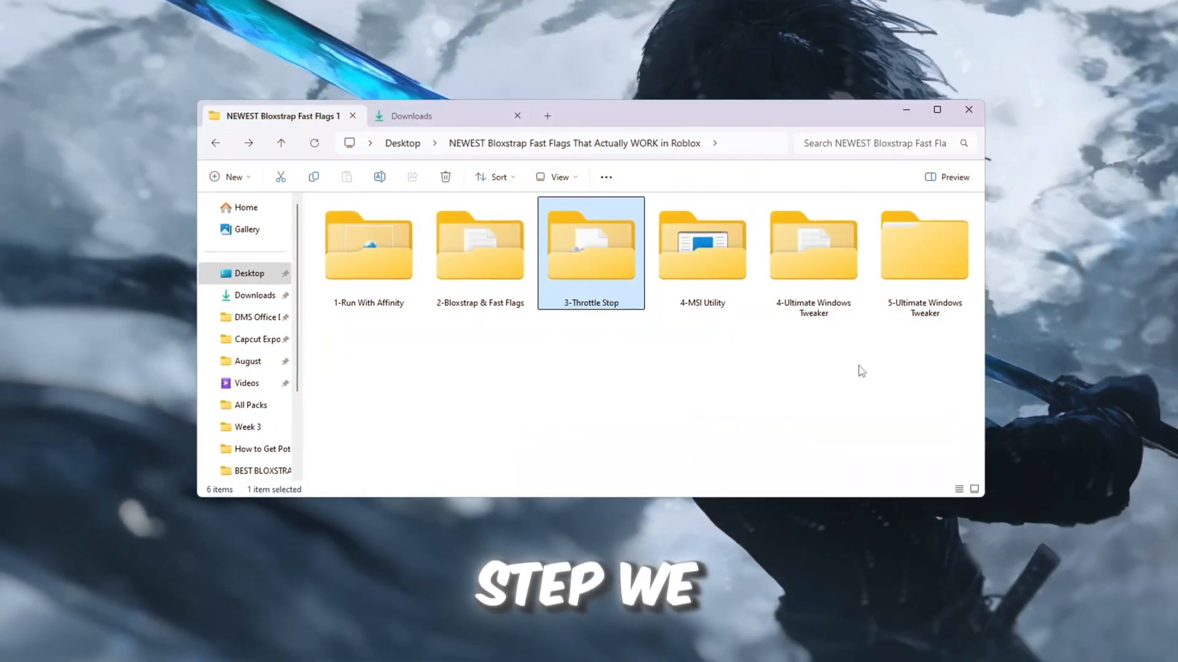
Run ThrottleStop.exe from the 3-Throttle Stop folder.
{"action": "double_click", "coordinate": [590, 240]}
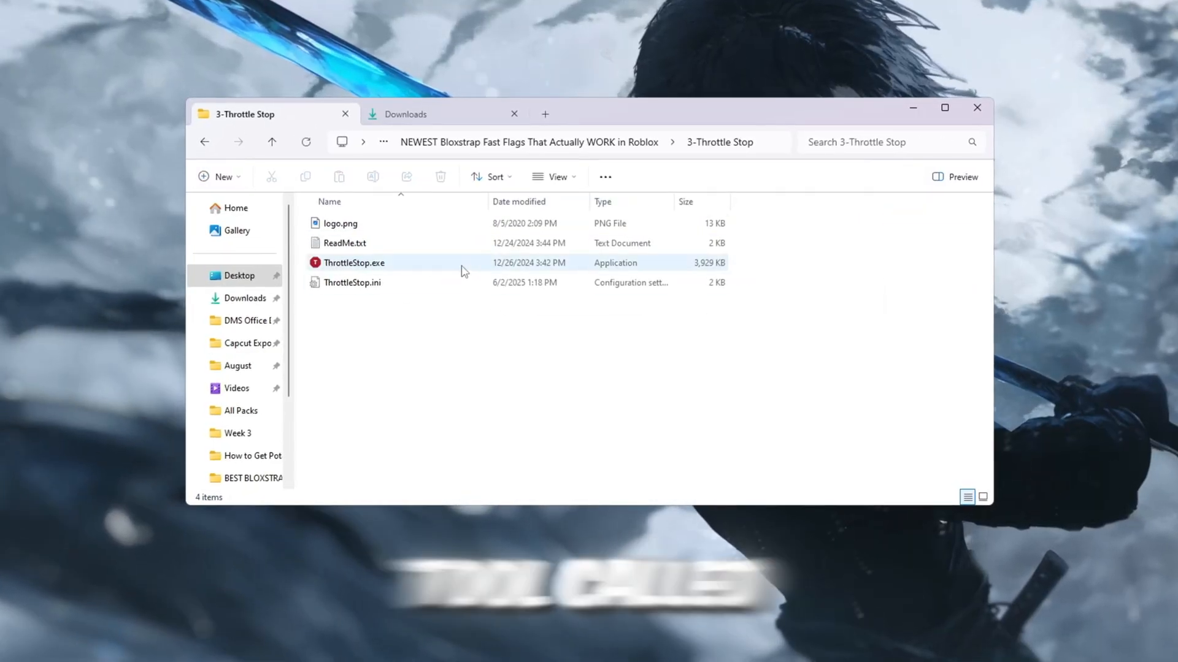
{"action": "left_click", "coordinate": [353, 262]}
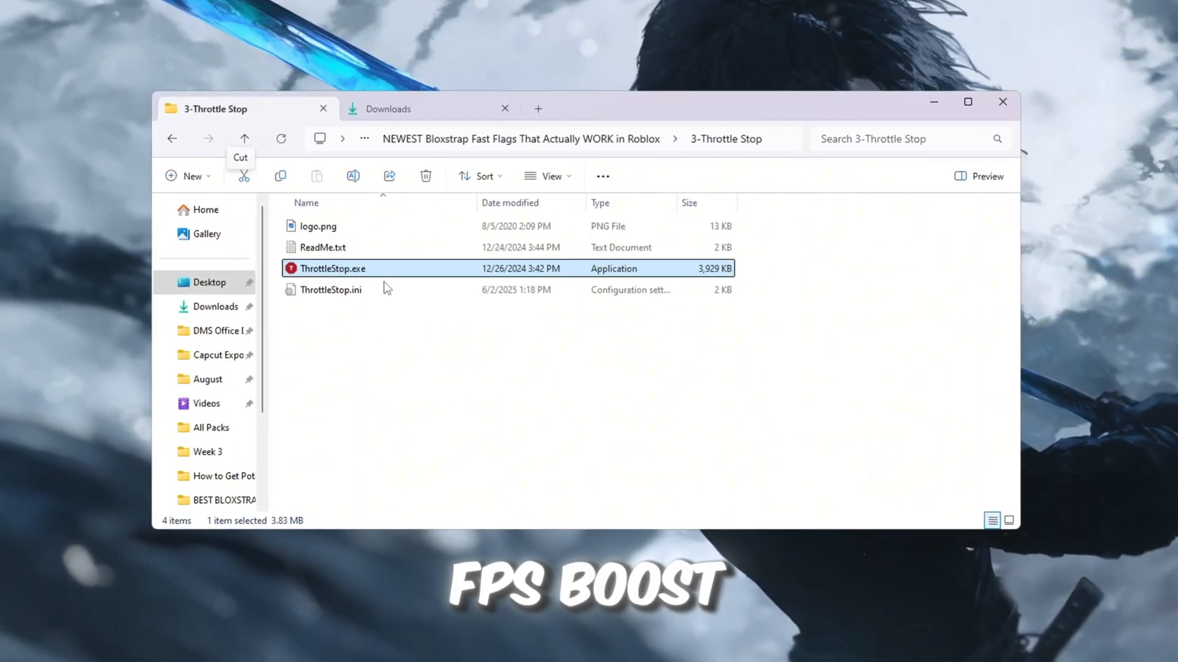
{"action": "double_click", "coordinate": [332, 269]}
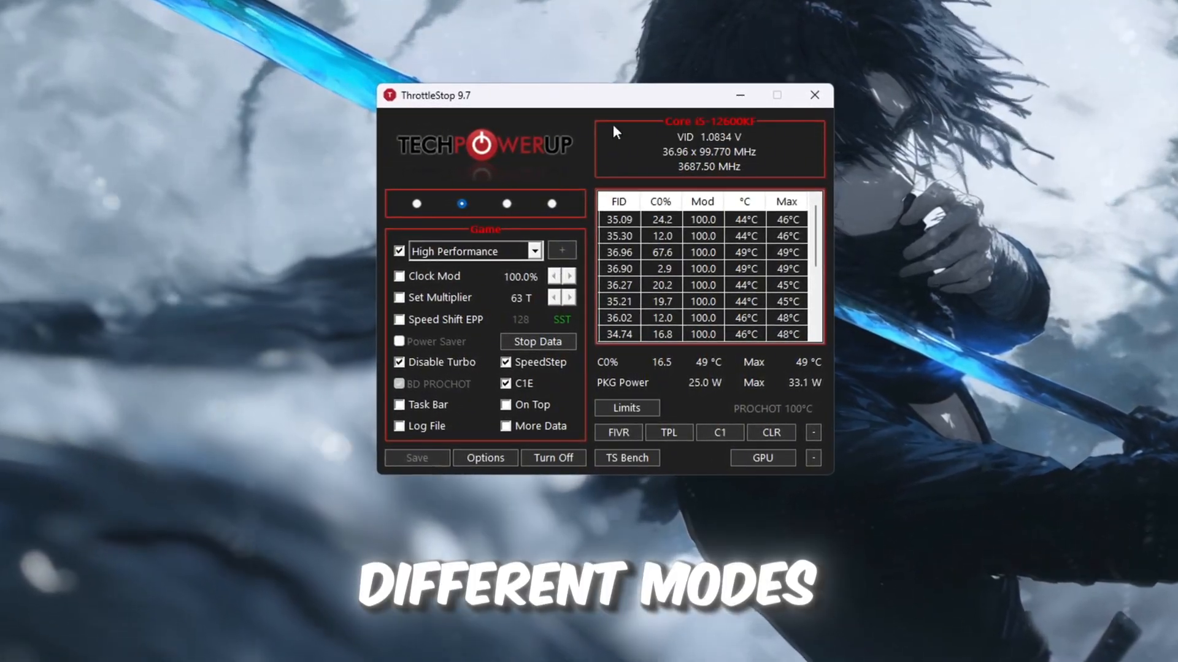
Switch ThrottleStop to the Game profile and assign it the High Performance power plan.
{"action": "left_click", "coordinate": [411, 203]}
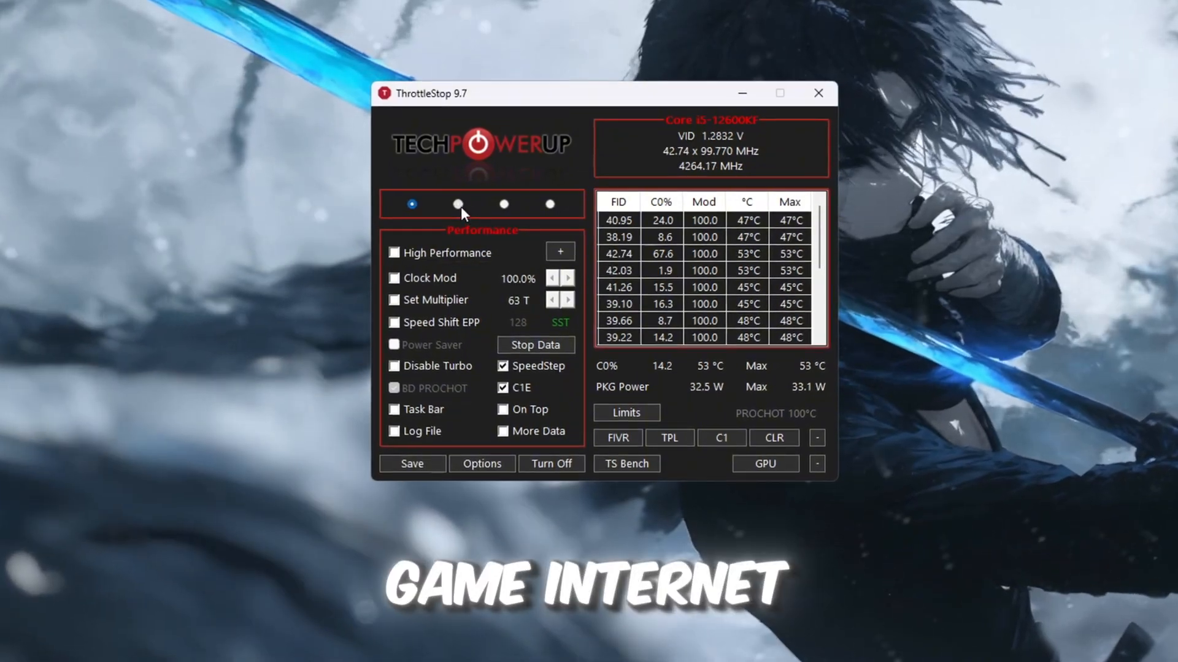
{"action": "left_click", "coordinate": [549, 203]}
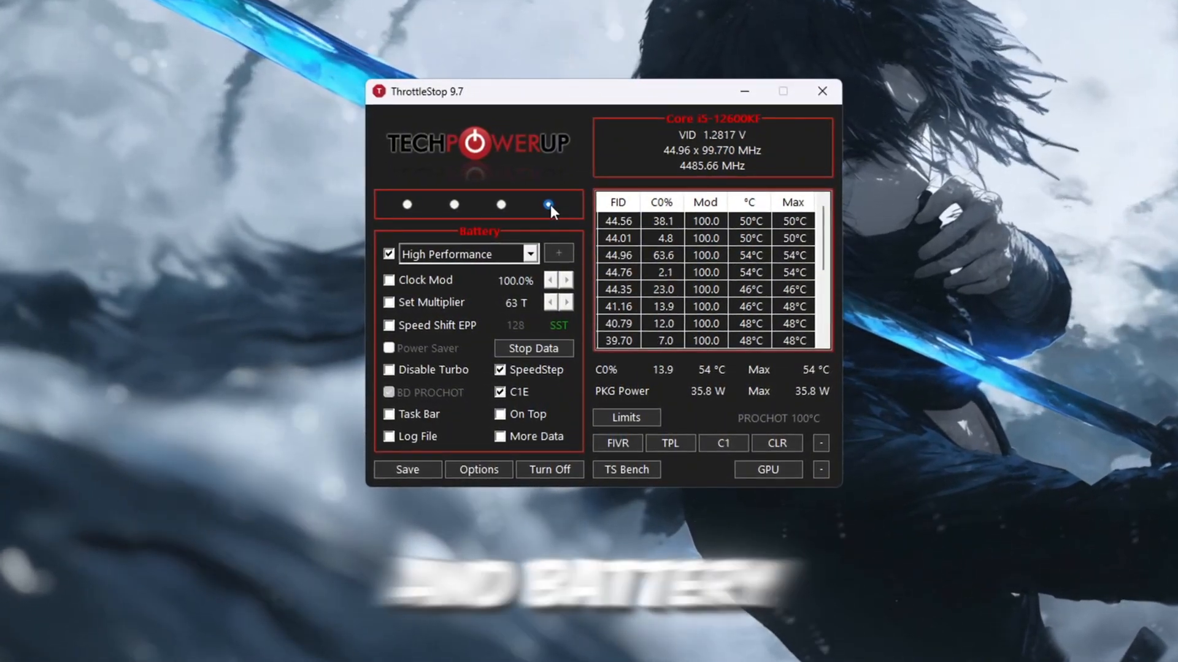
{"action": "left_click", "coordinate": [449, 204]}
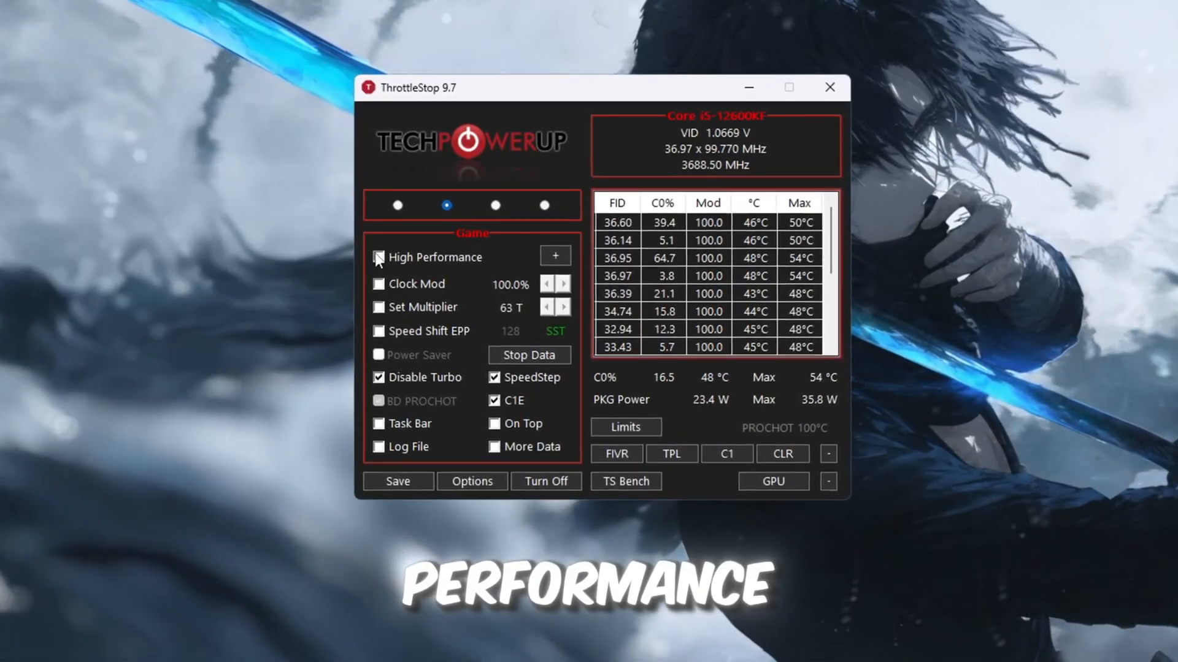
{"action": "left_click", "coordinate": [378, 257]}
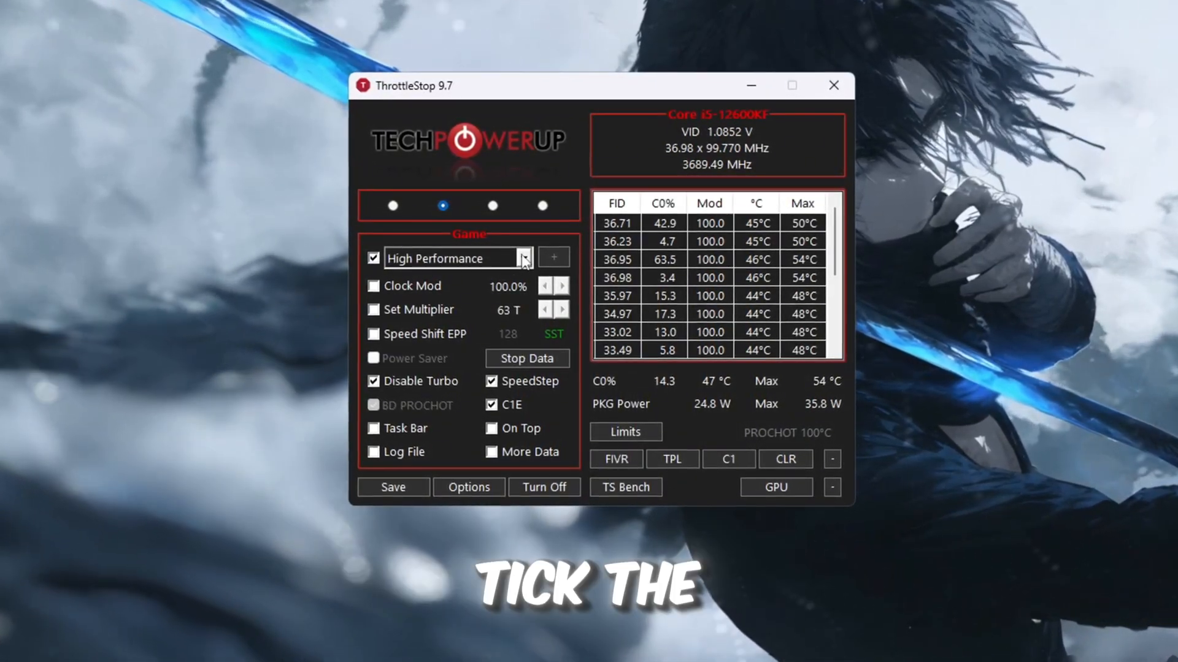
{"action": "left_click", "coordinate": [522, 258]}
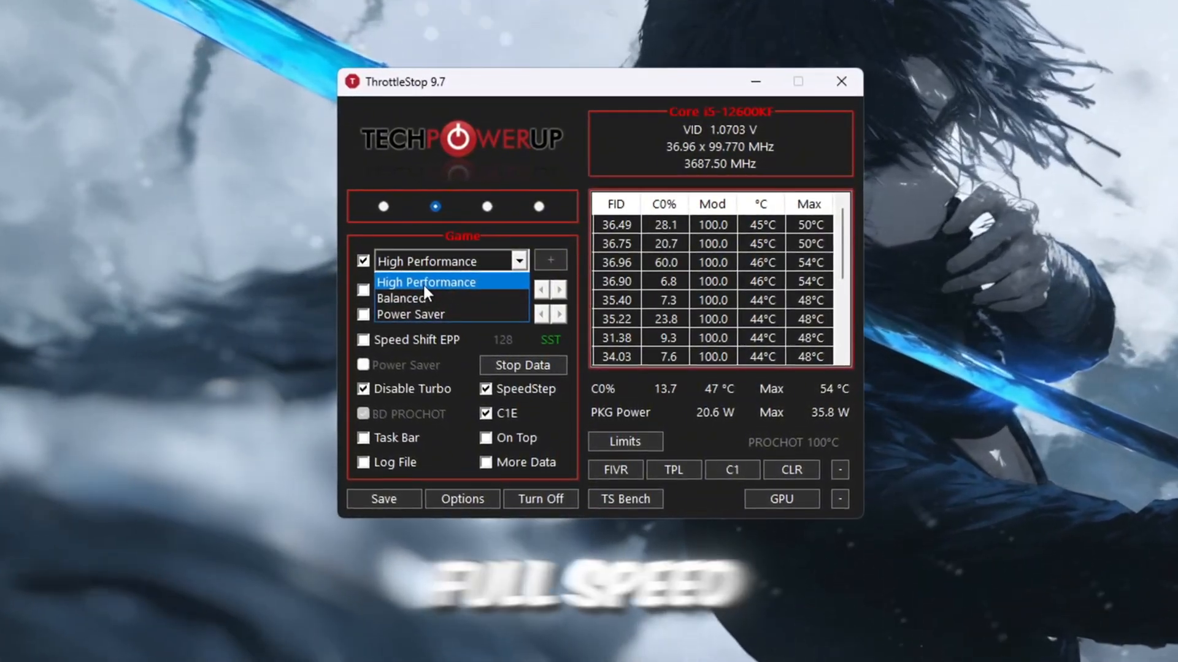
{"action": "left_click", "coordinate": [426, 282]}
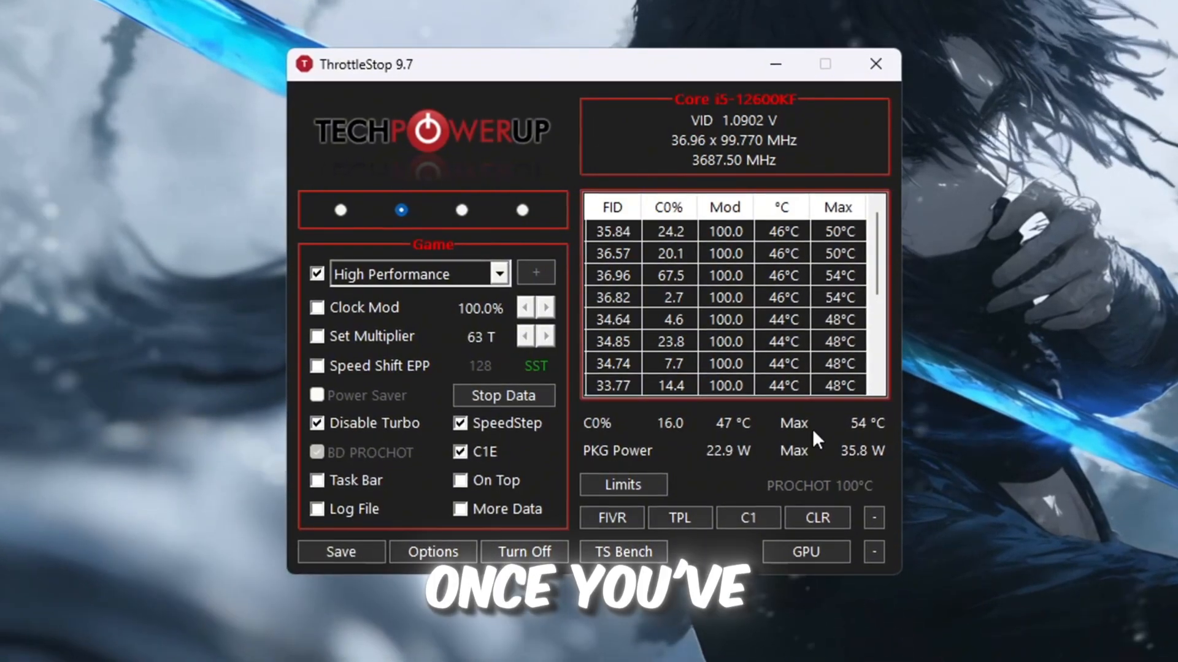
Toggle ThrottleStop off and back on so it actively controls the CPU.
{"action": "left_click", "coordinate": [522, 552]}
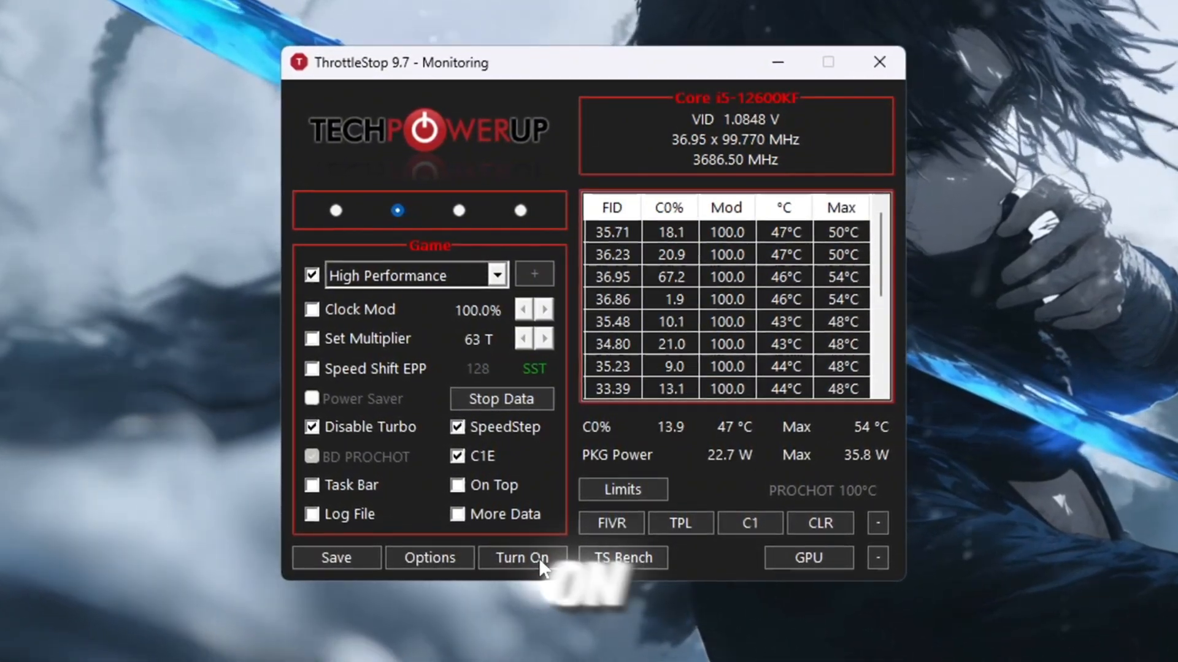
{"action": "left_click", "coordinate": [523, 557]}
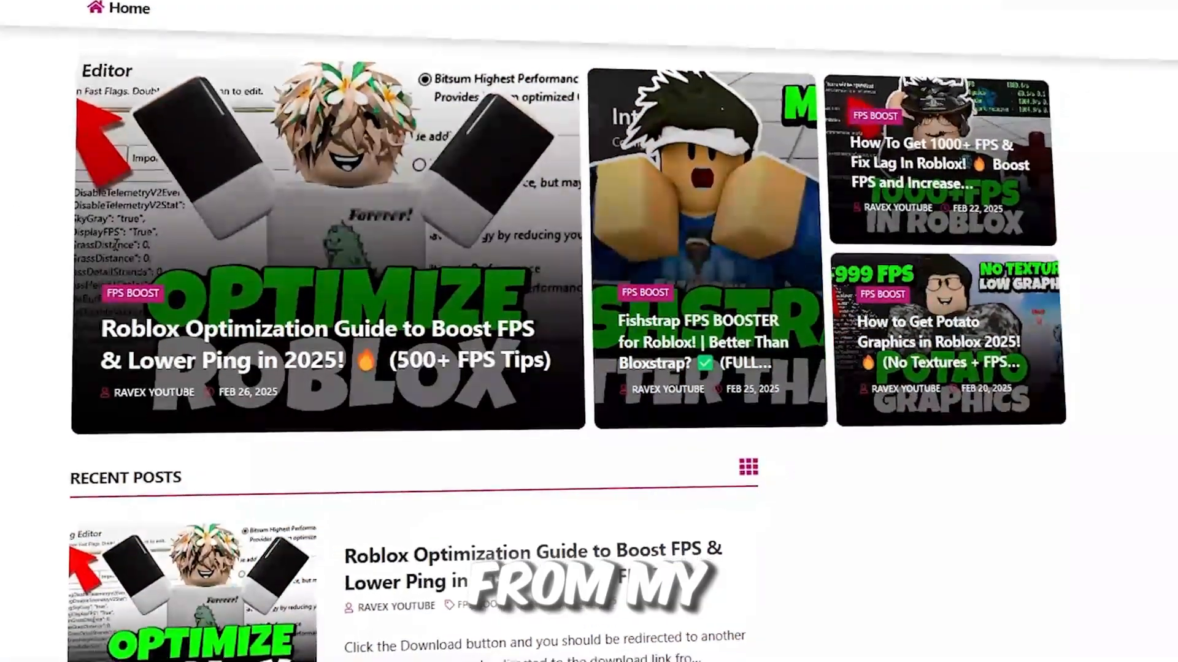
{"action": "scroll", "scroll_direction": "down", "scroll_amount": 3}
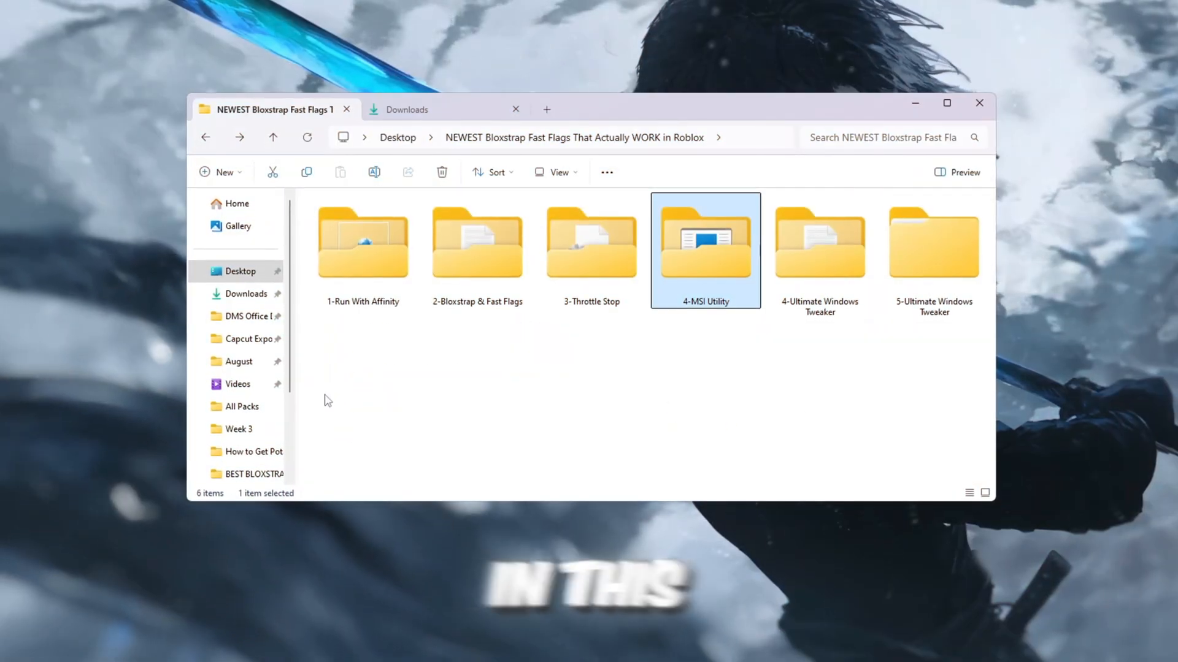
Launch MSI Mode Utility 3.0.exe from the 4-MSI Utility folder.
{"action": "double_click", "coordinate": [706, 242]}
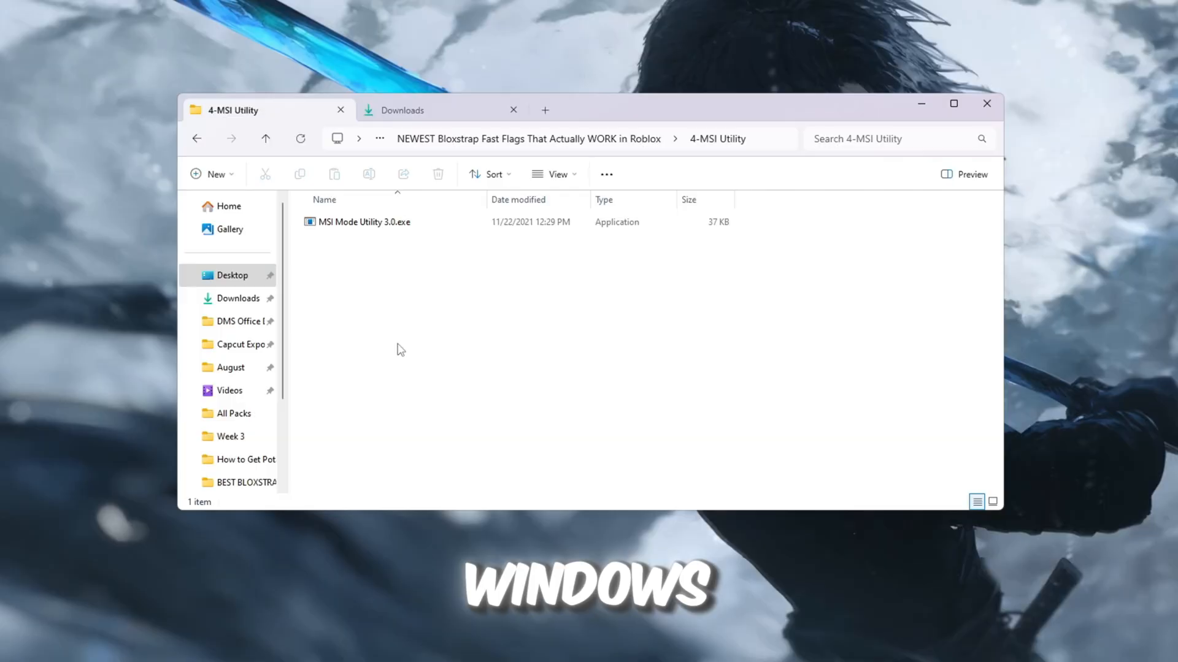
{"action": "left_click", "coordinate": [363, 223]}
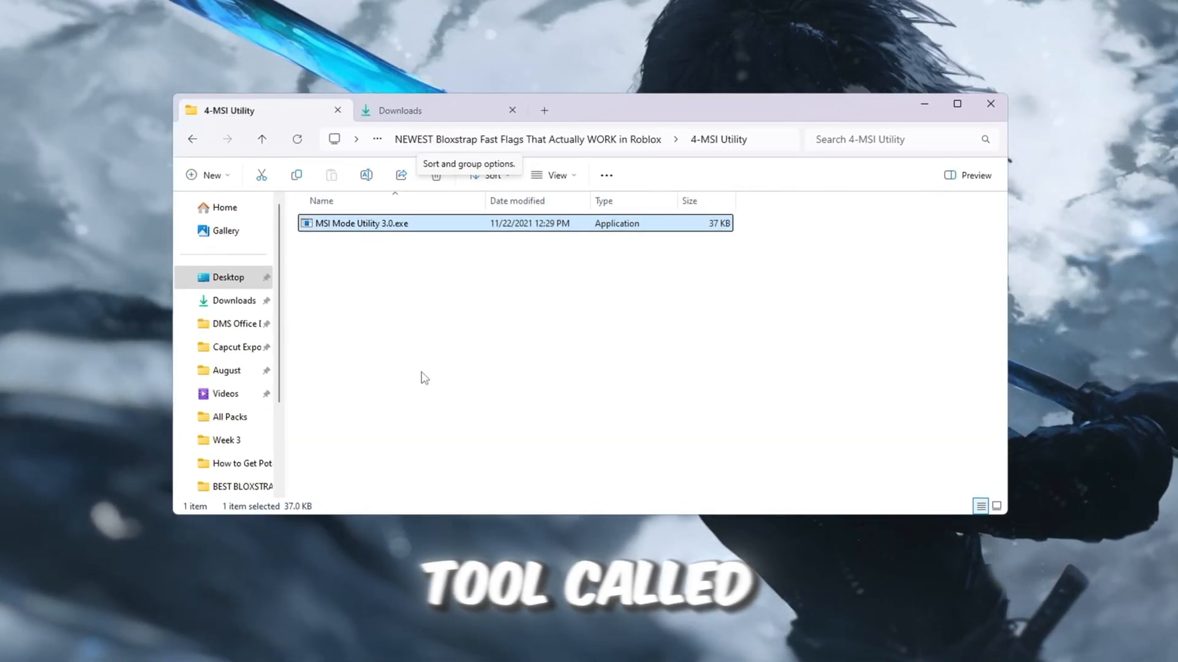
{"action": "mouse_move", "coordinate": [363, 241]}
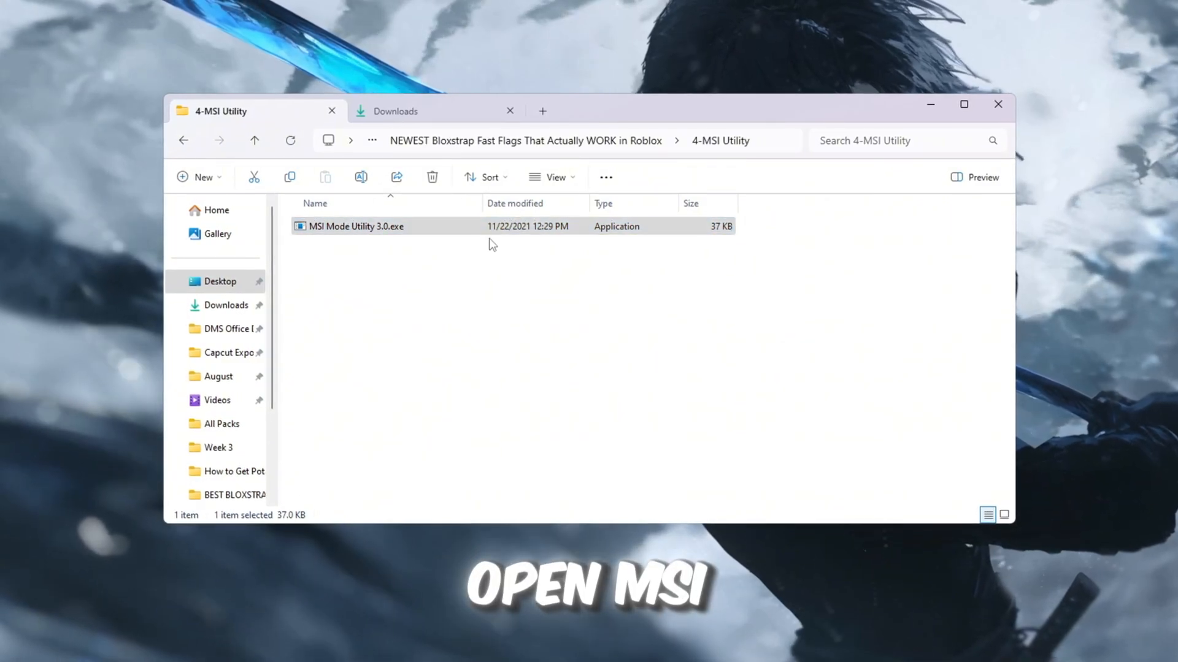
{"action": "double_click", "coordinate": [356, 226]}
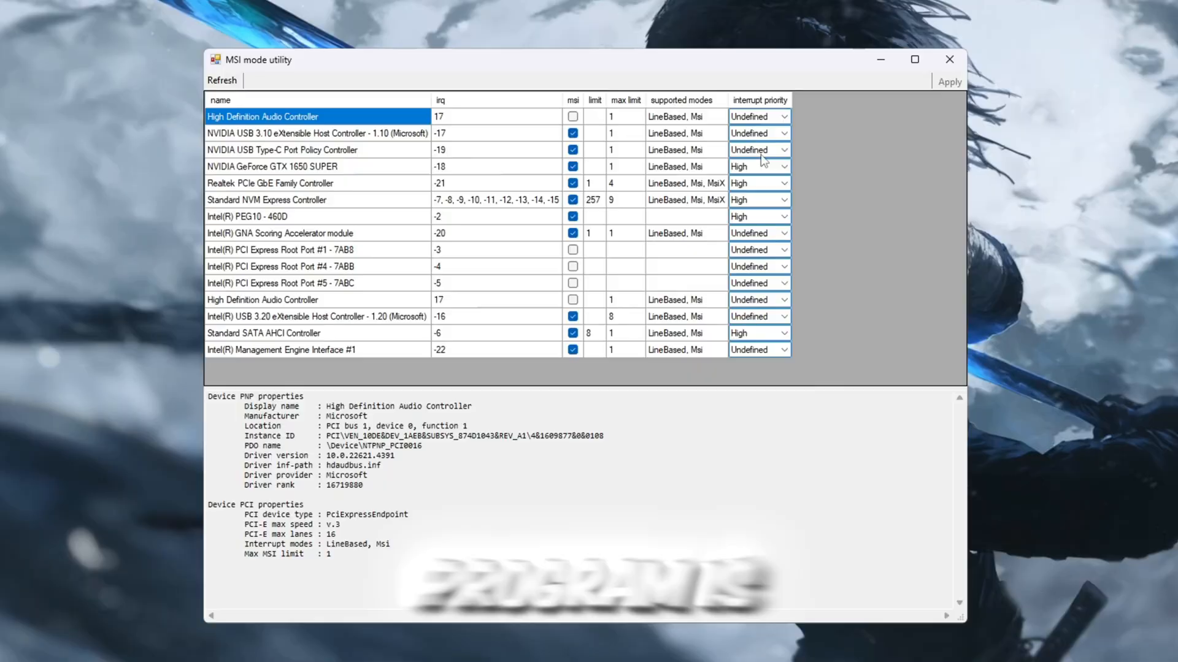
Set the NVIDIA GeForce GTX 1650 SUPER's interrupt priority to High.
{"action": "left_click", "coordinate": [273, 167]}
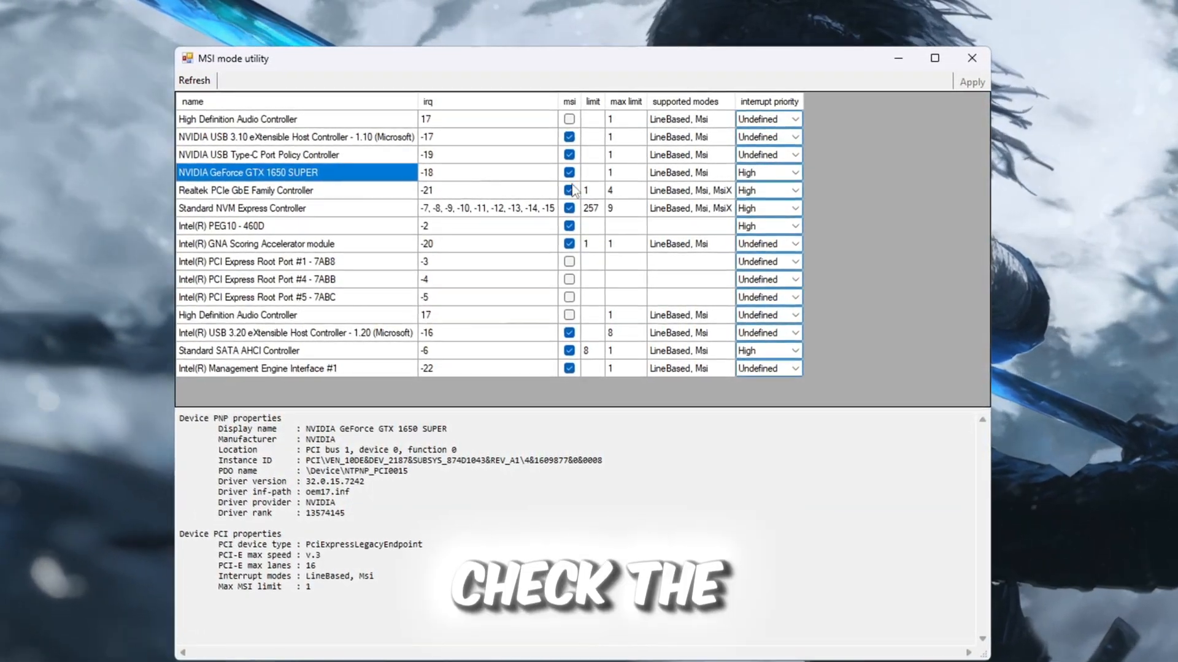
{"action": "left_click", "coordinate": [795, 173]}
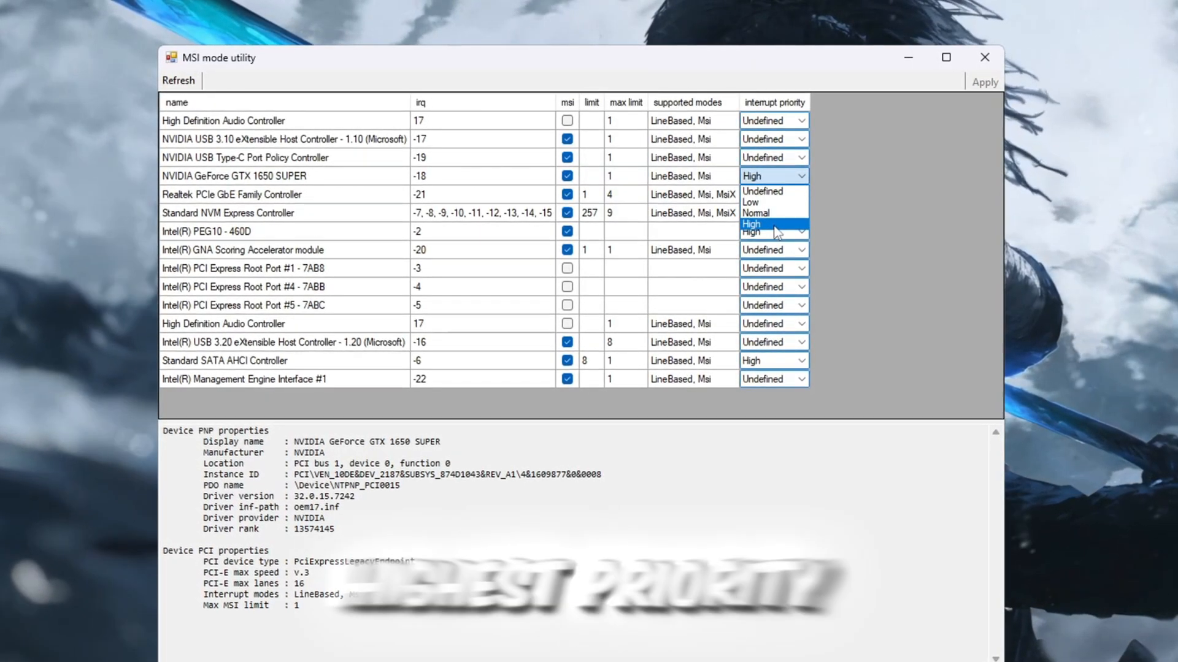
{"action": "left_click", "coordinate": [751, 224]}
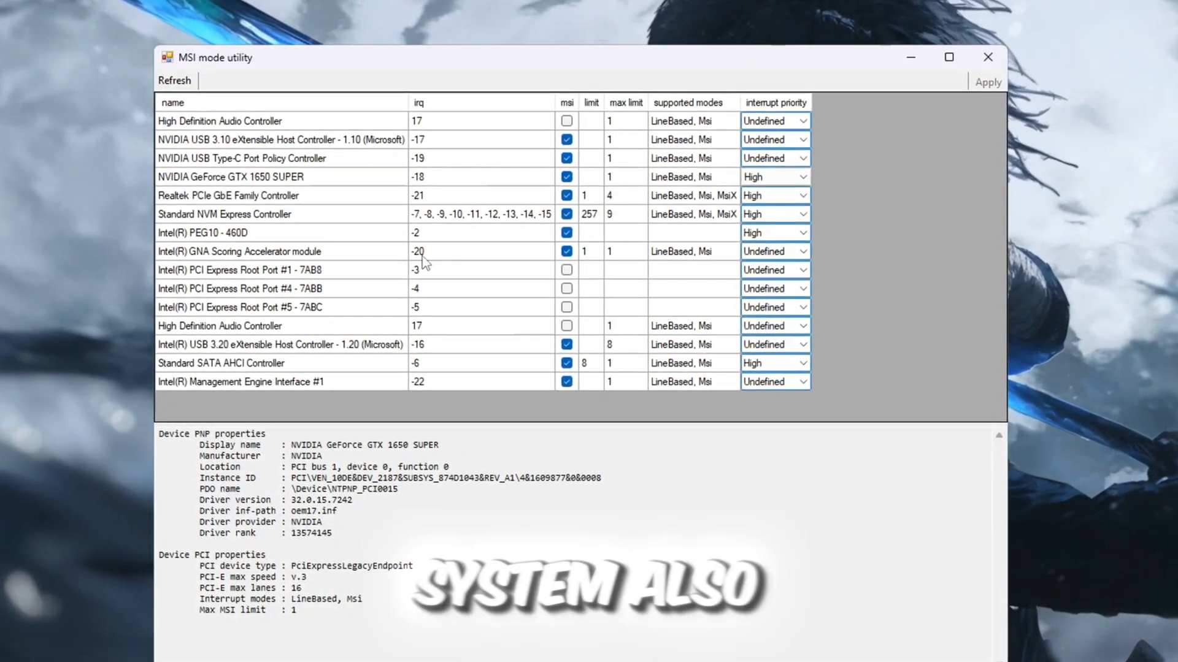
Adjust another key device's interrupt priority and close MSI Mode Utility.
{"action": "left_click", "coordinate": [209, 233]}
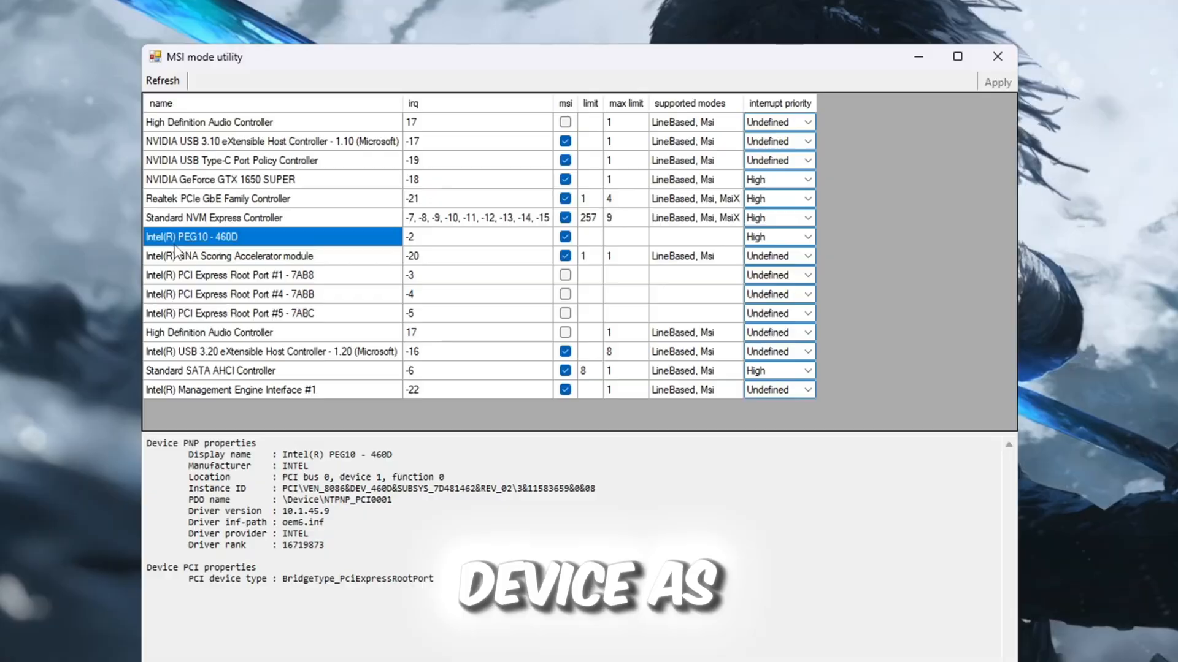
{"action": "left_click", "coordinate": [564, 258]}
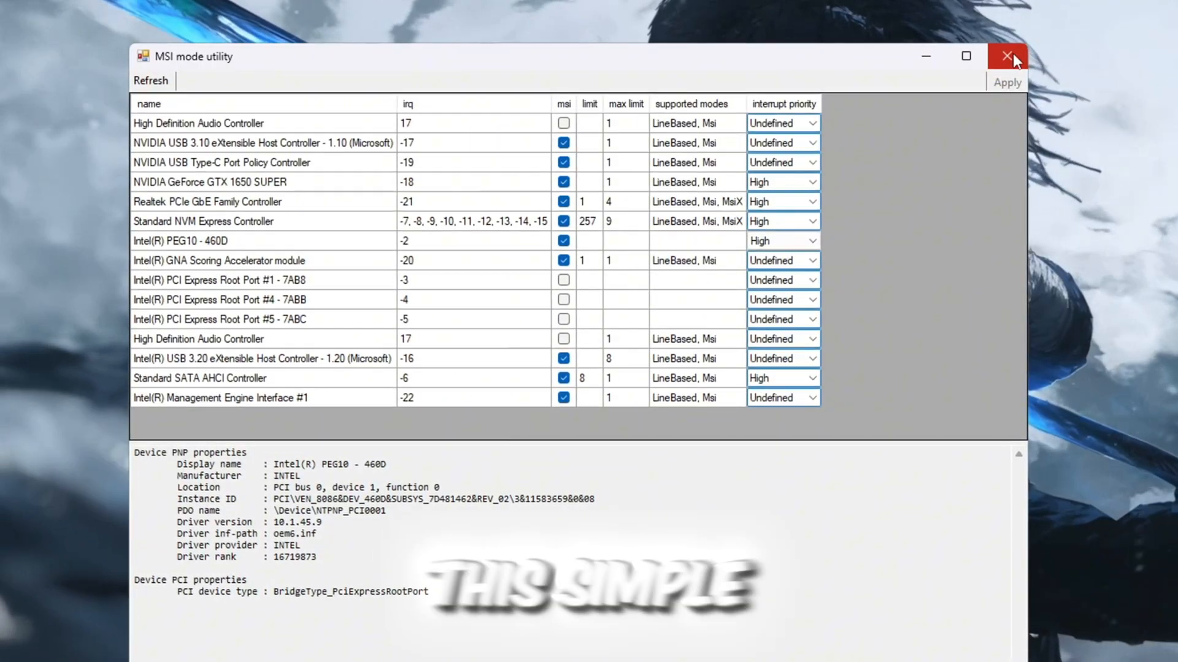
{"action": "mouse_move", "coordinate": [1009, 57]}
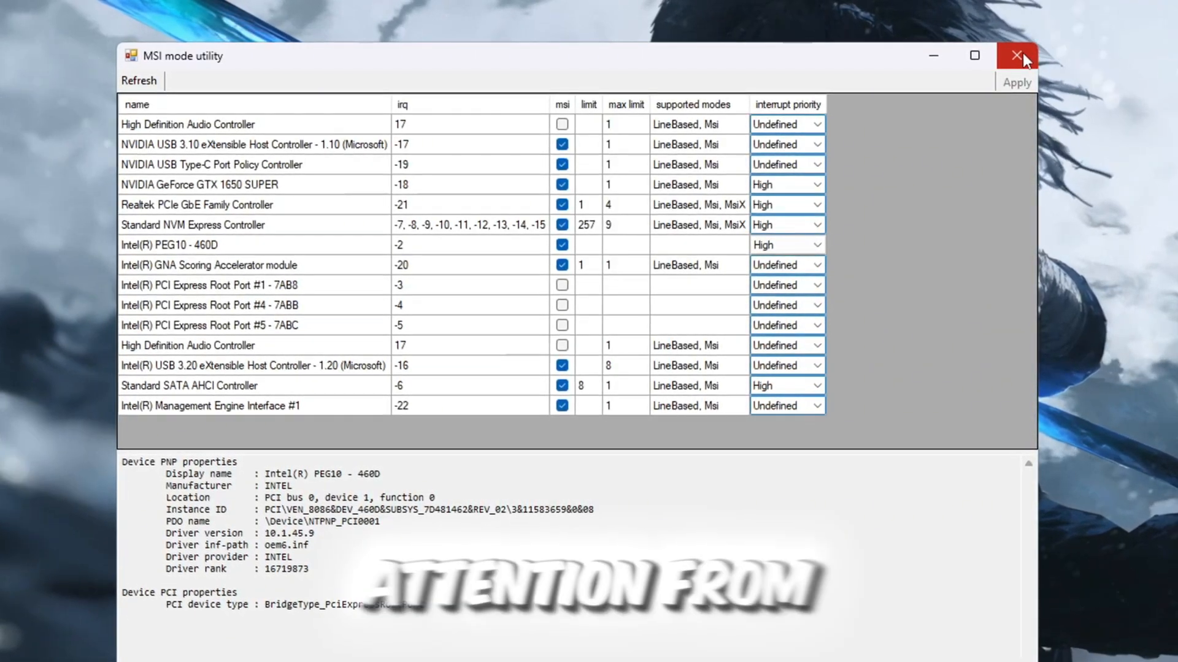
{"action": "left_click", "coordinate": [1015, 55]}
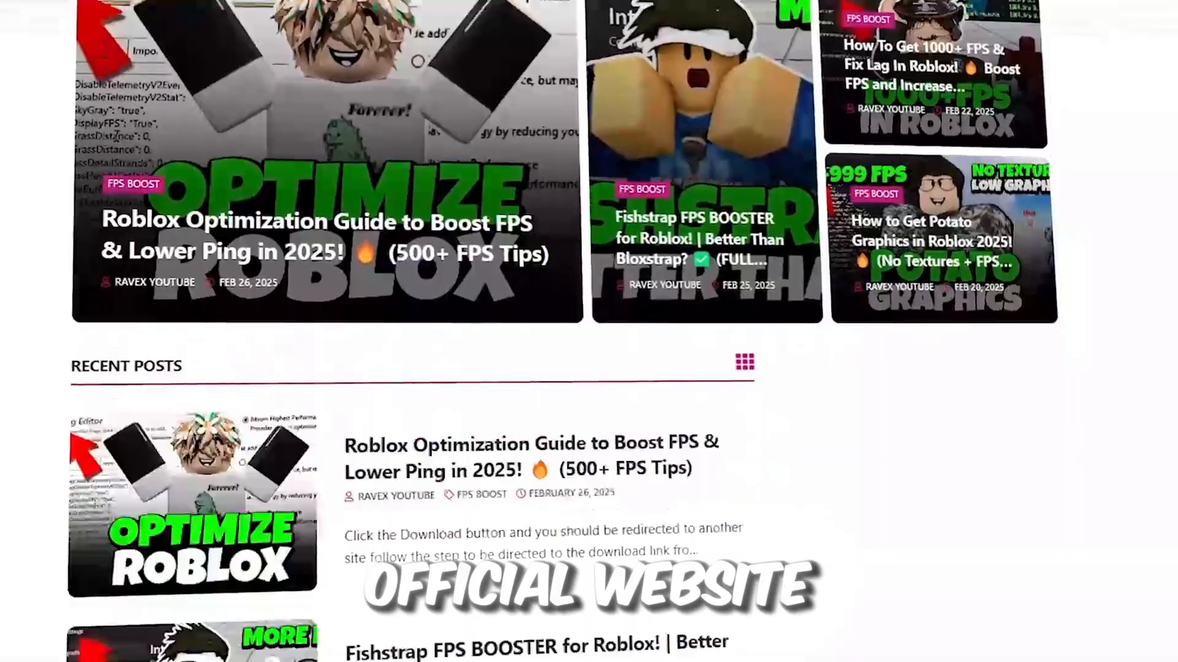
{"action": "scroll", "scroll_direction": "down", "scroll_amount": 3}
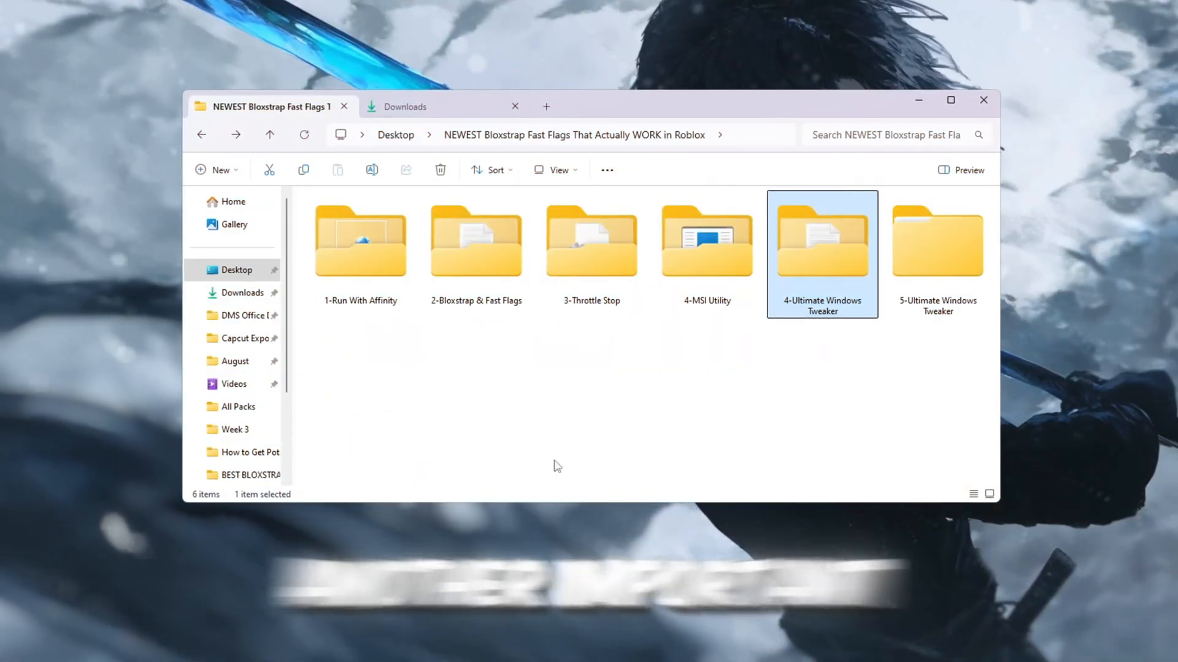
Launch Ultimate Windows Tweaker 4.8.exe from the 4-Ultimate Windows Tweaker folder.
{"action": "double_click", "coordinate": [821, 236]}
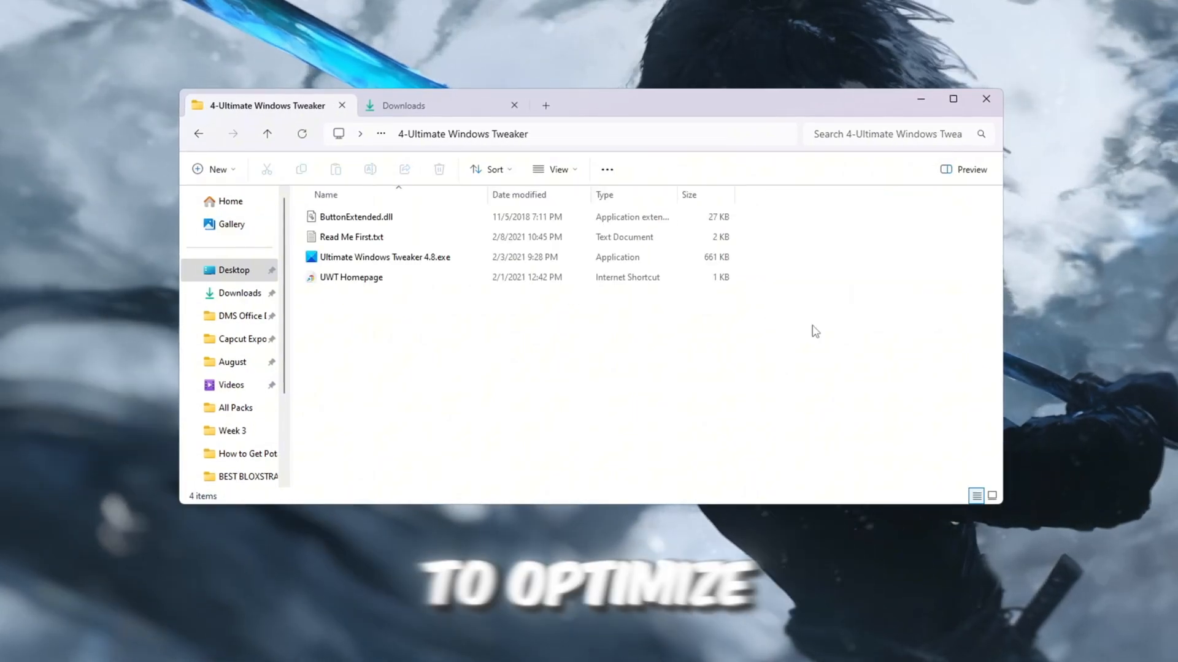
{"action": "left_click", "coordinate": [383, 258]}
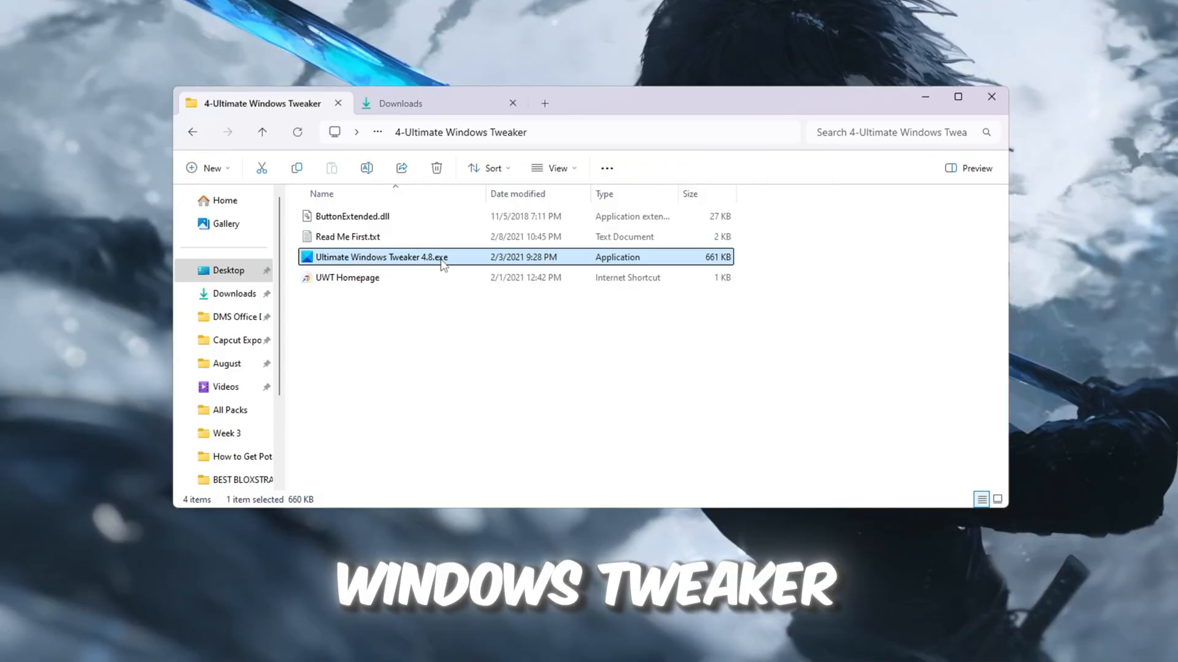
{"action": "mouse_move", "coordinate": [445, 284]}
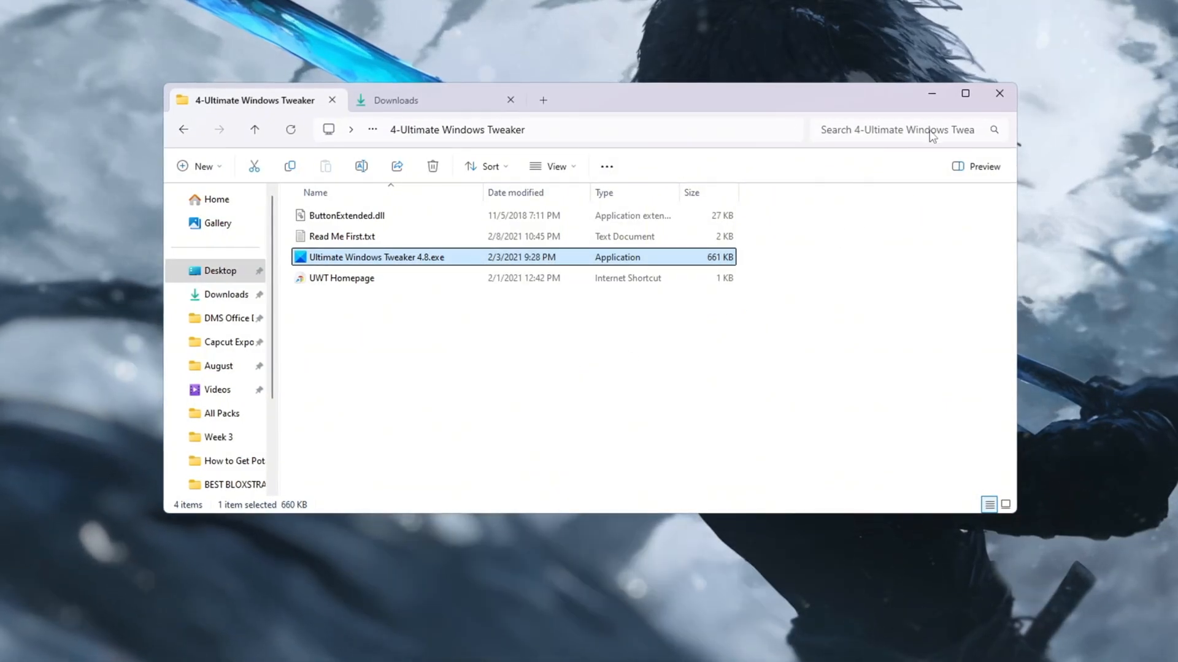
{"action": "double_click", "coordinate": [375, 257]}
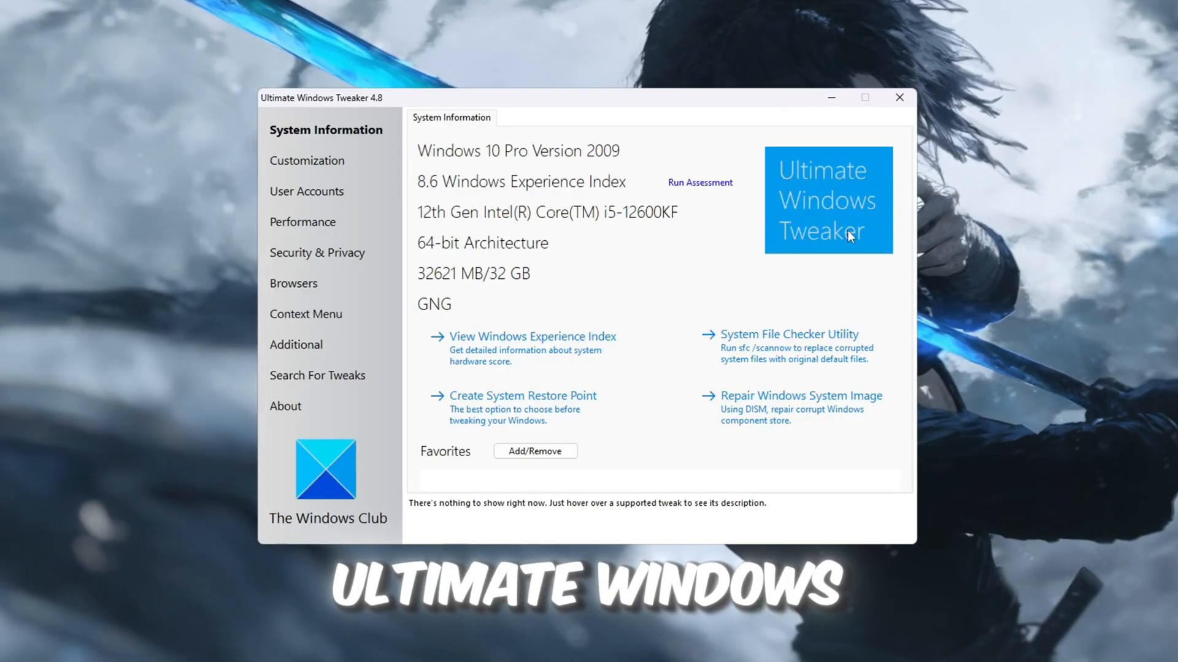
Tick Disable Smooth Scrolling and Disable Windows Time Service, keeping Disable Tablet Input Service ticked.
{"action": "left_click", "coordinate": [302, 222]}
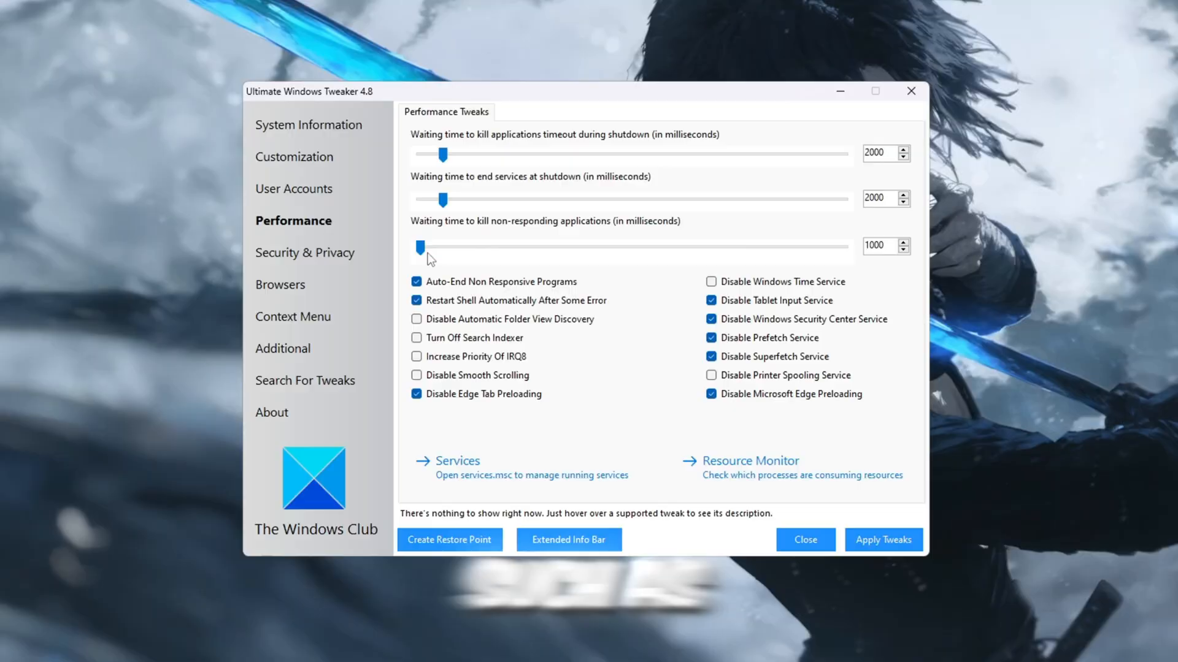
{"action": "left_click", "coordinate": [414, 376]}
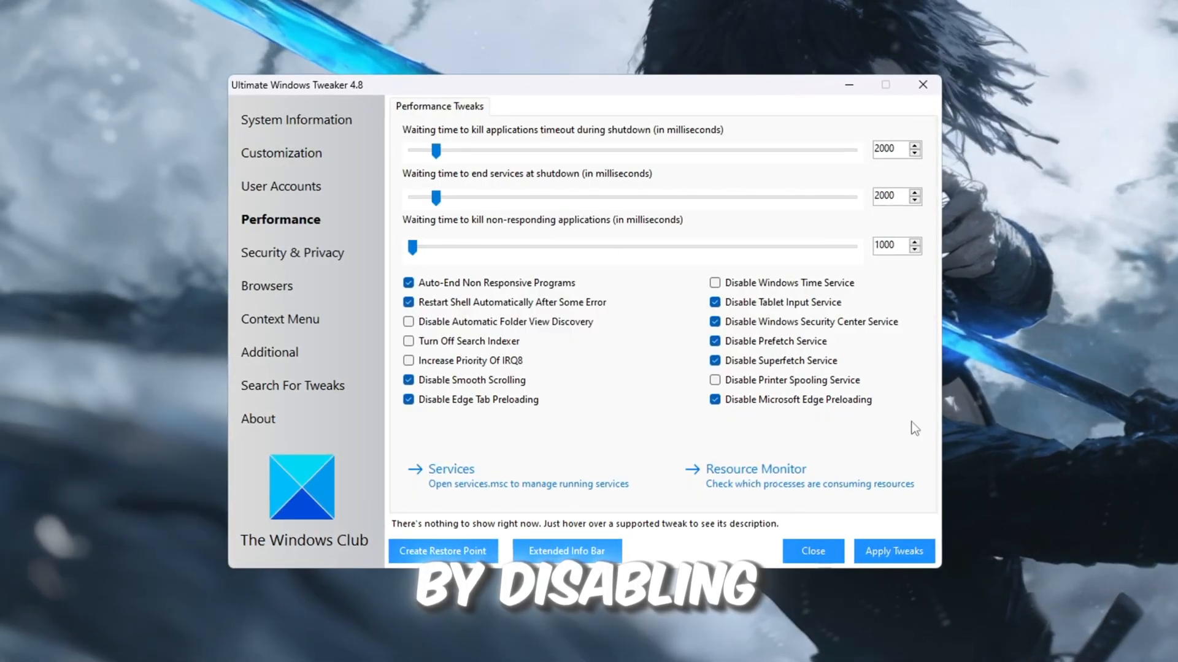
{"action": "mouse_move", "coordinate": [715, 292]}
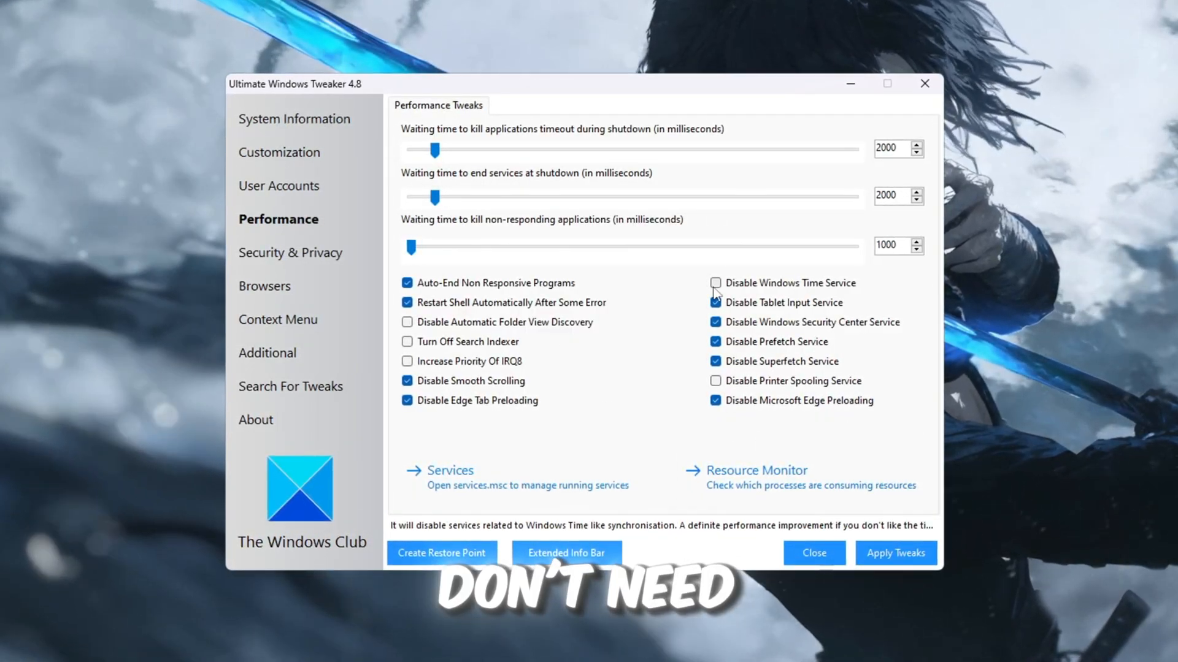
{"action": "left_click", "coordinate": [717, 282]}
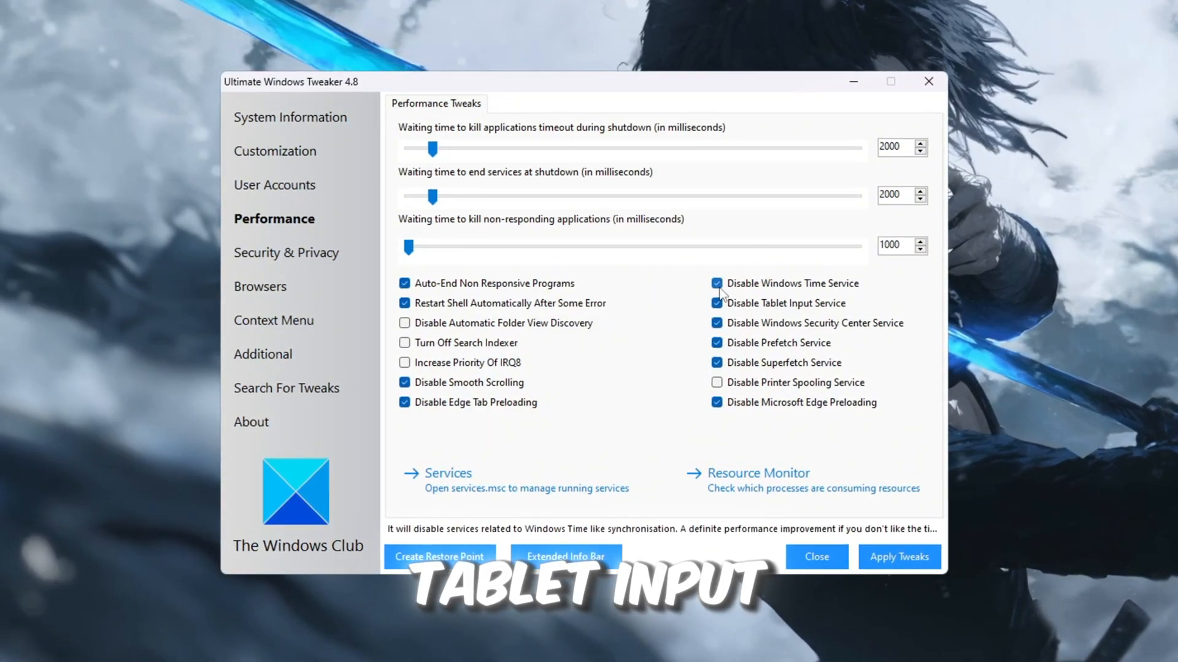
{"action": "left_click", "coordinate": [717, 305]}
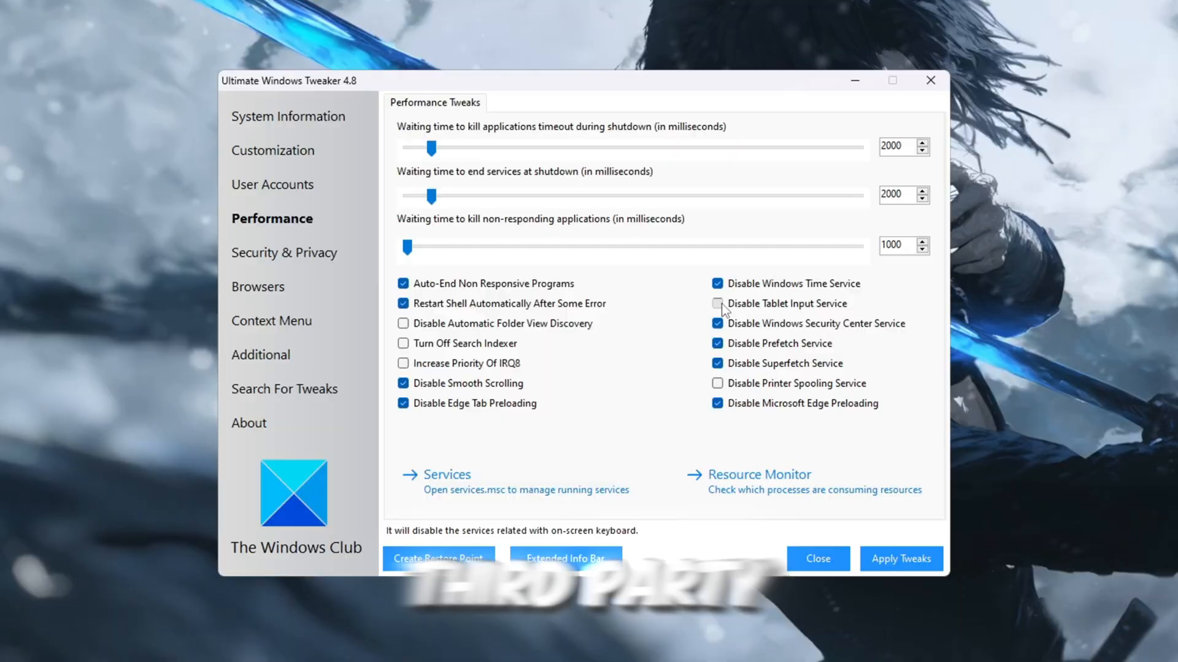
{"action": "left_click", "coordinate": [718, 304]}
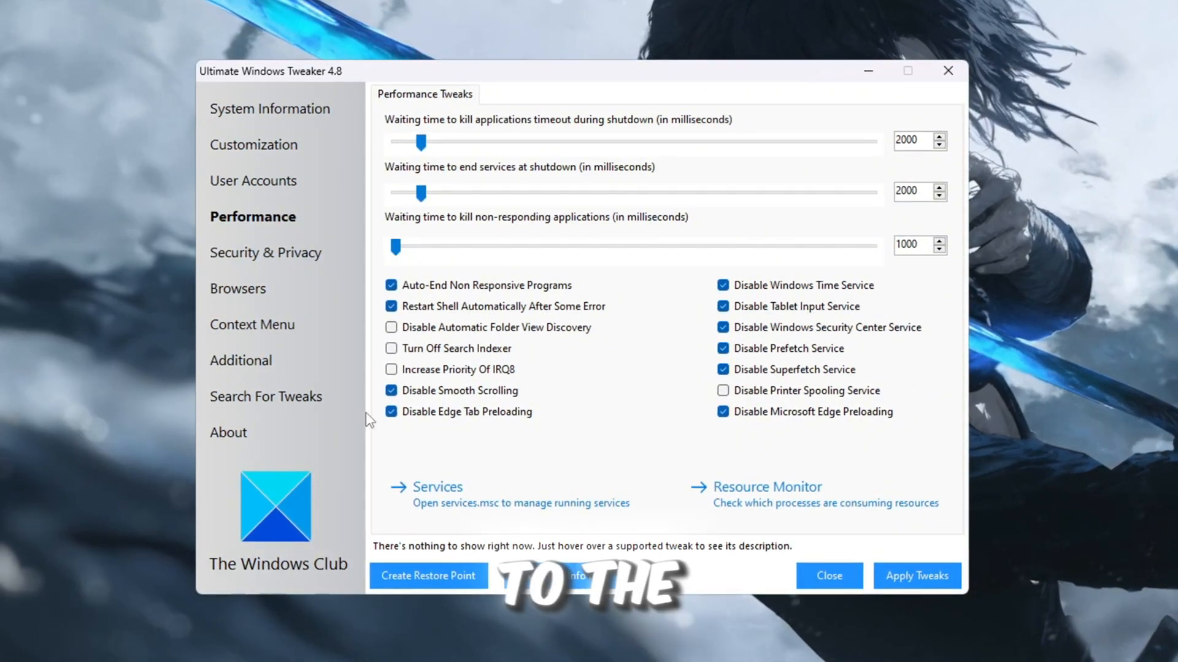
Tick Enable The Network Adapter Onboard Processor and untick Hide Entire Network From Network Neighbourhood.
{"action": "left_click", "coordinate": [240, 361]}
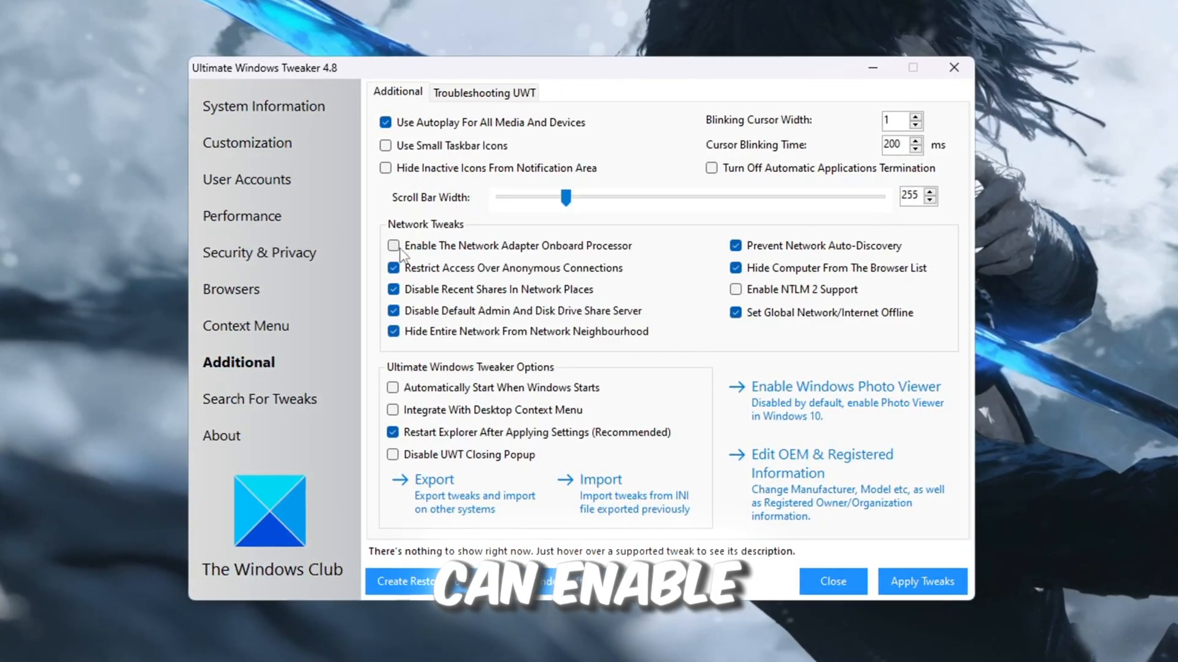
{"action": "left_click", "coordinate": [393, 245]}
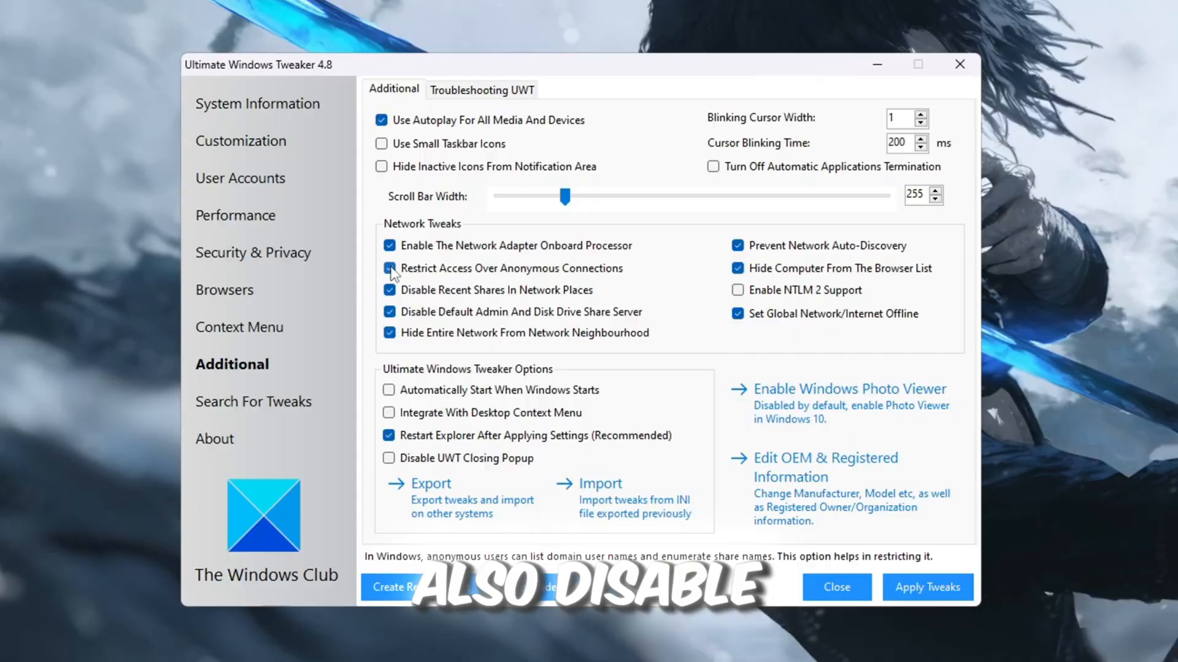
{"action": "left_click", "coordinate": [388, 269]}
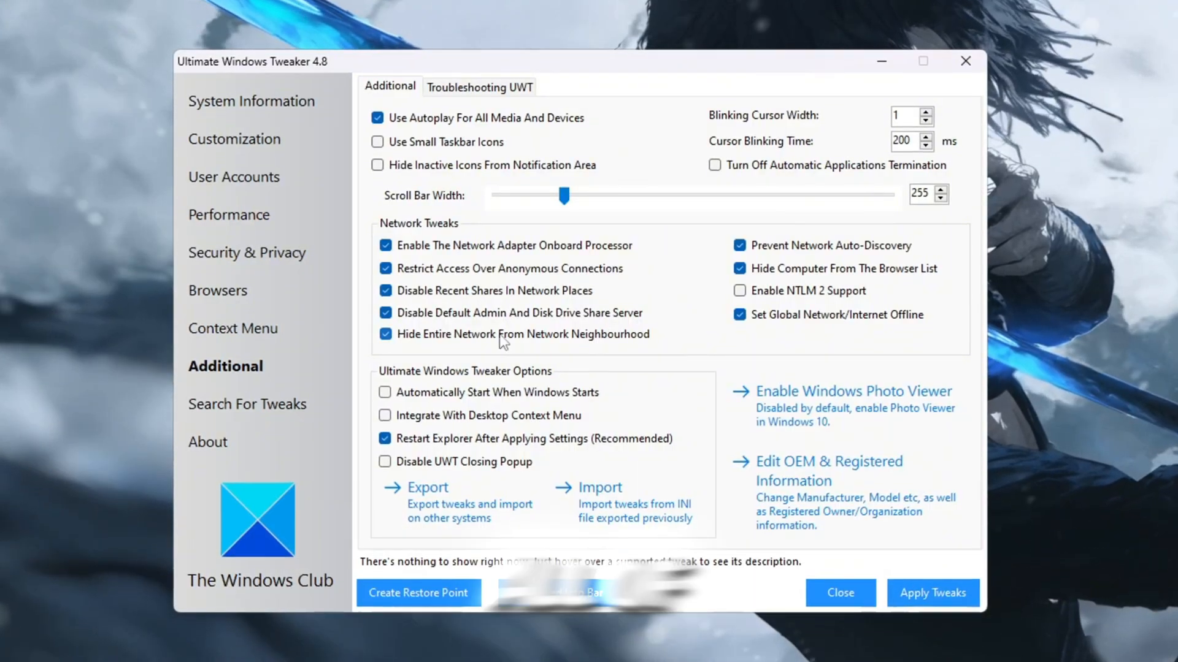
{"action": "left_click", "coordinate": [385, 333]}
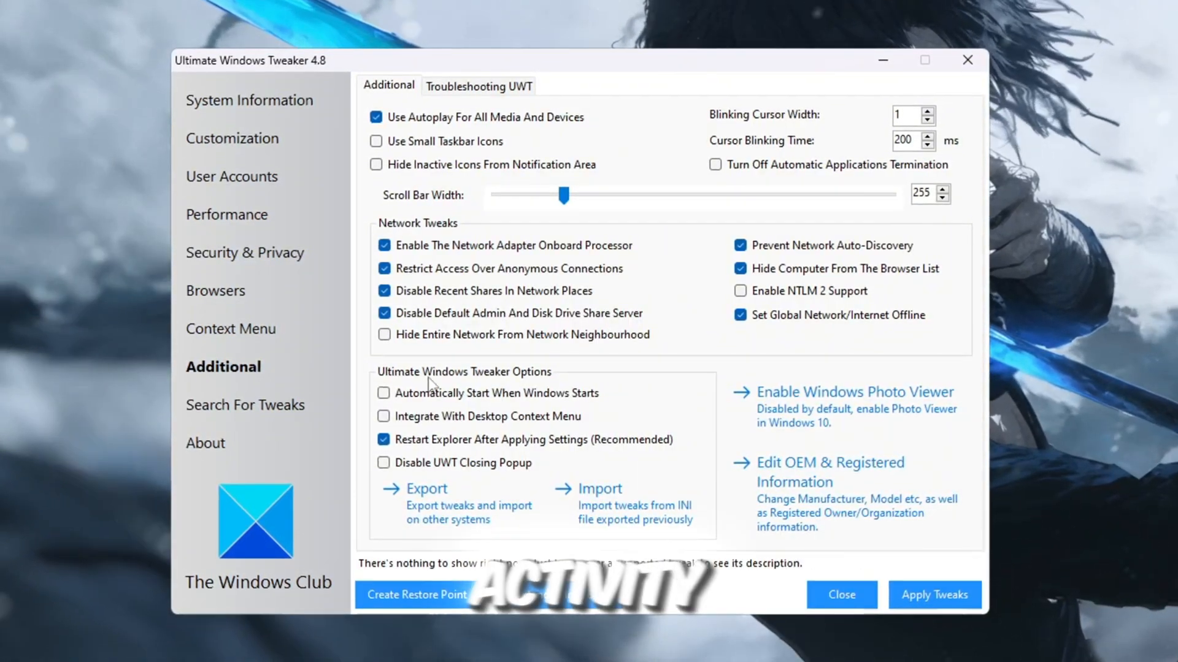
{"action": "left_click", "coordinate": [382, 334]}
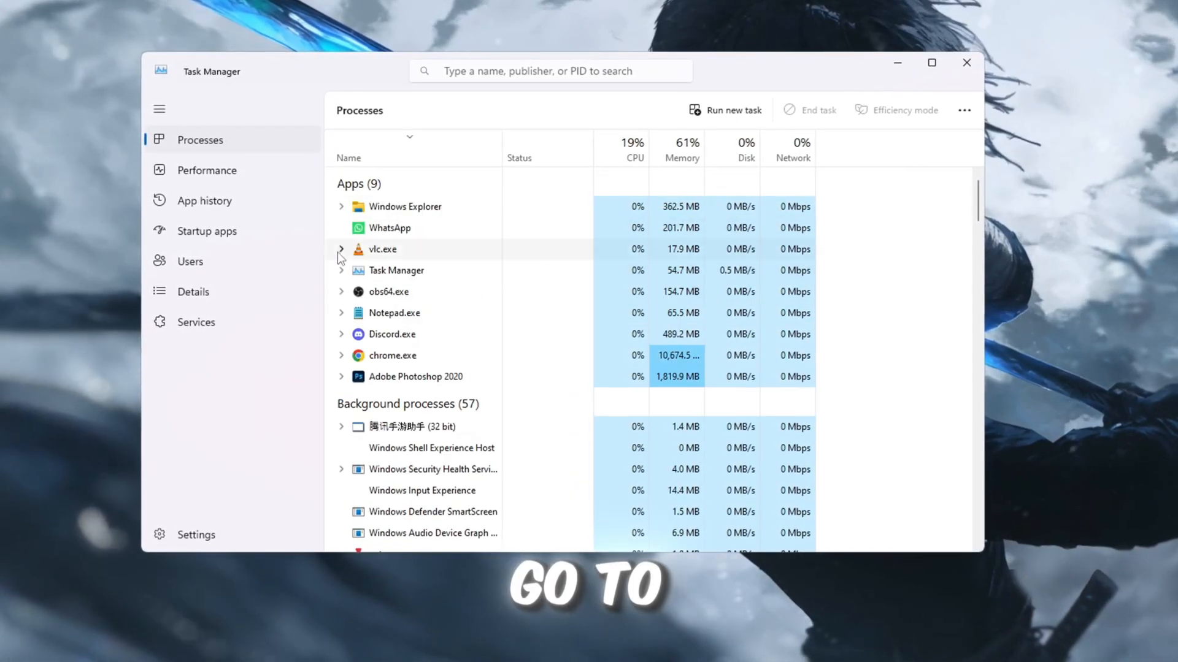
Disable Lively Wallpaper in Startup apps and bring up actions for RiotClientServices.exe.
{"action": "left_click", "coordinate": [206, 230]}
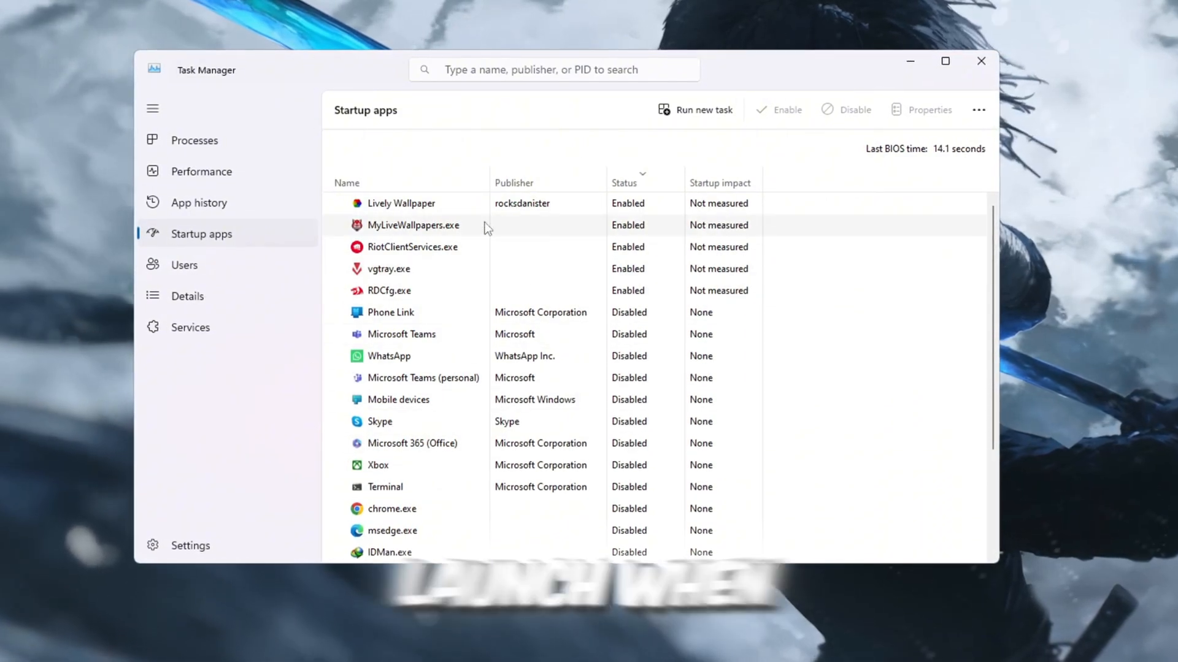
{"action": "left_click", "coordinate": [401, 204]}
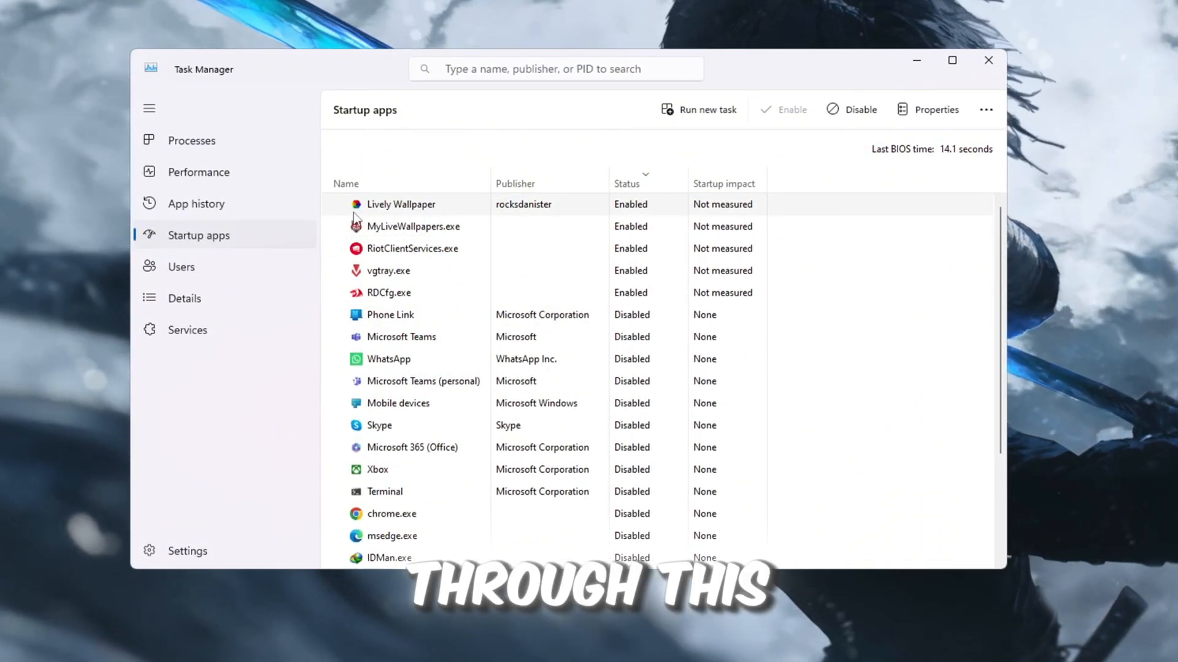
{"action": "right_click", "coordinate": [400, 204]}
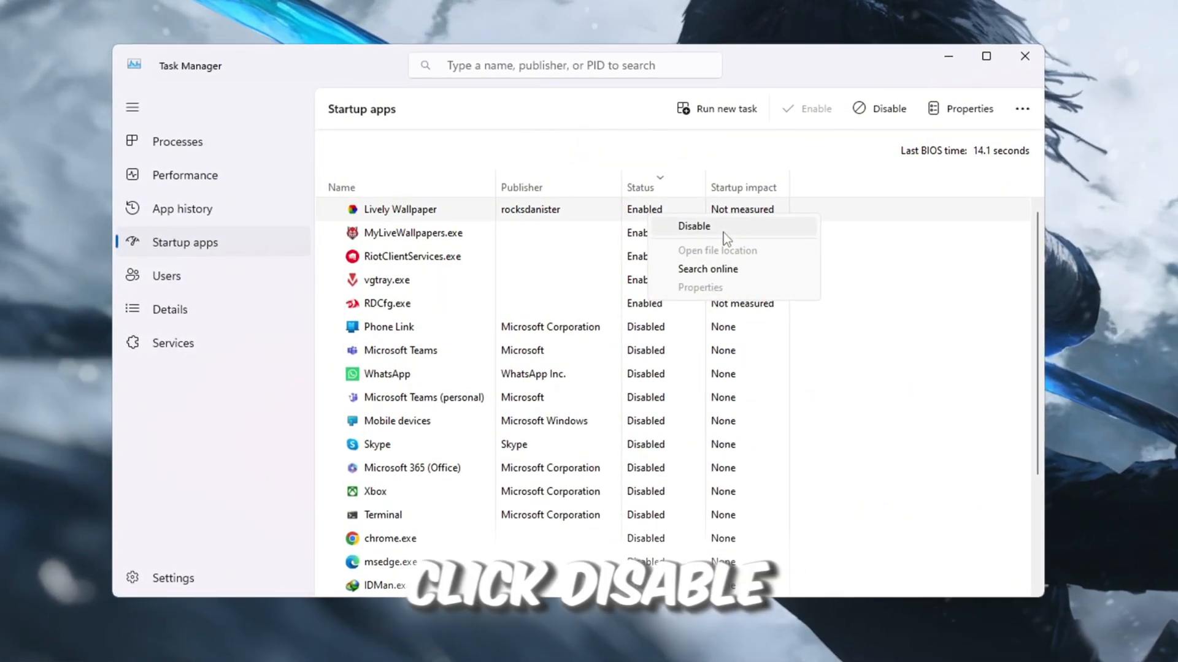
{"action": "left_click", "coordinate": [693, 226]}
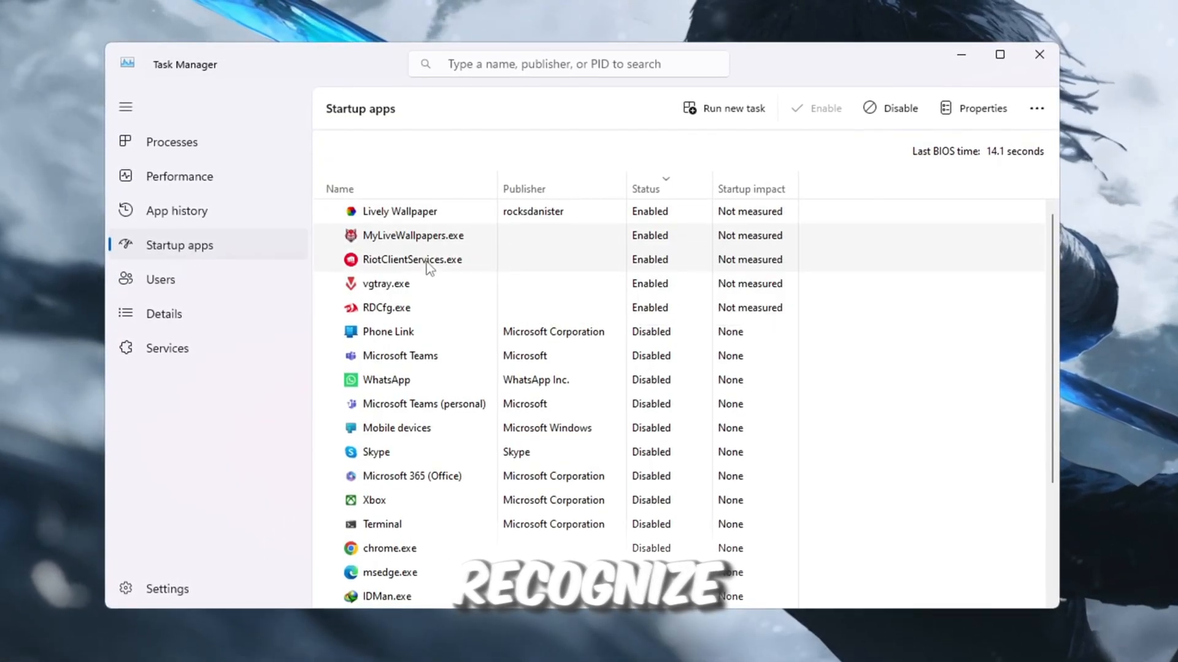
{"action": "right_click", "coordinate": [424, 260]}
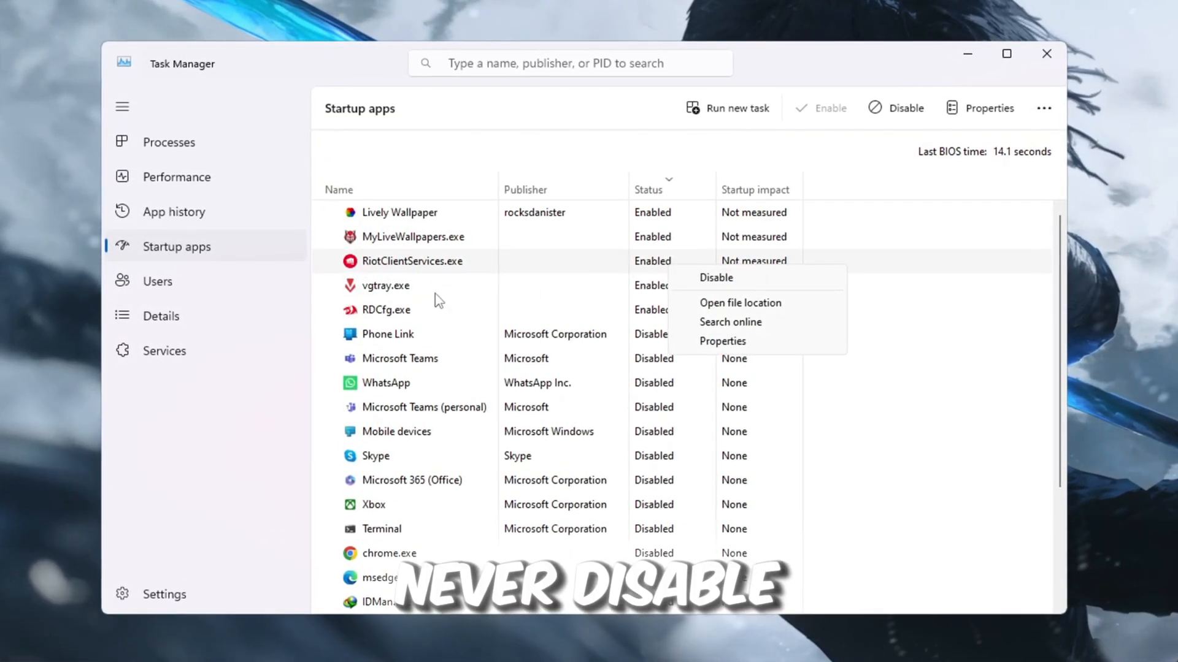